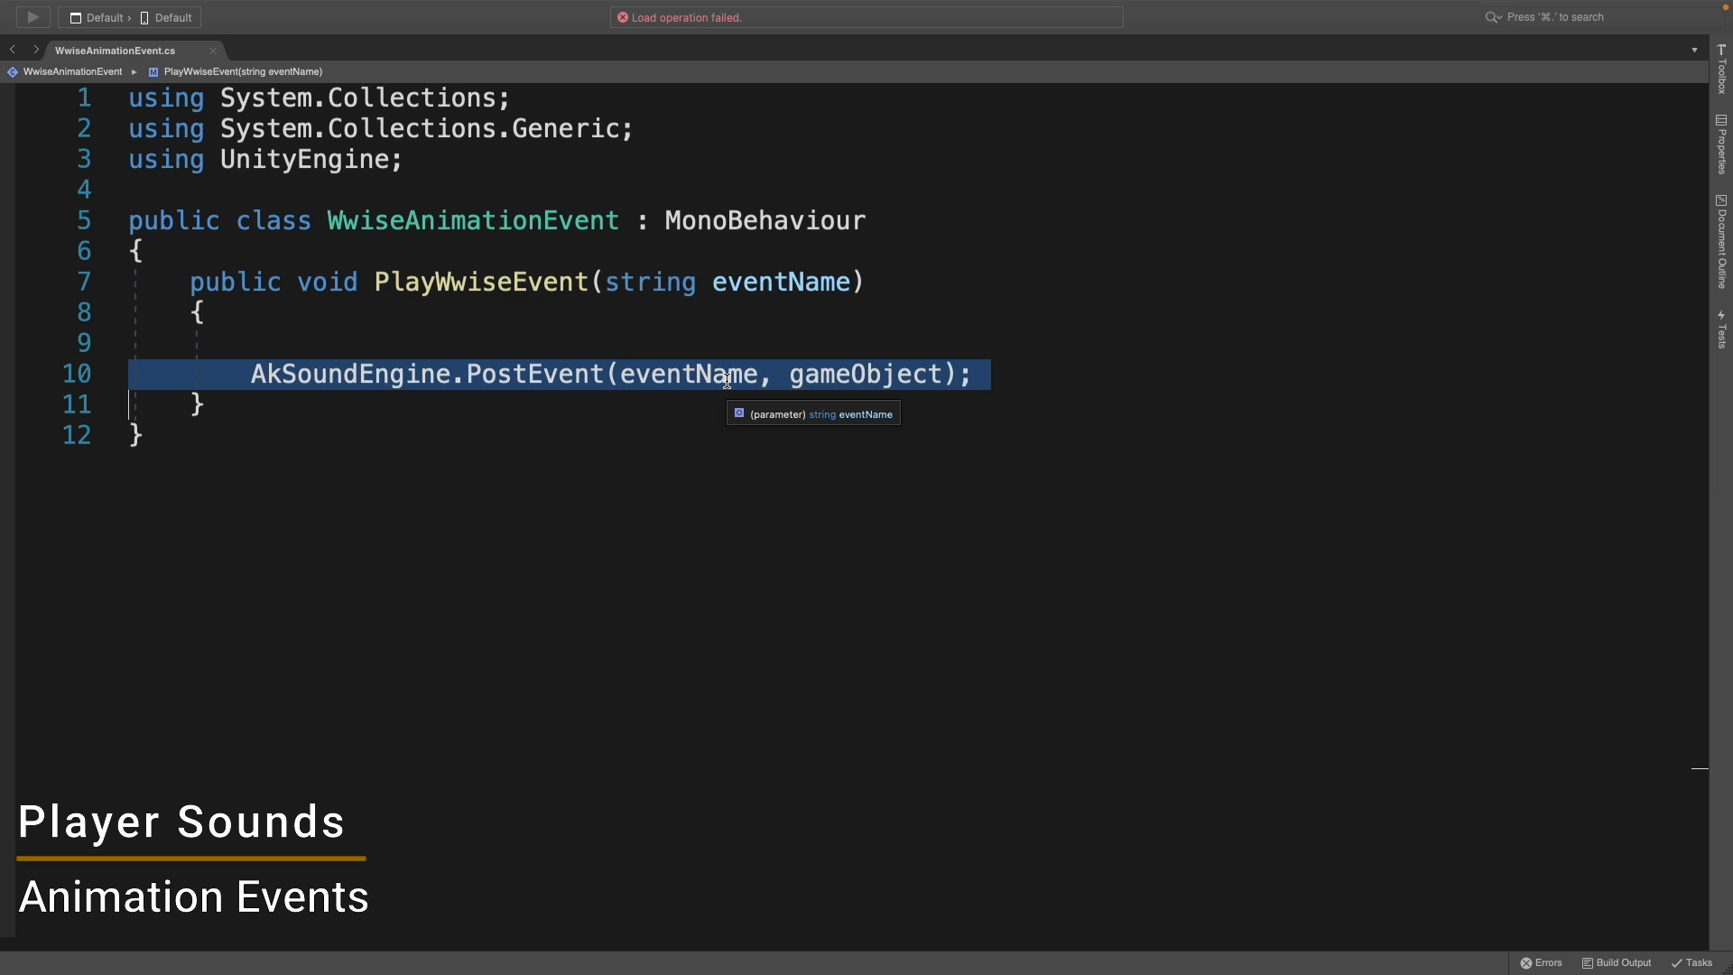
pyautogui.moveTo(1080, 425)
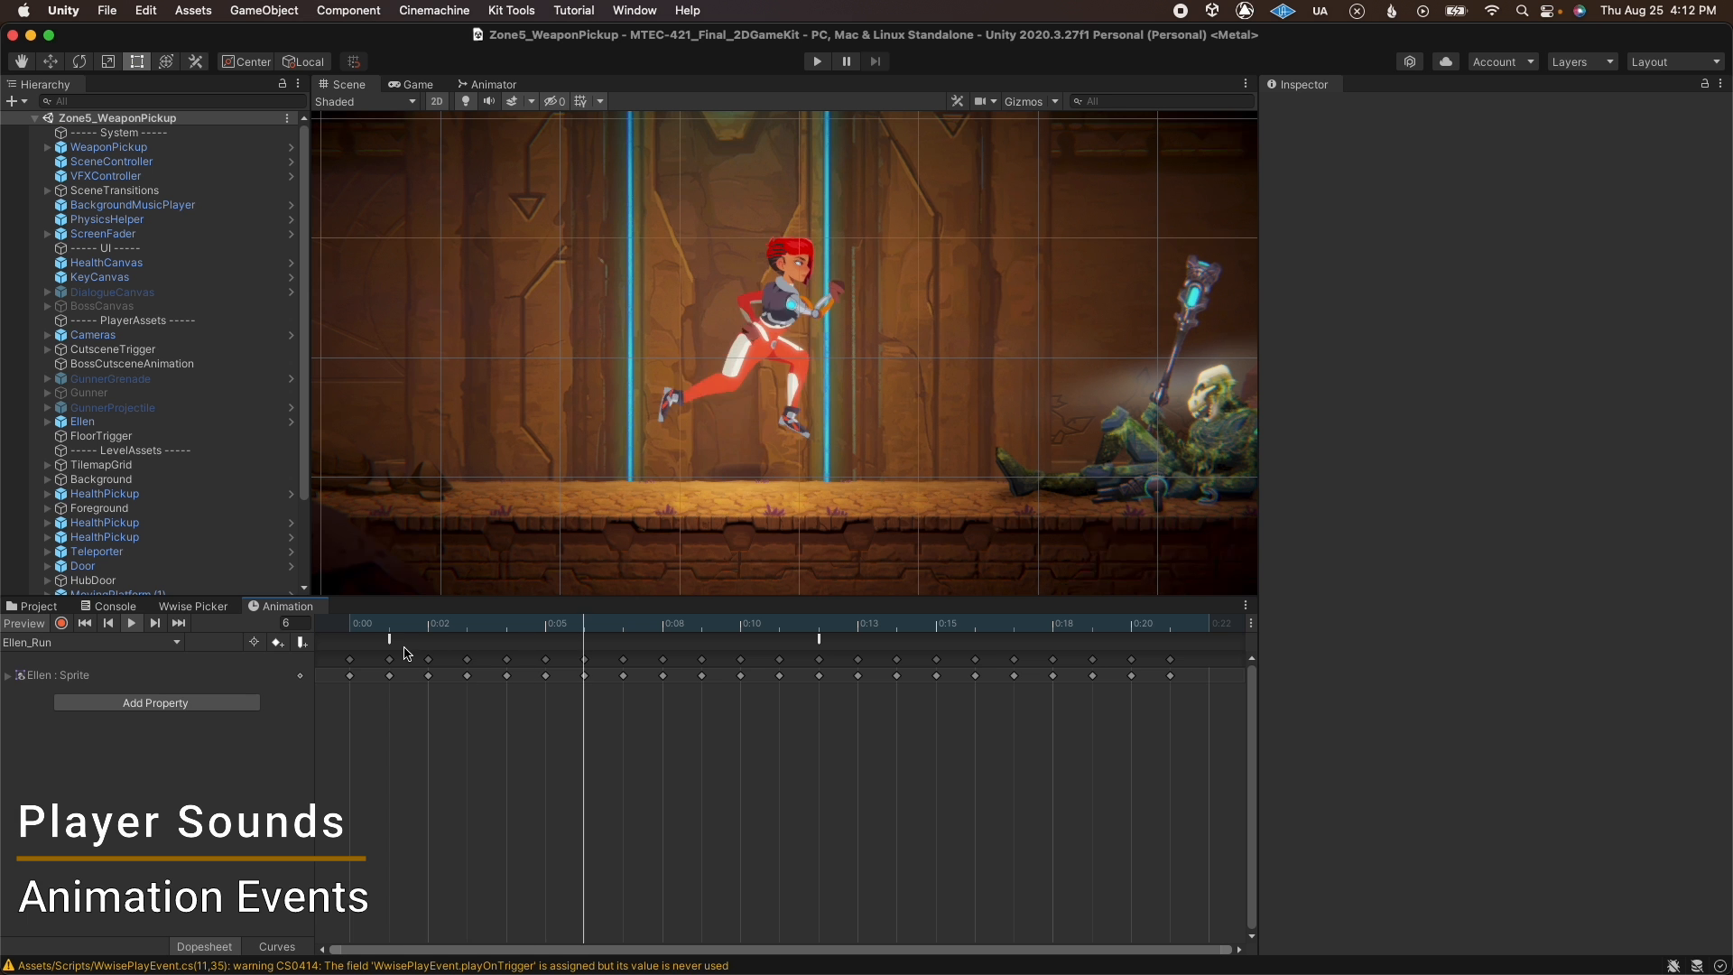
# Select a sound event marker on the Ellen_Run animation clip timeline.
pyautogui.click(388, 659)
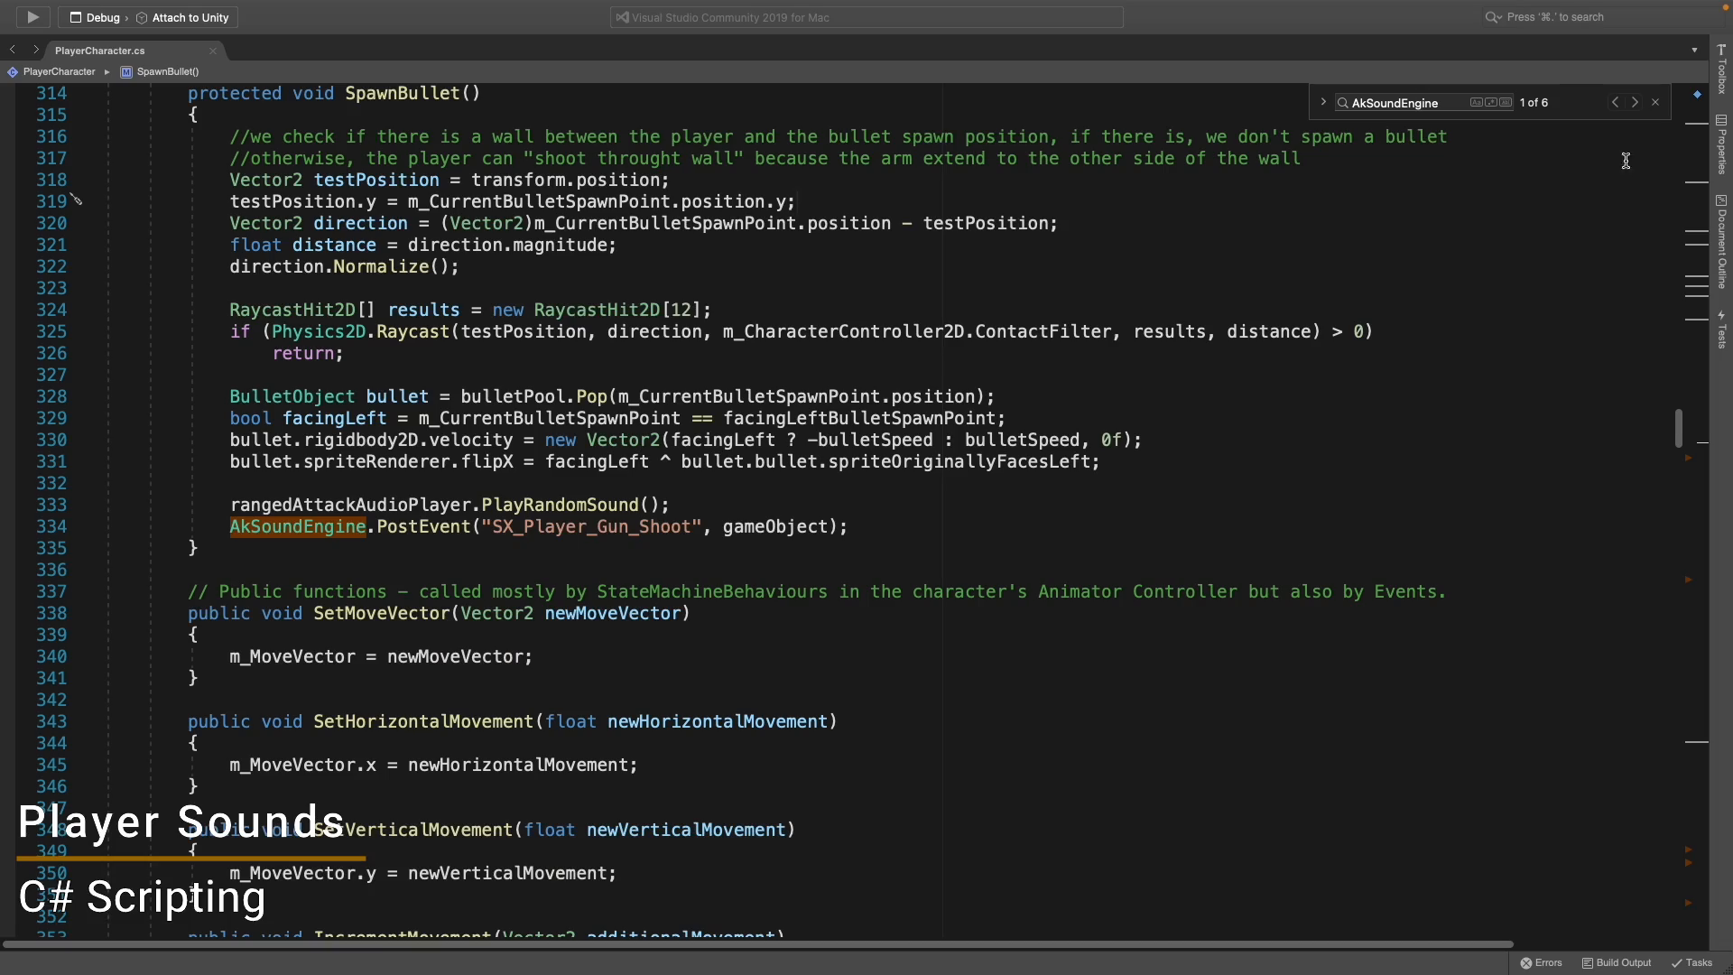
# Jump through the AkSoundEngine matches in PlayerCharacter.cs, from gun shoot to death events.
pyautogui.click(1635, 102)
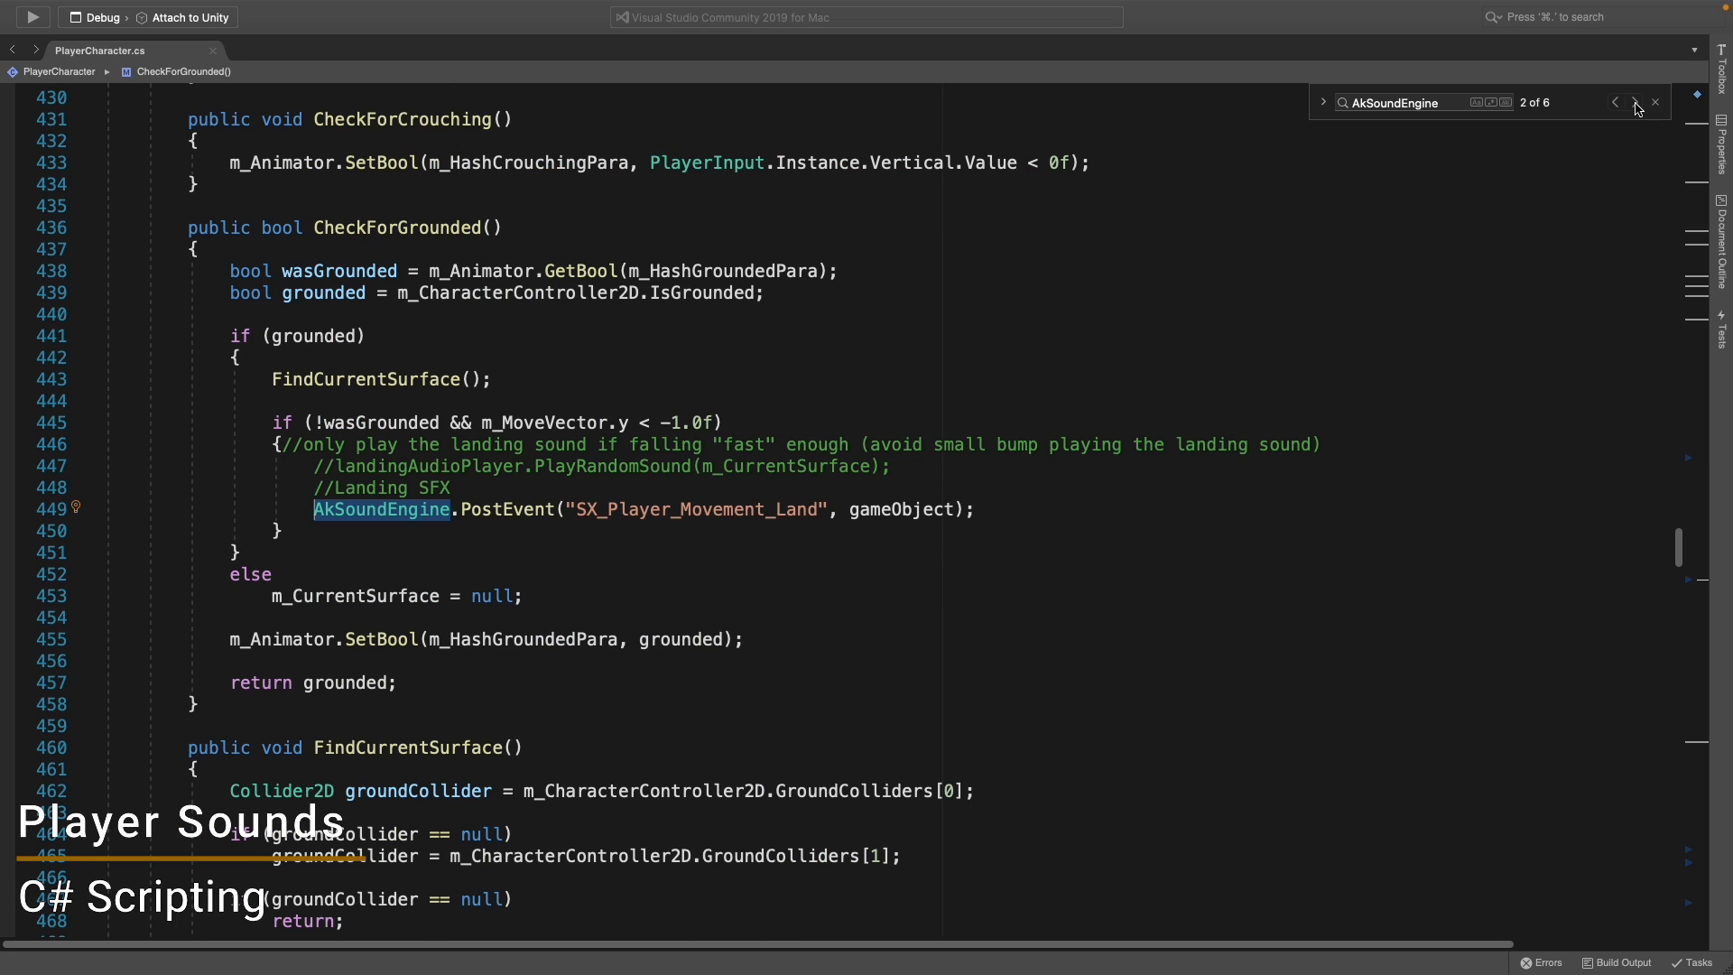
pyautogui.click(1639, 103)
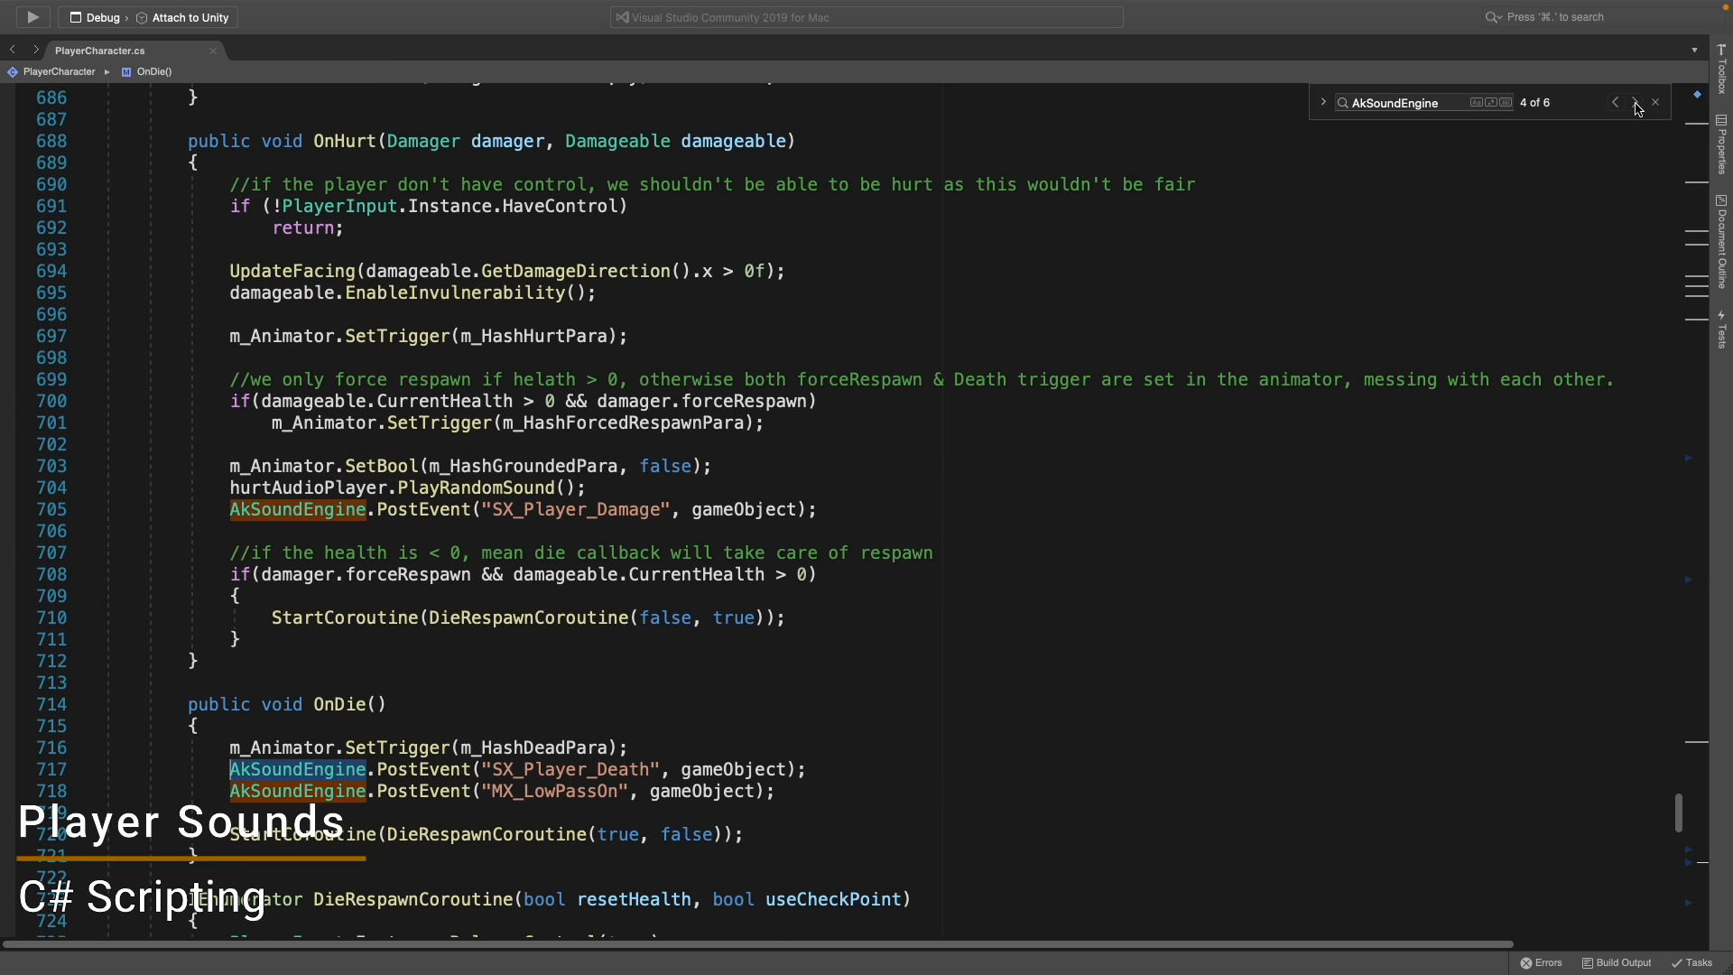
pyautogui.click(1636, 102)
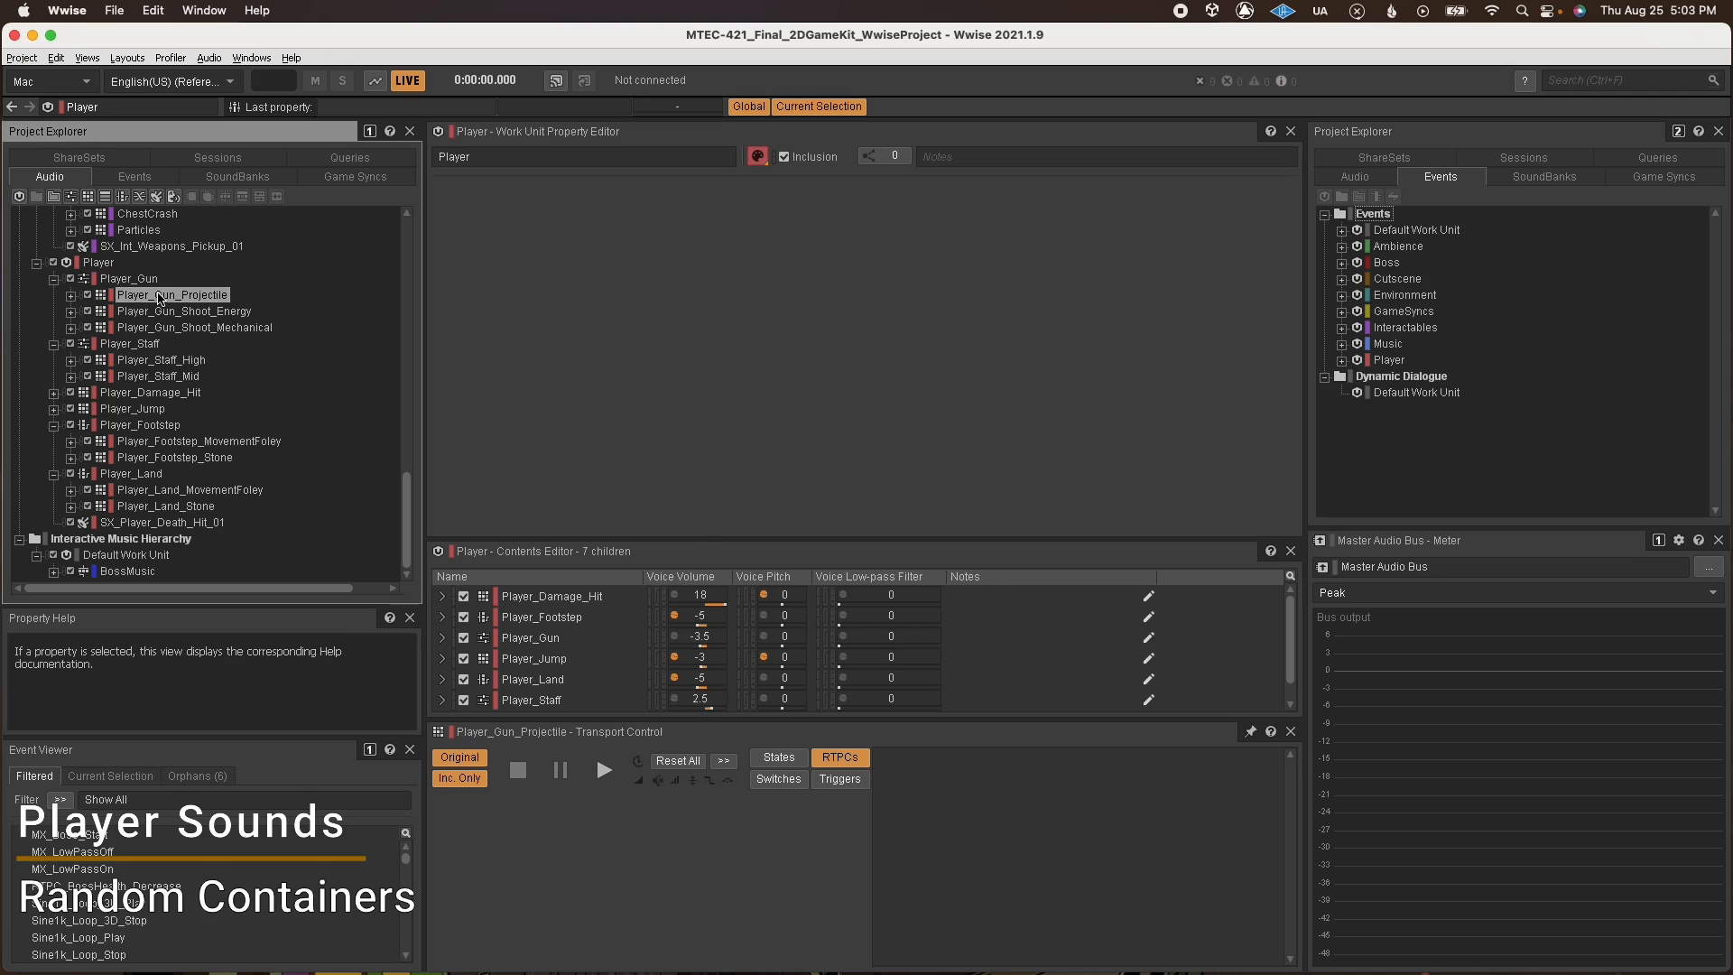
# Inspect the Player_Gun_Shoot_Mechanical, Particles and ChestCrash Random Container settings.
pyautogui.click(195, 327)
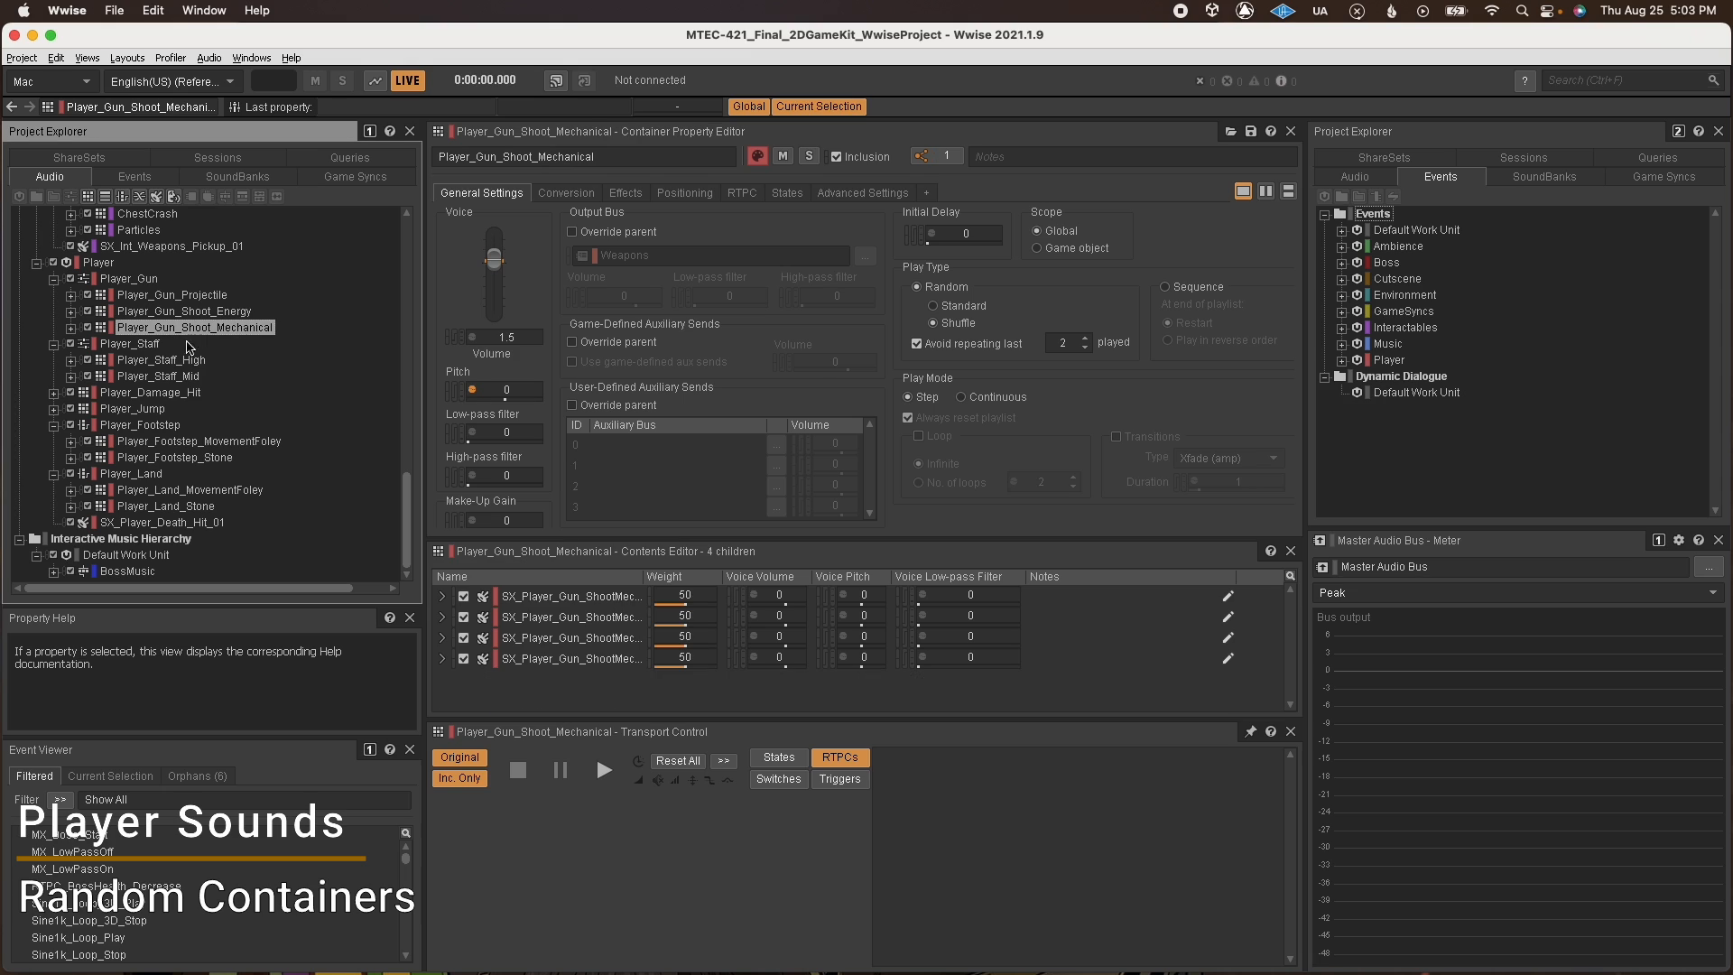
pyautogui.click(158, 375)
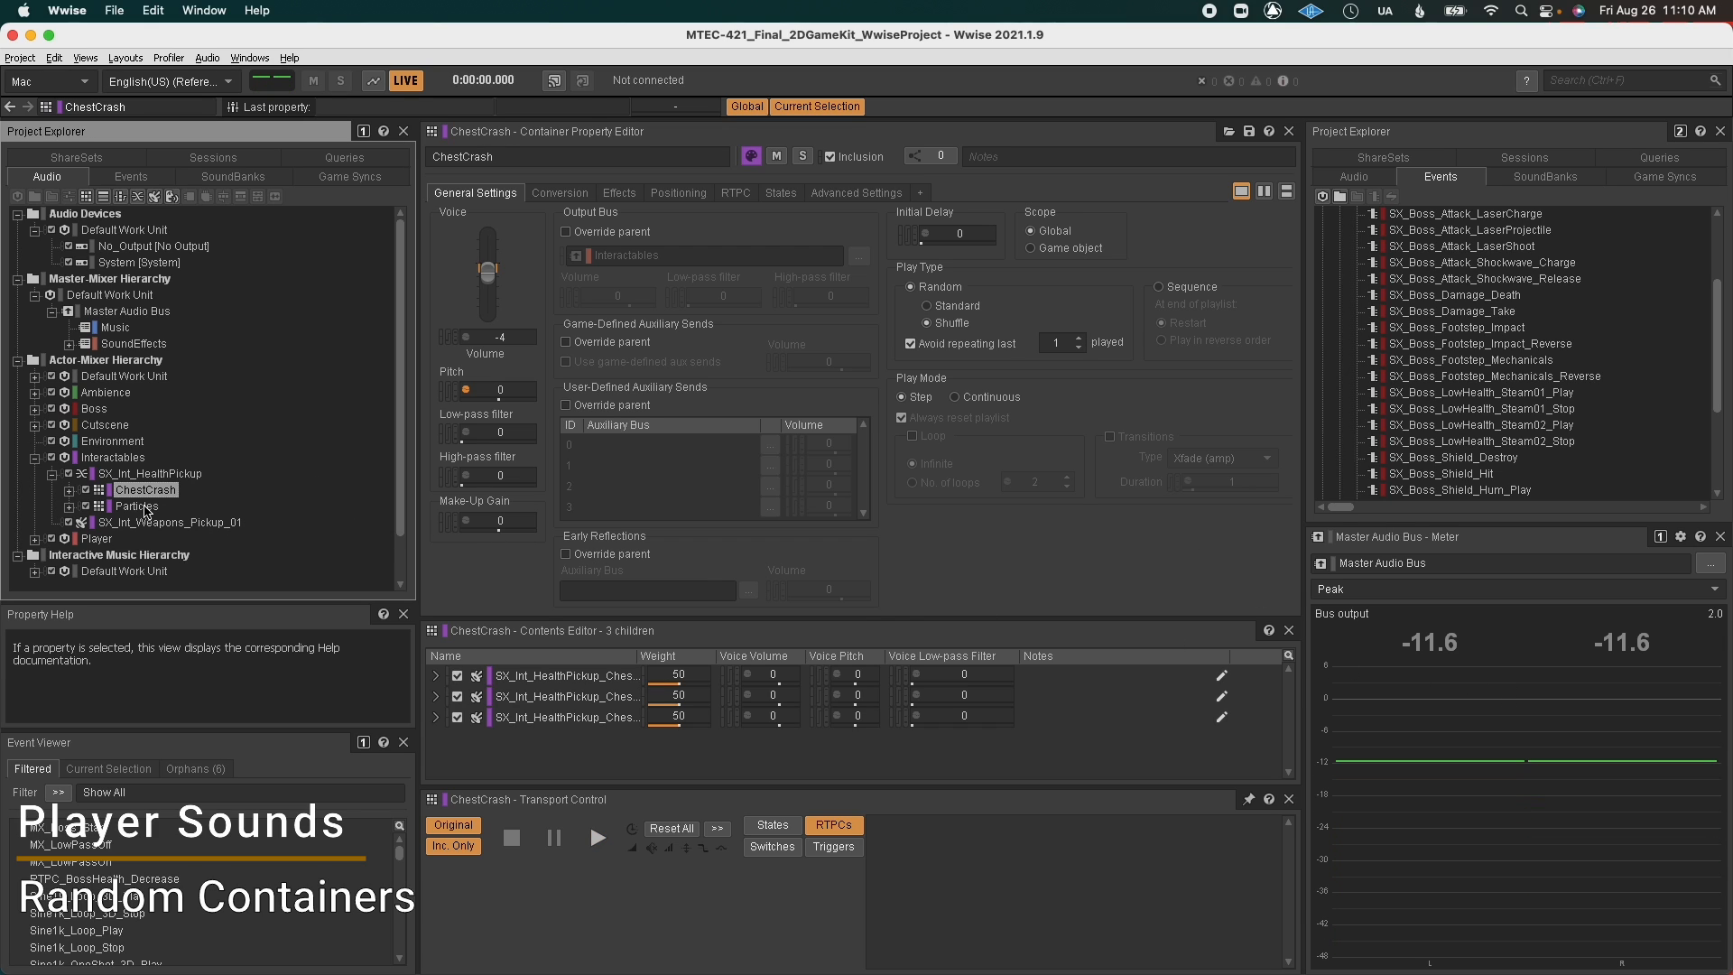
pyautogui.click(138, 506)
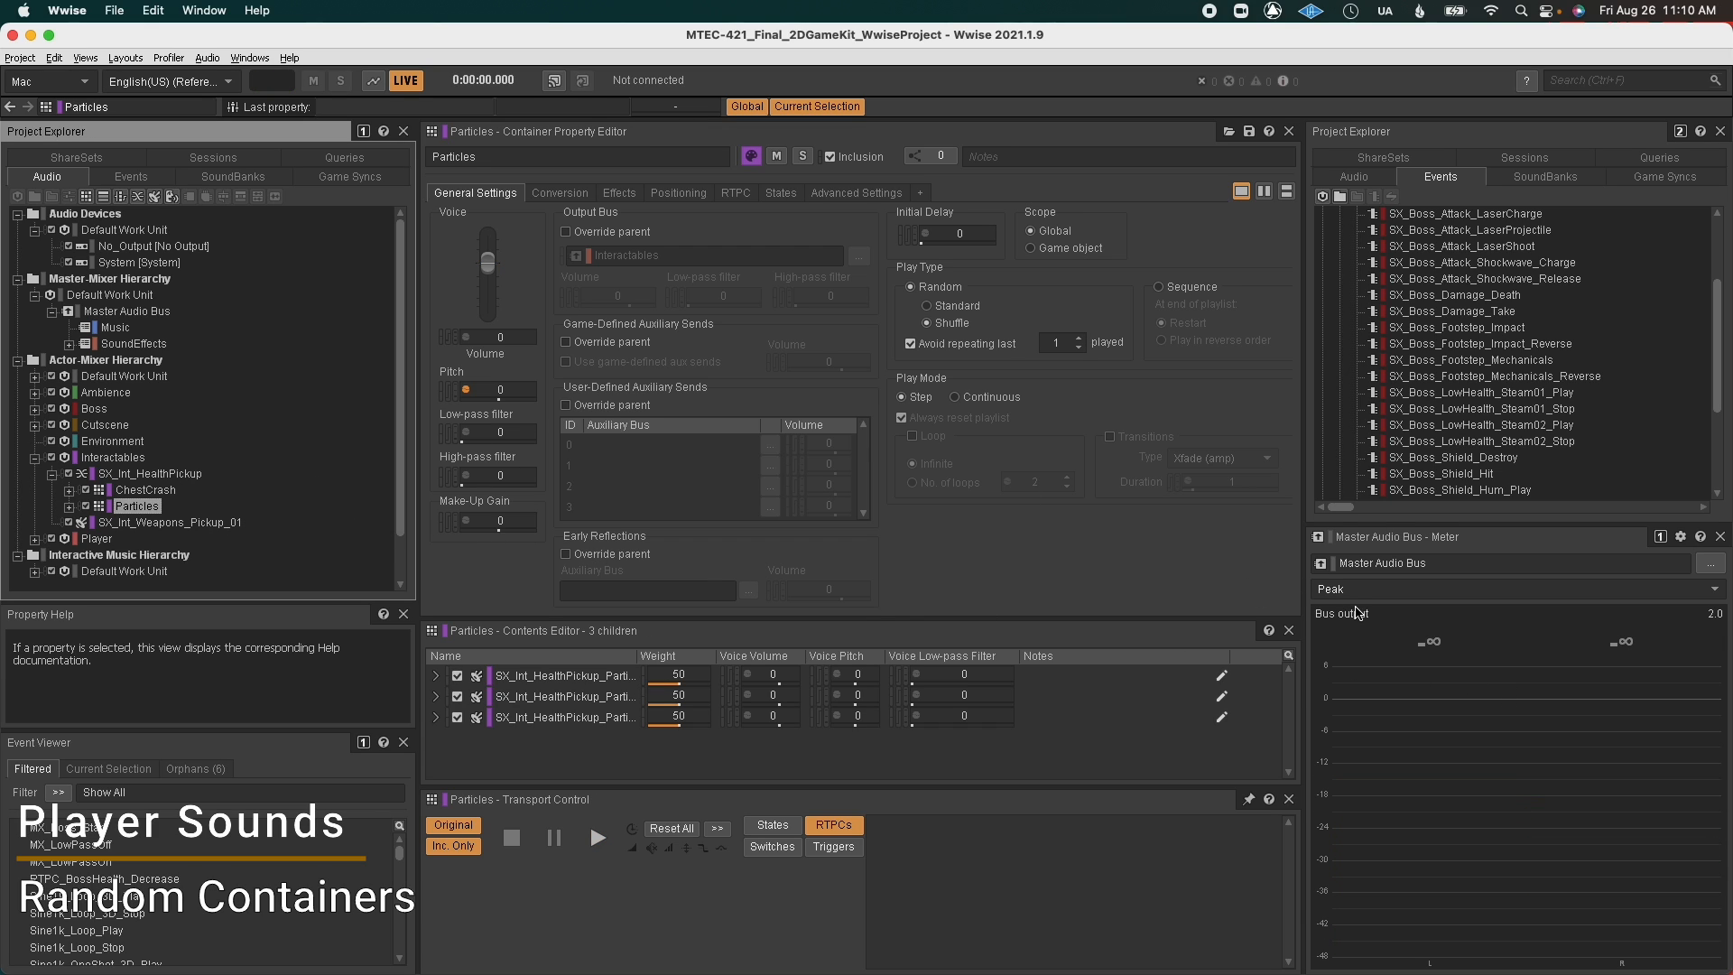
pyautogui.moveTo(1359, 614)
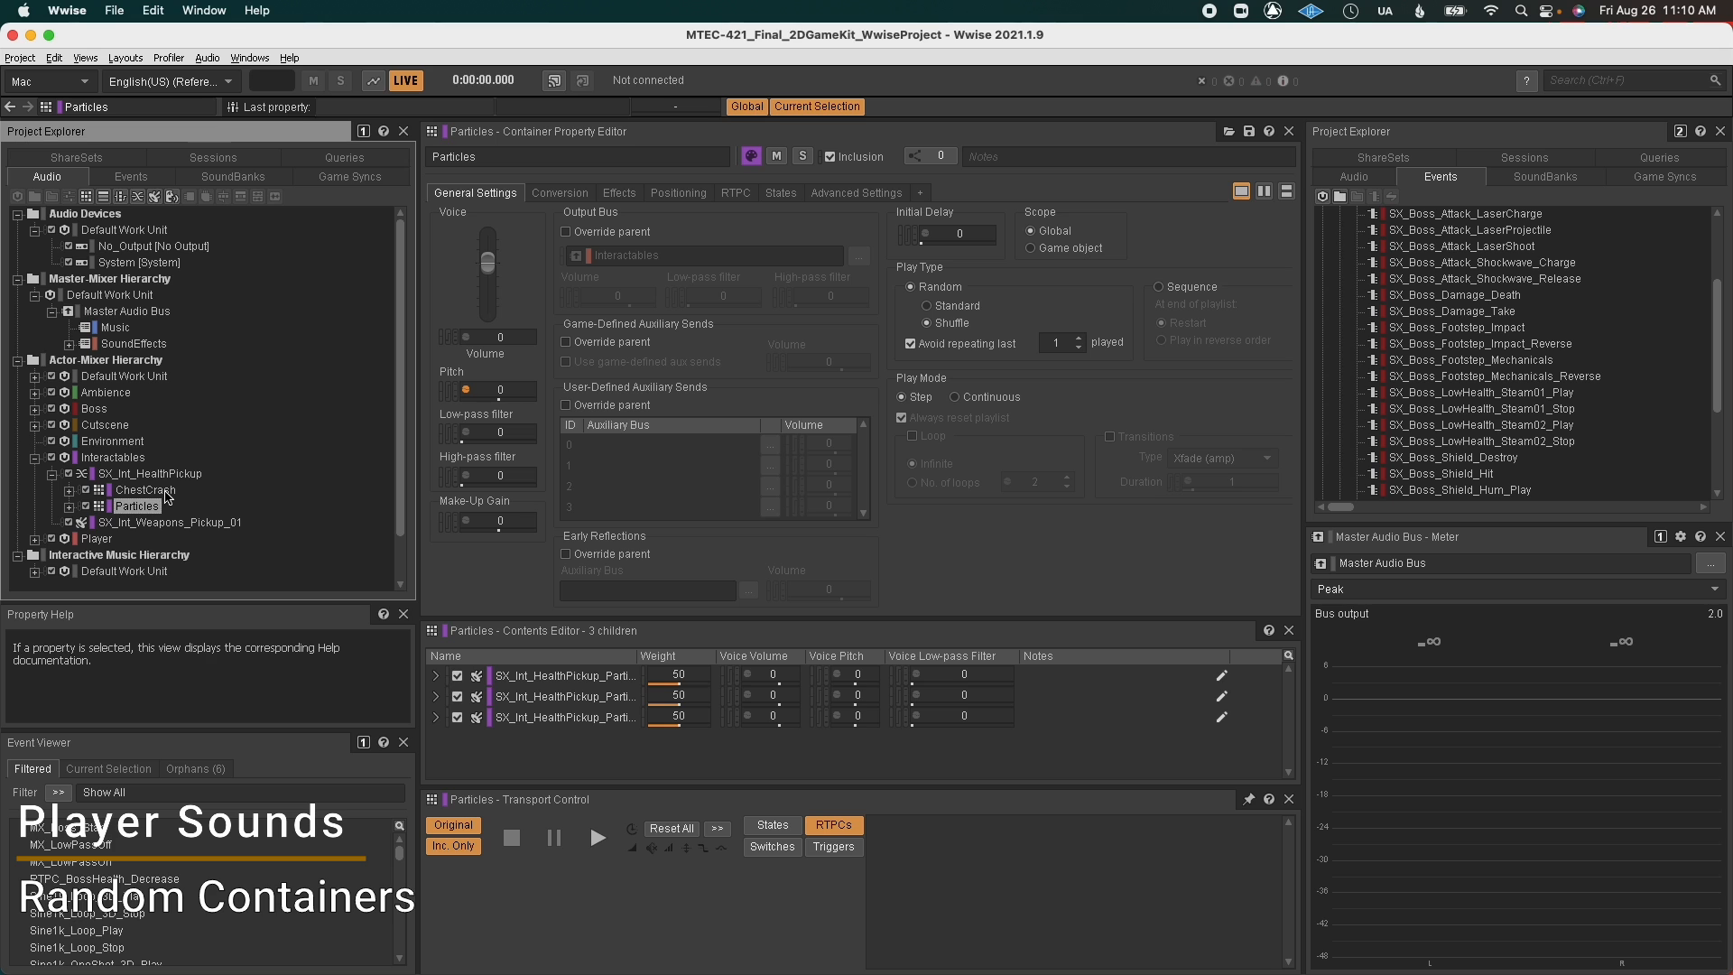
pyautogui.click(145, 489)
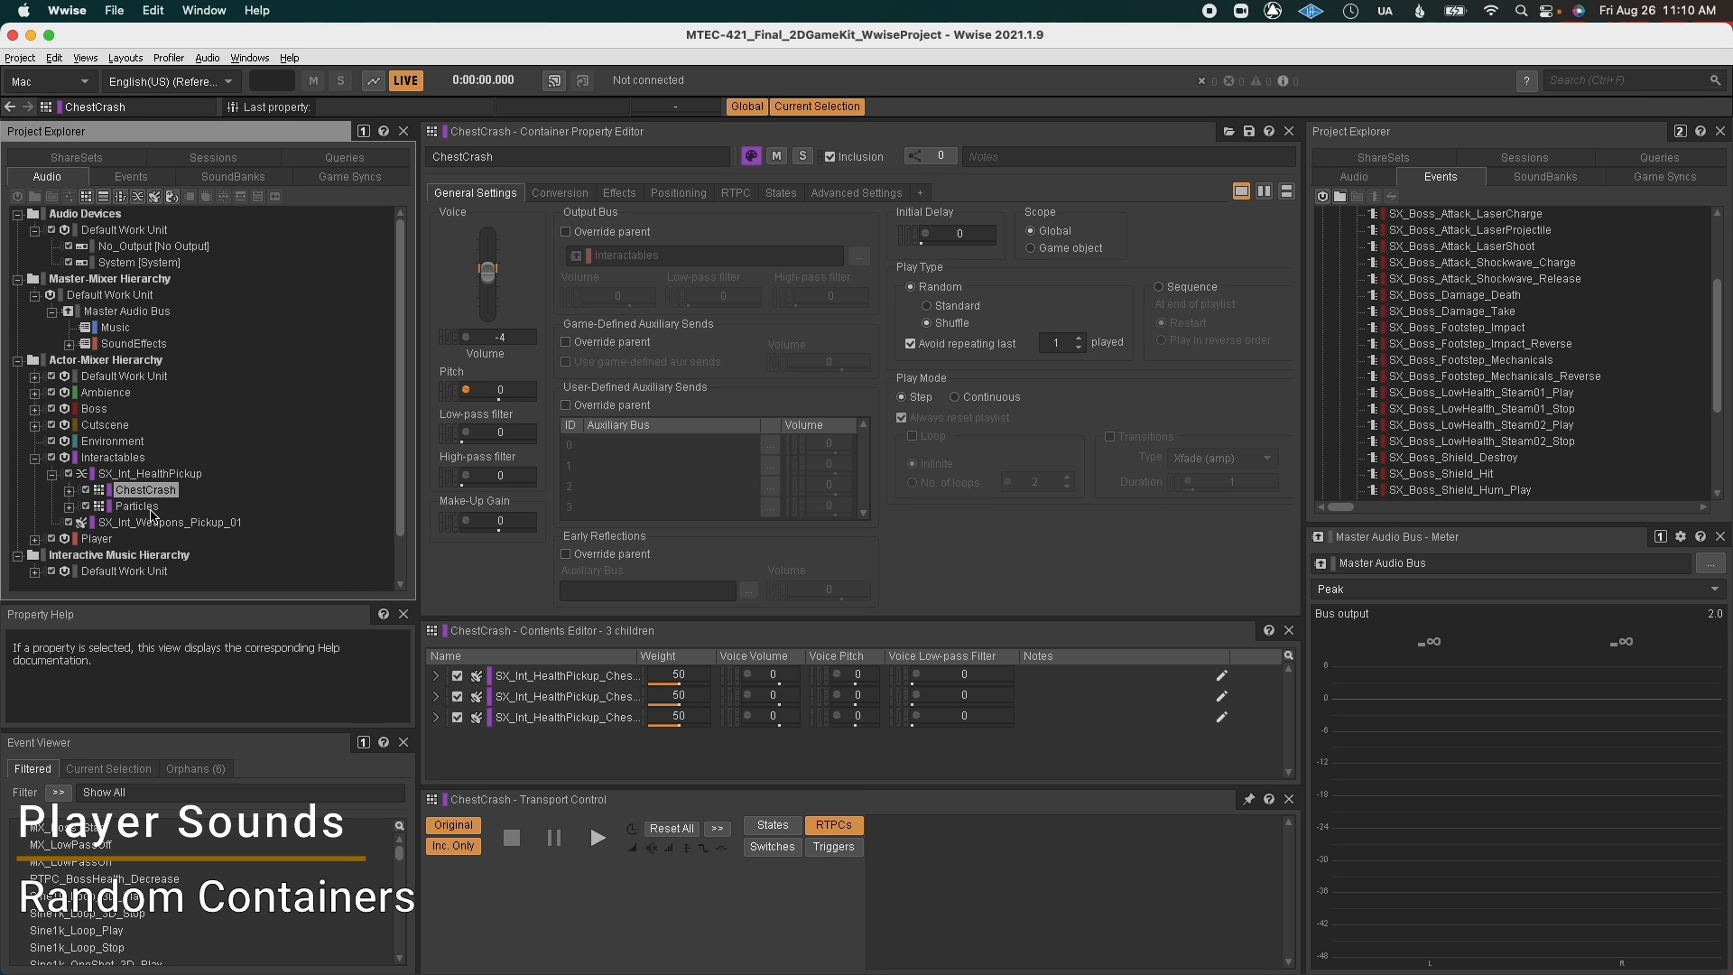
pyautogui.click(137, 506)
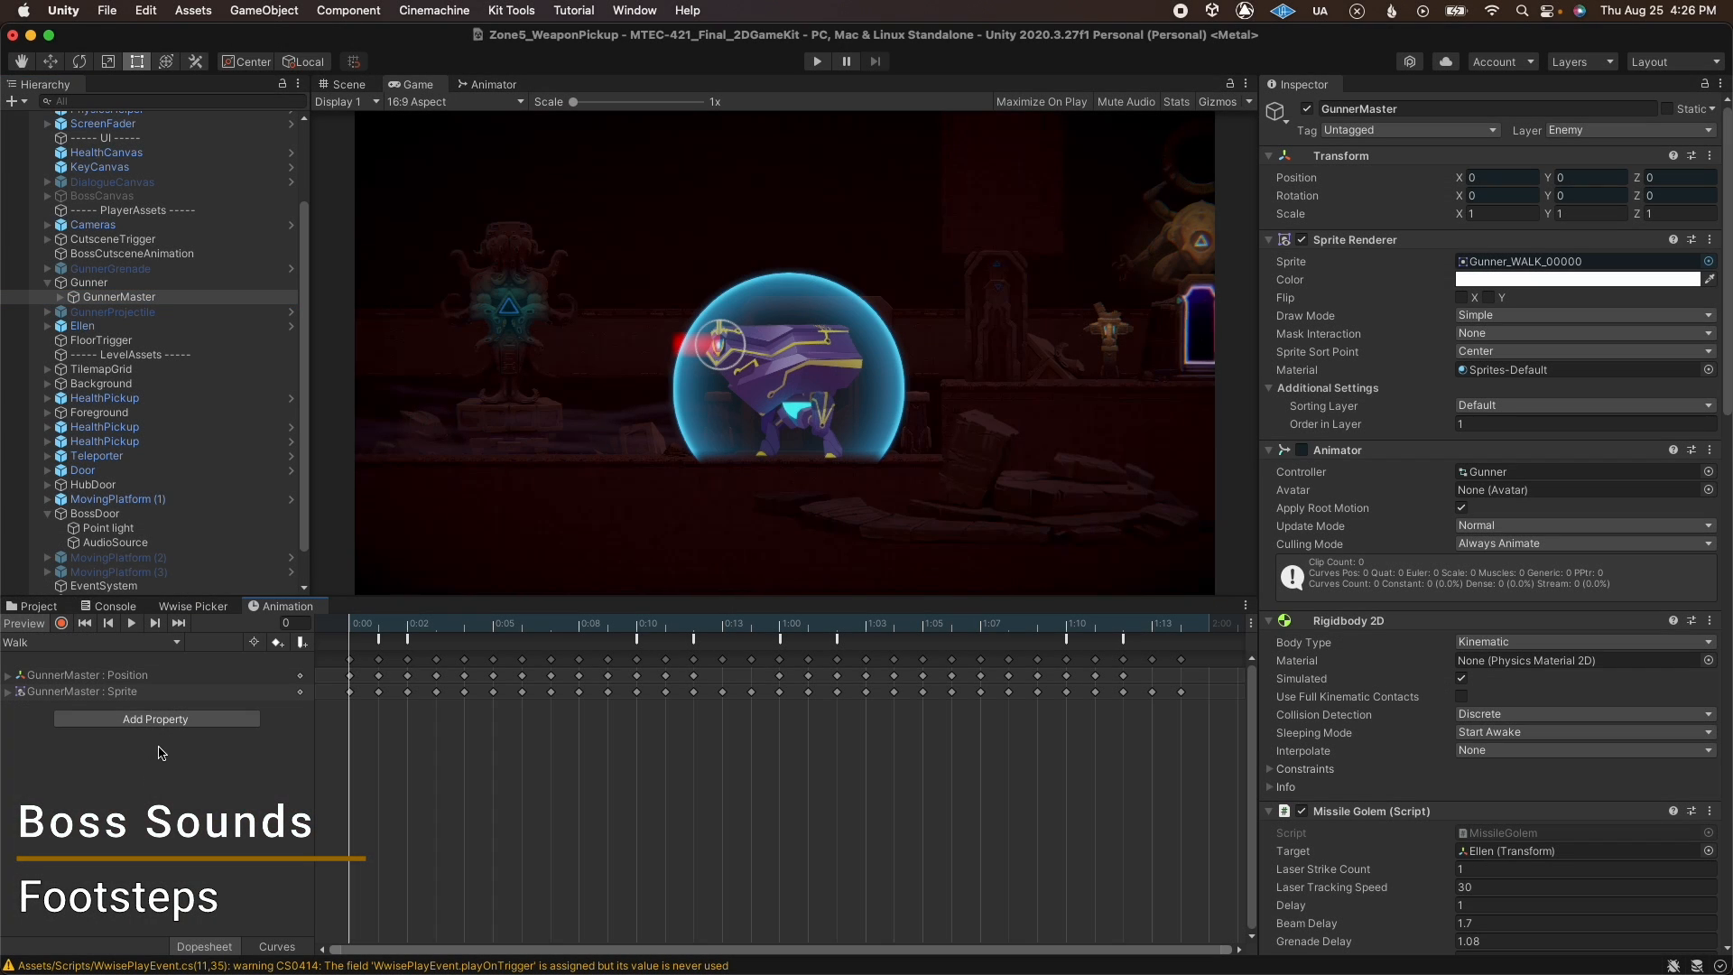
pyautogui.moveTo(211, 750)
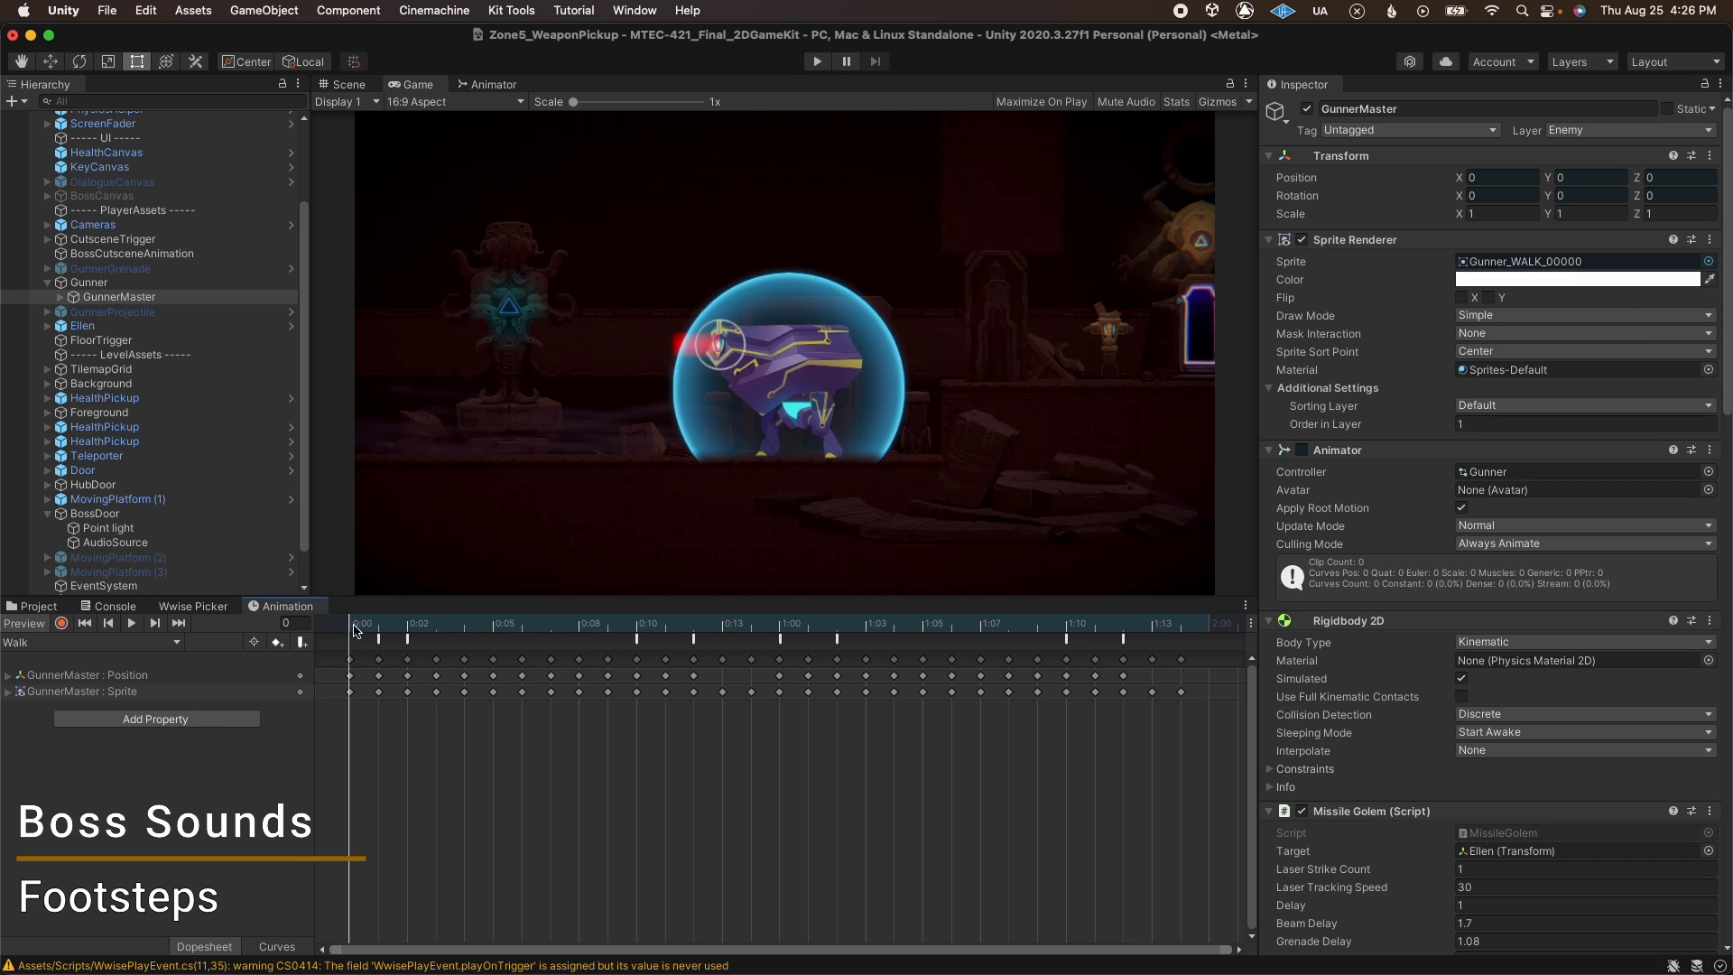
# Preview the boss Walk clip and inspect the Walk and WalkBackwards Boss_Direction values (1, -1).
pyautogui.click(130, 621)
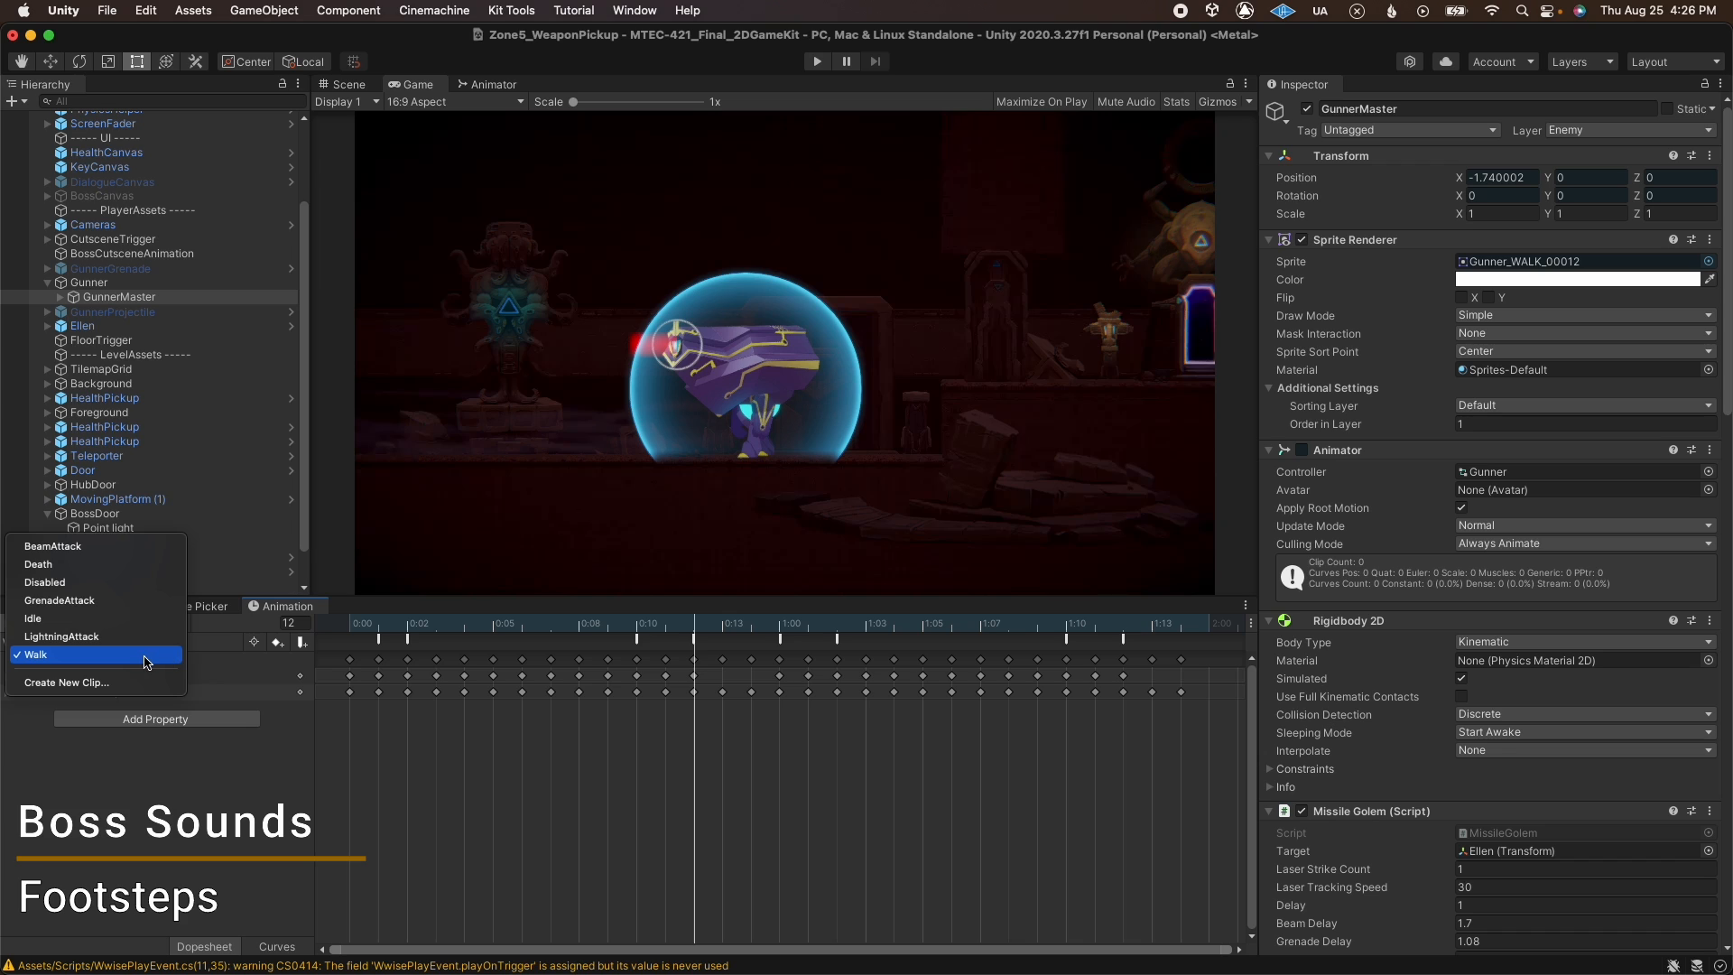
pyautogui.click(33, 654)
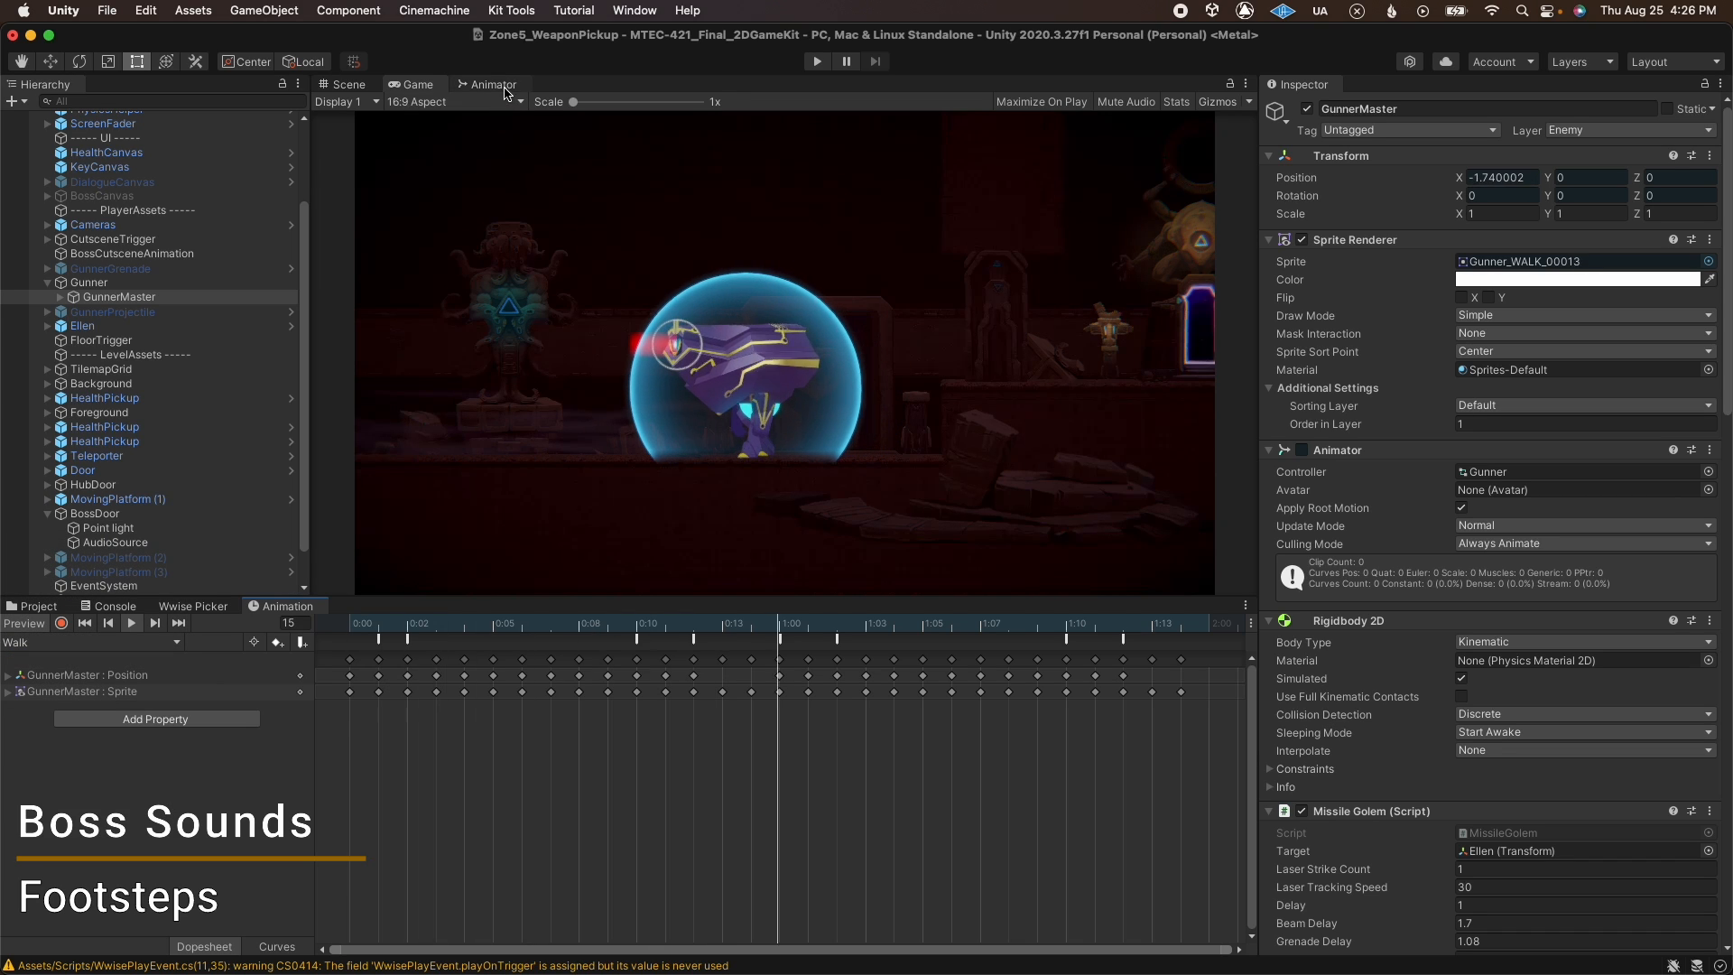
pyautogui.click(488, 84)
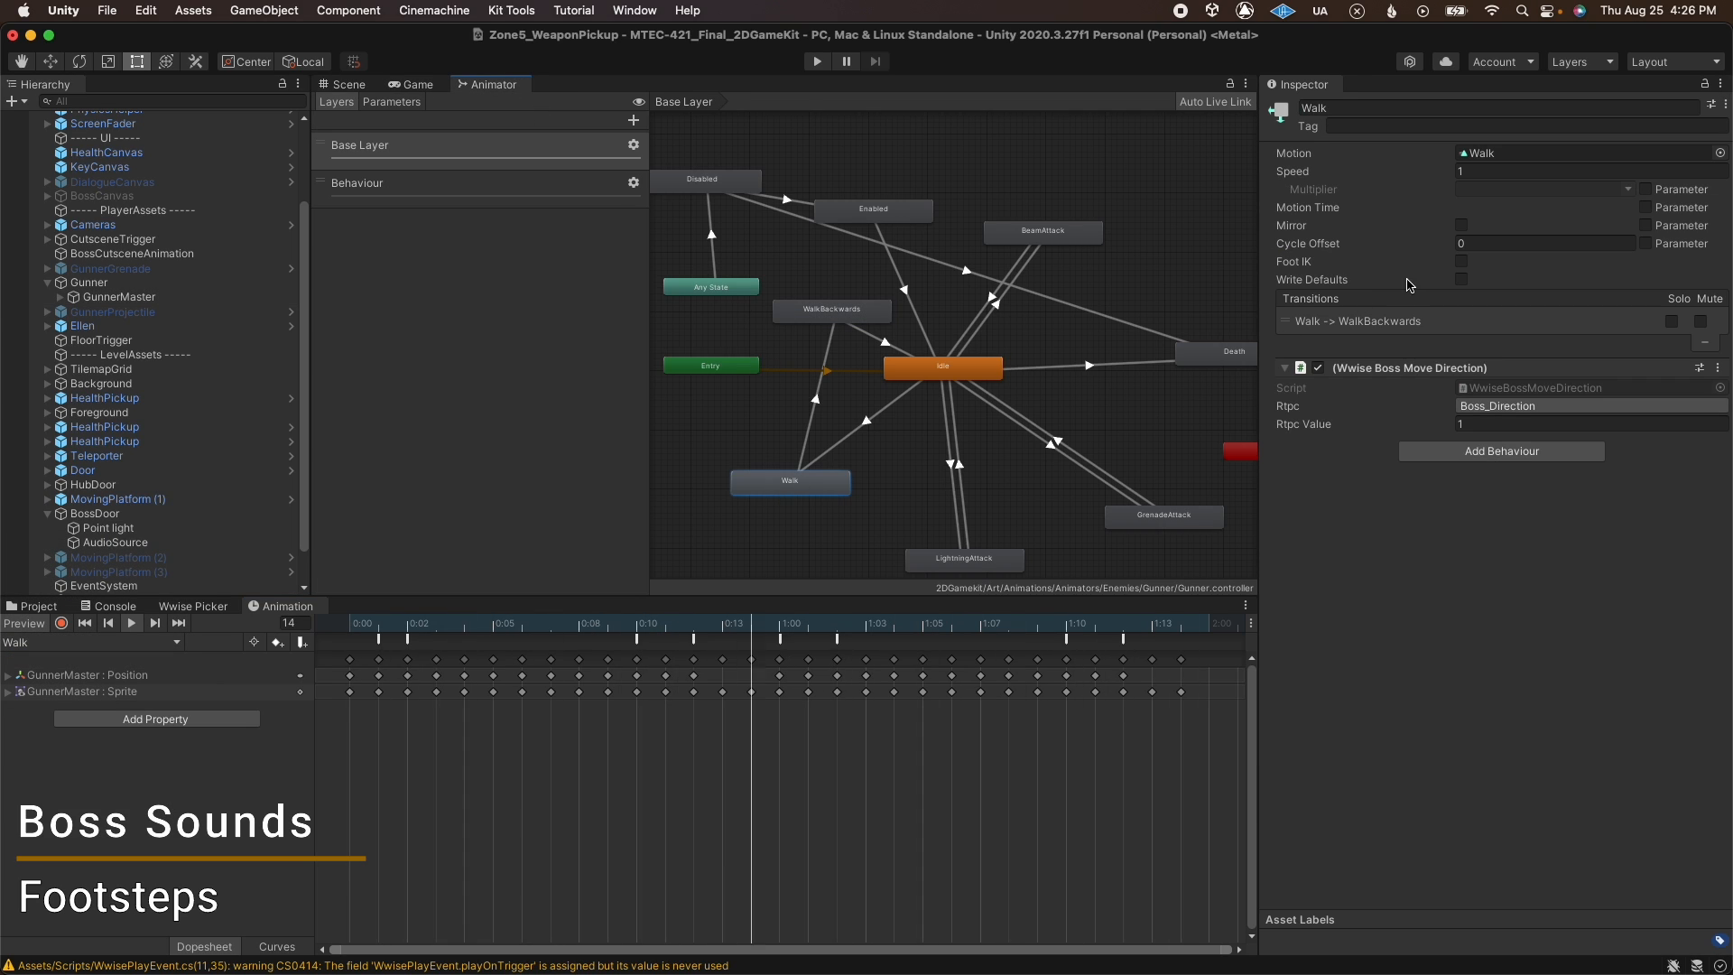
pyautogui.click(830, 310)
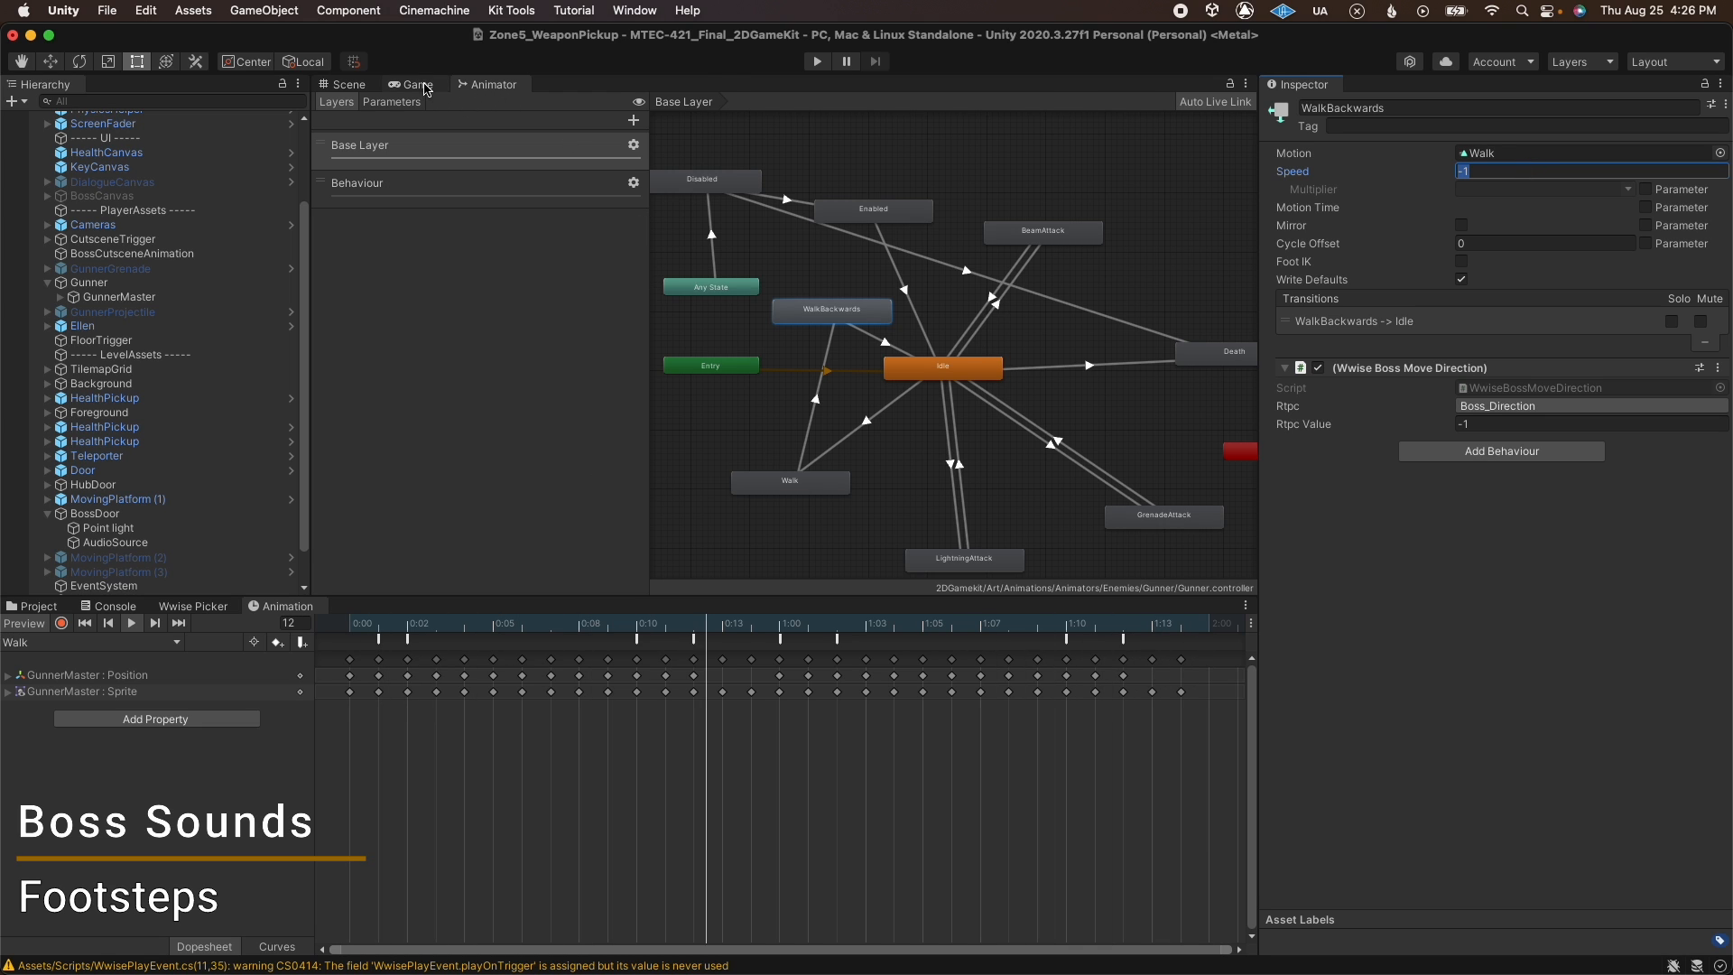
pyautogui.click(415, 83)
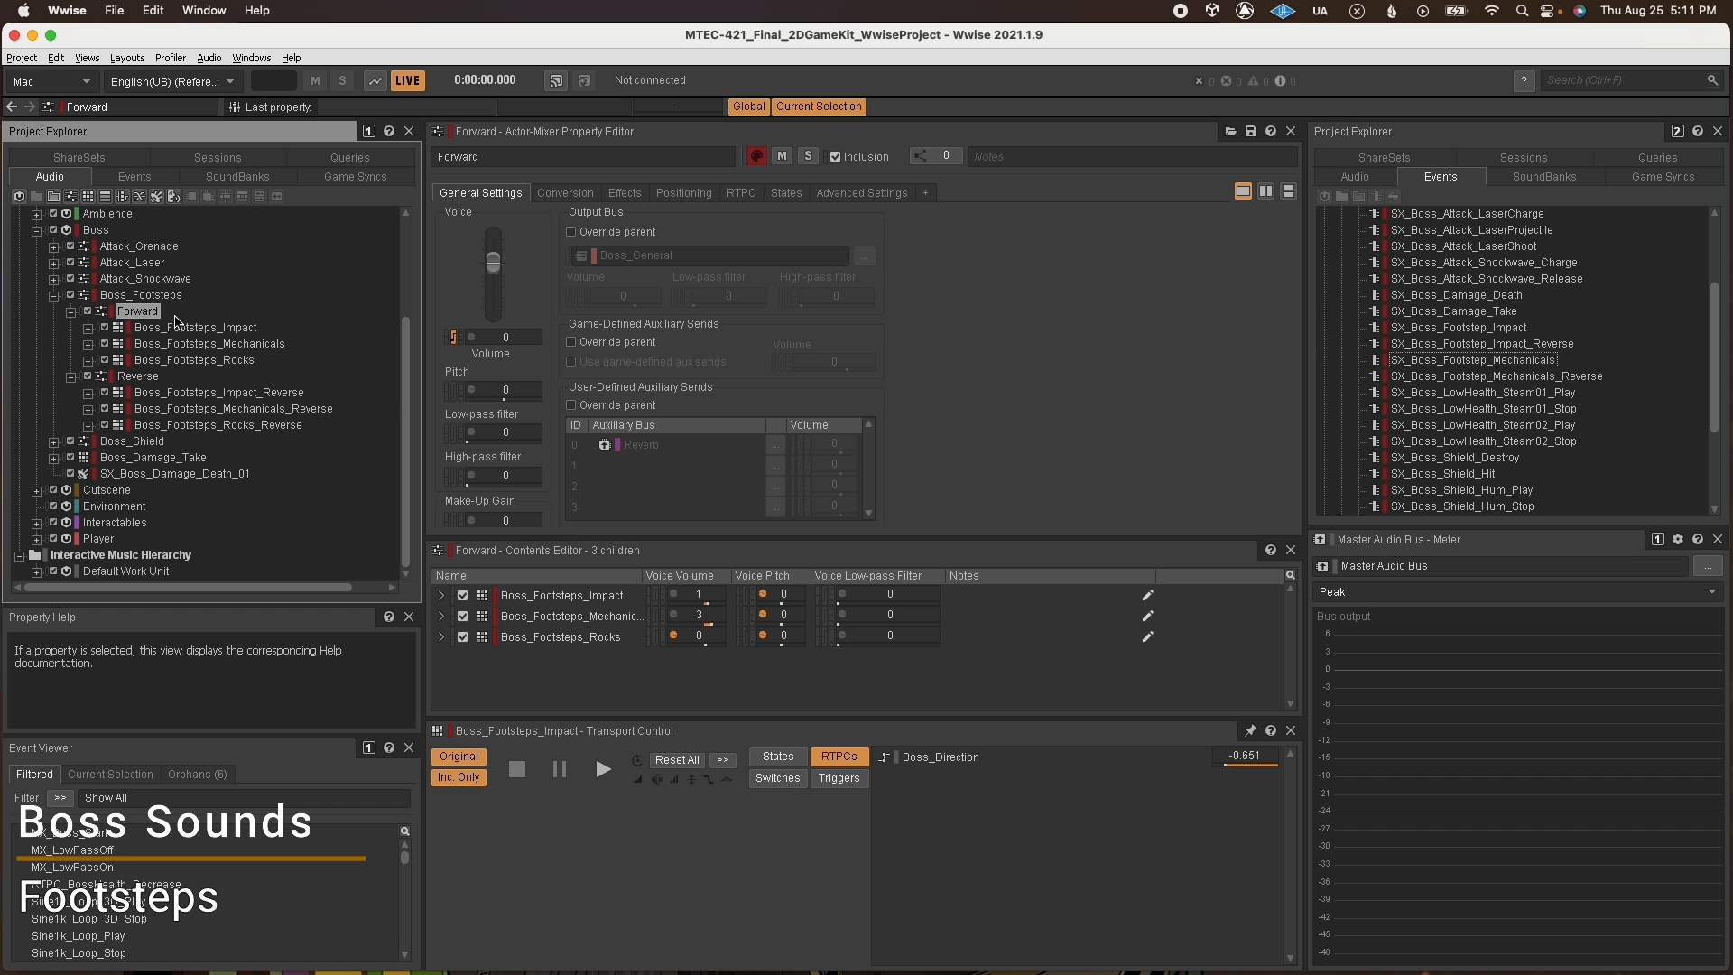
# Look over the forward impact and reverse mechanical and rock footstep containers.
pyautogui.click(196, 327)
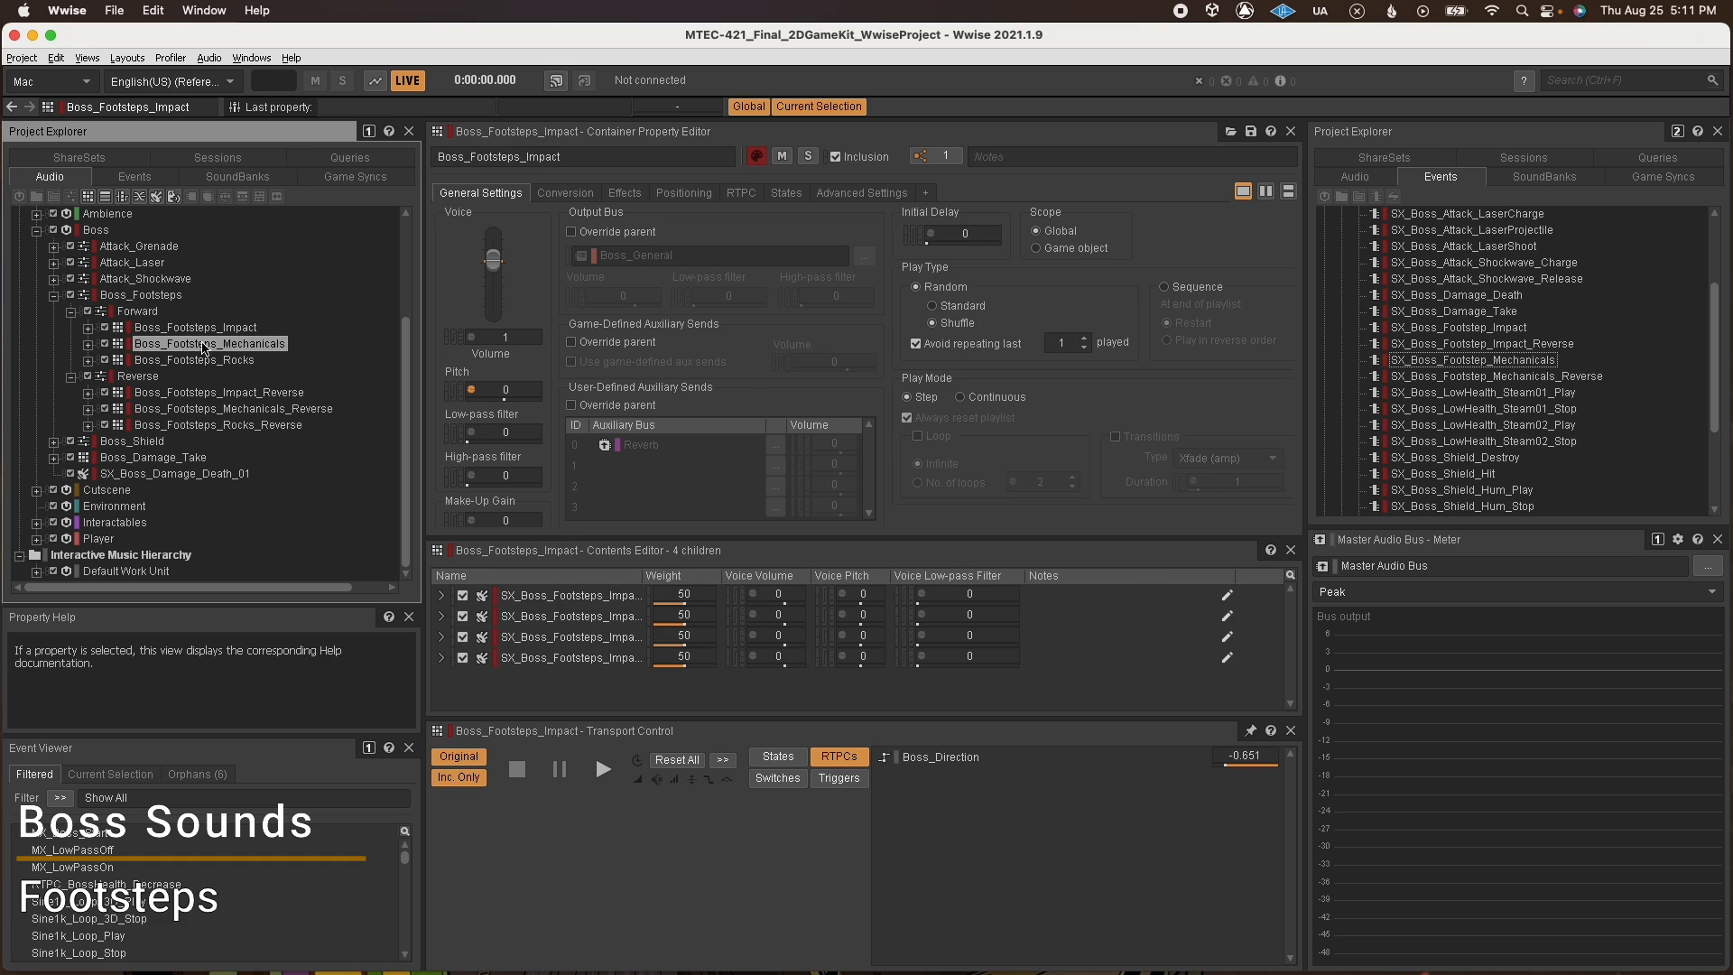
pyautogui.click(137, 375)
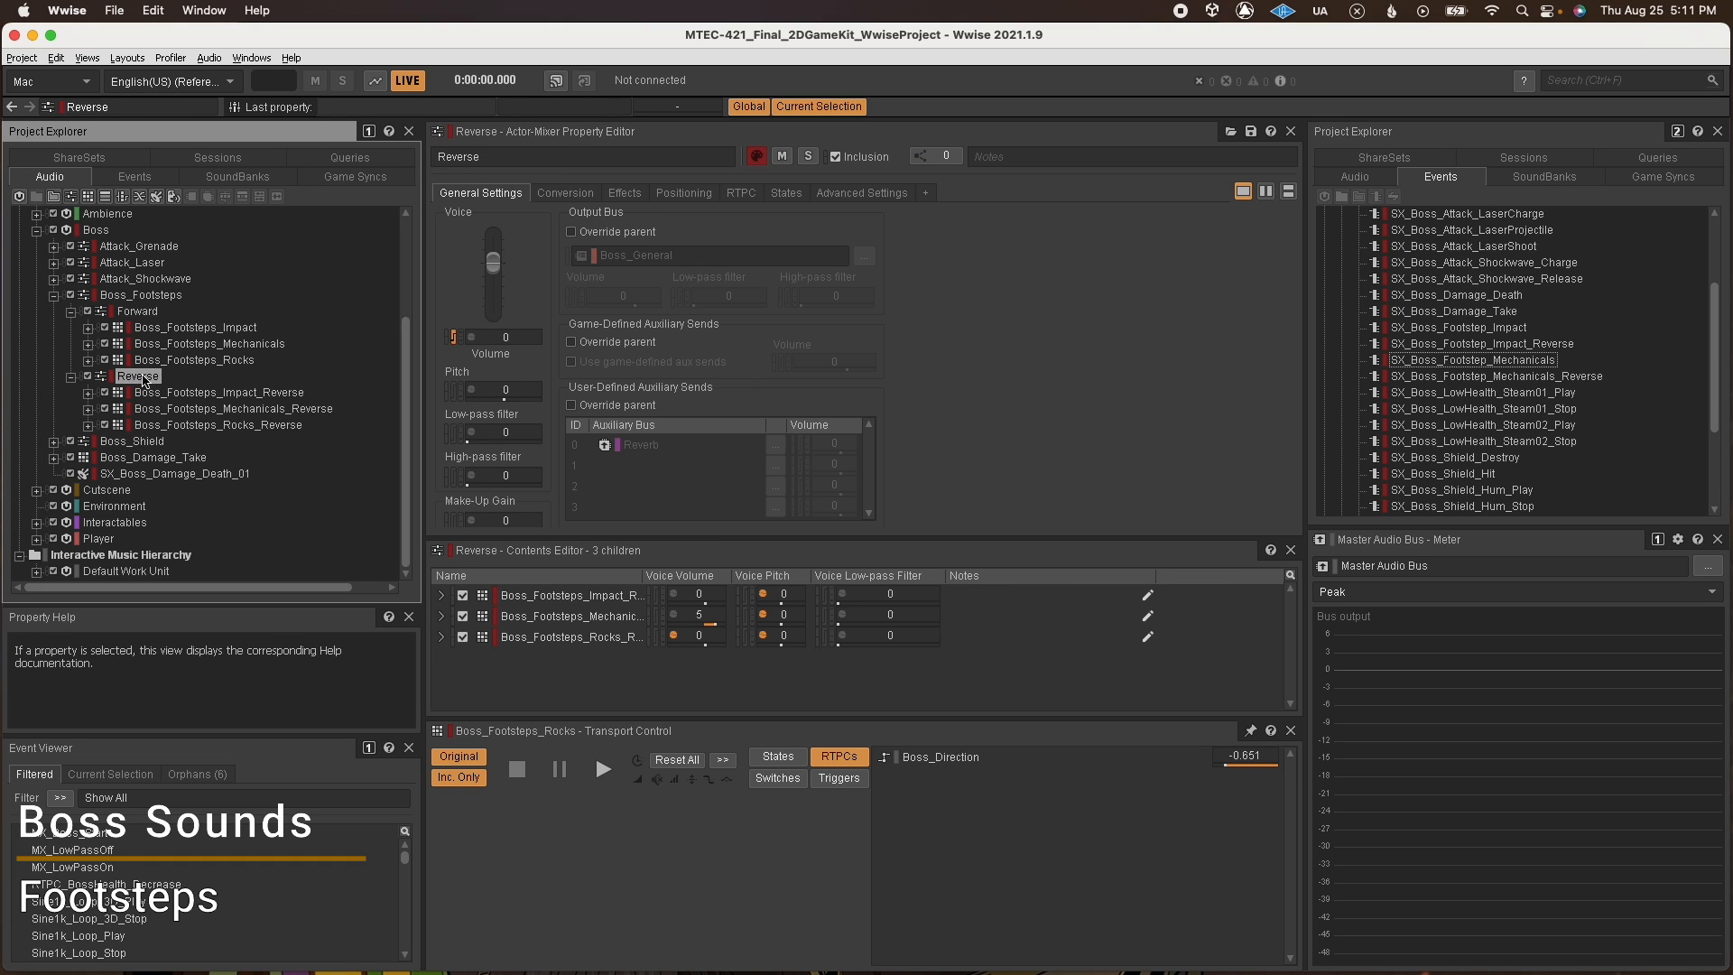
pyautogui.click(232, 408)
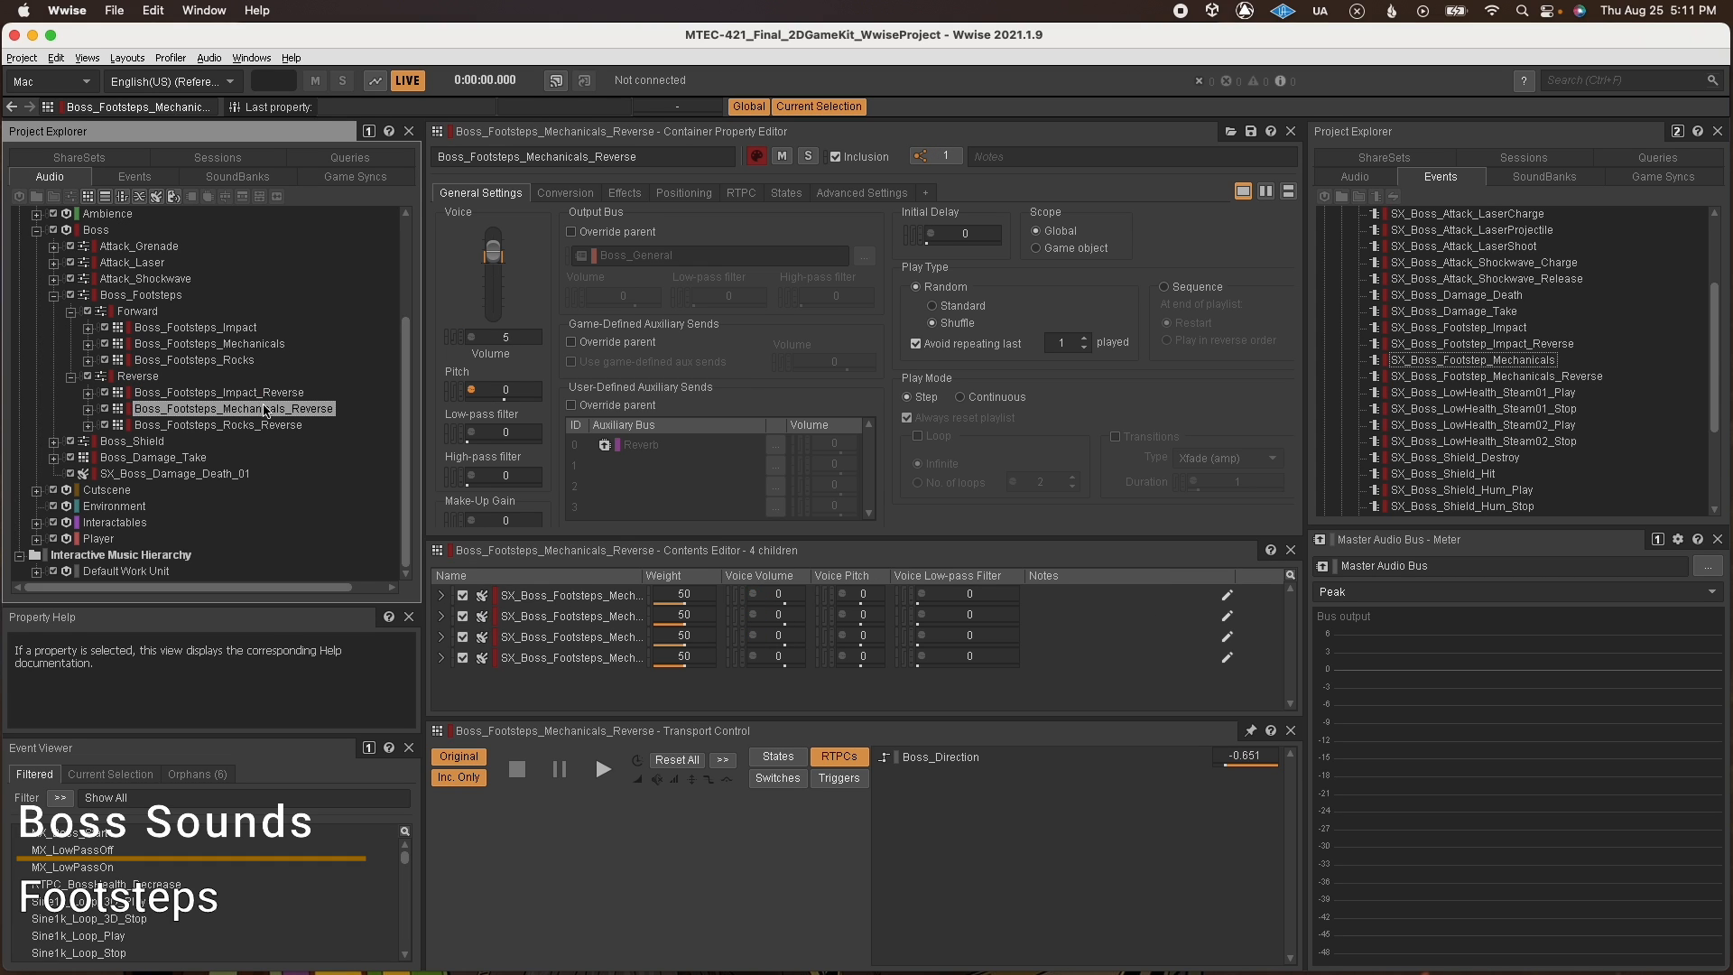
pyautogui.click(218, 424)
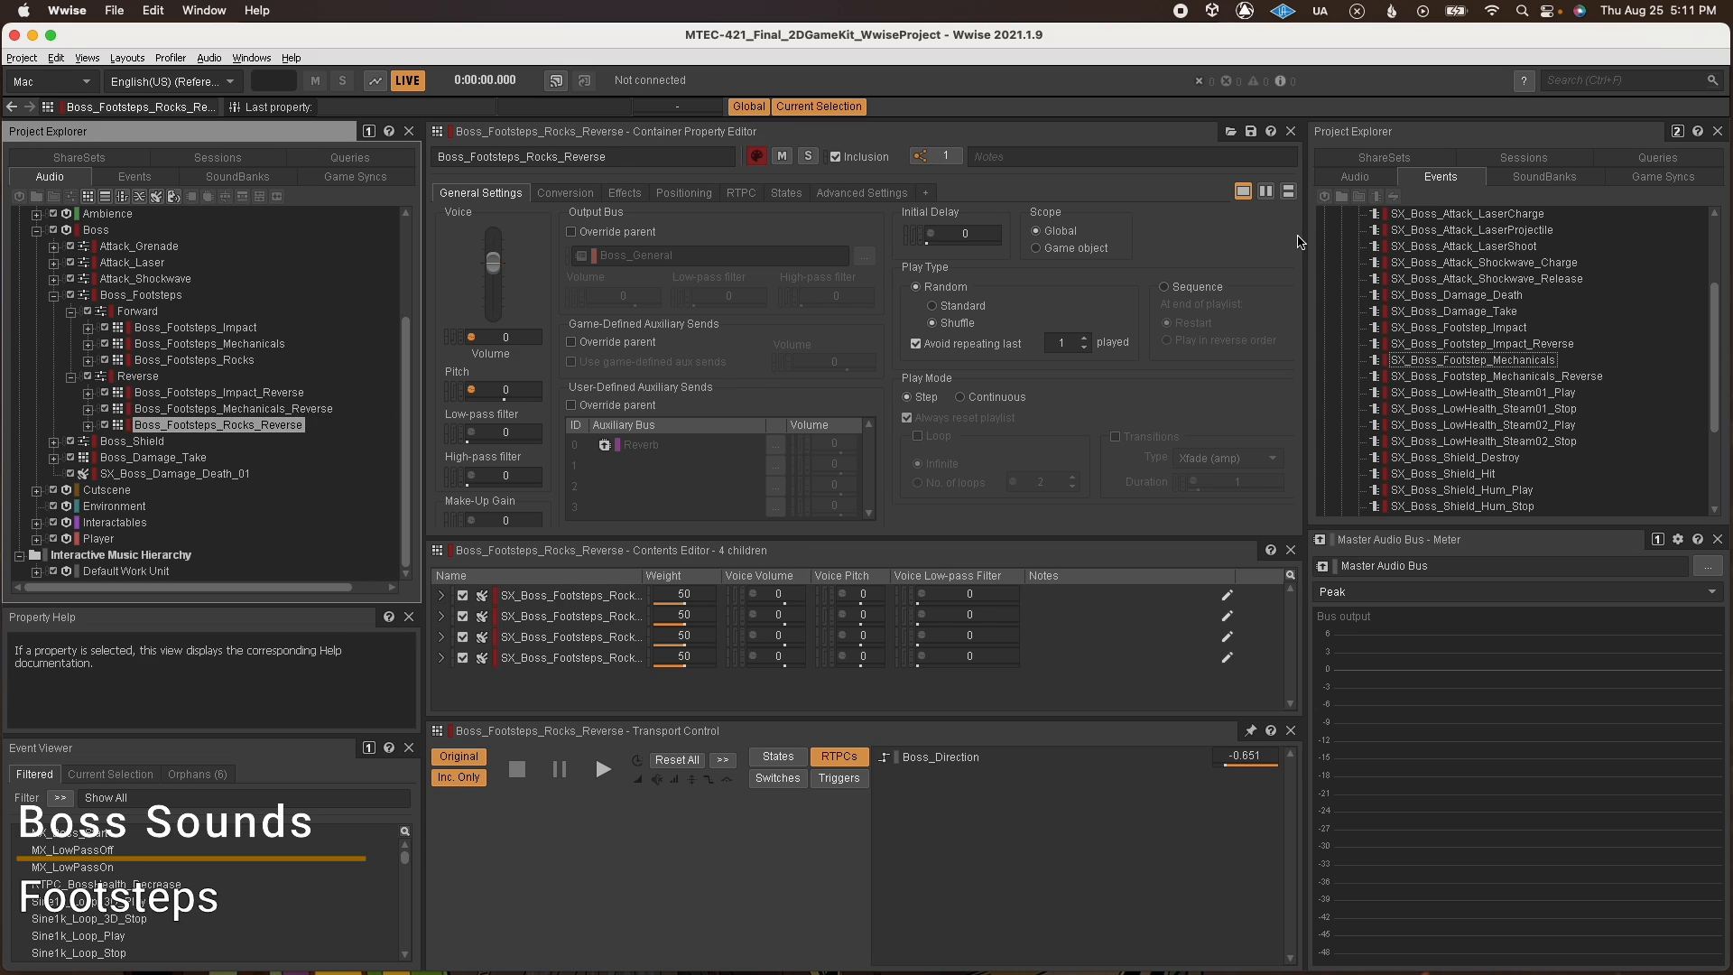
pyautogui.moveTo(157, 381)
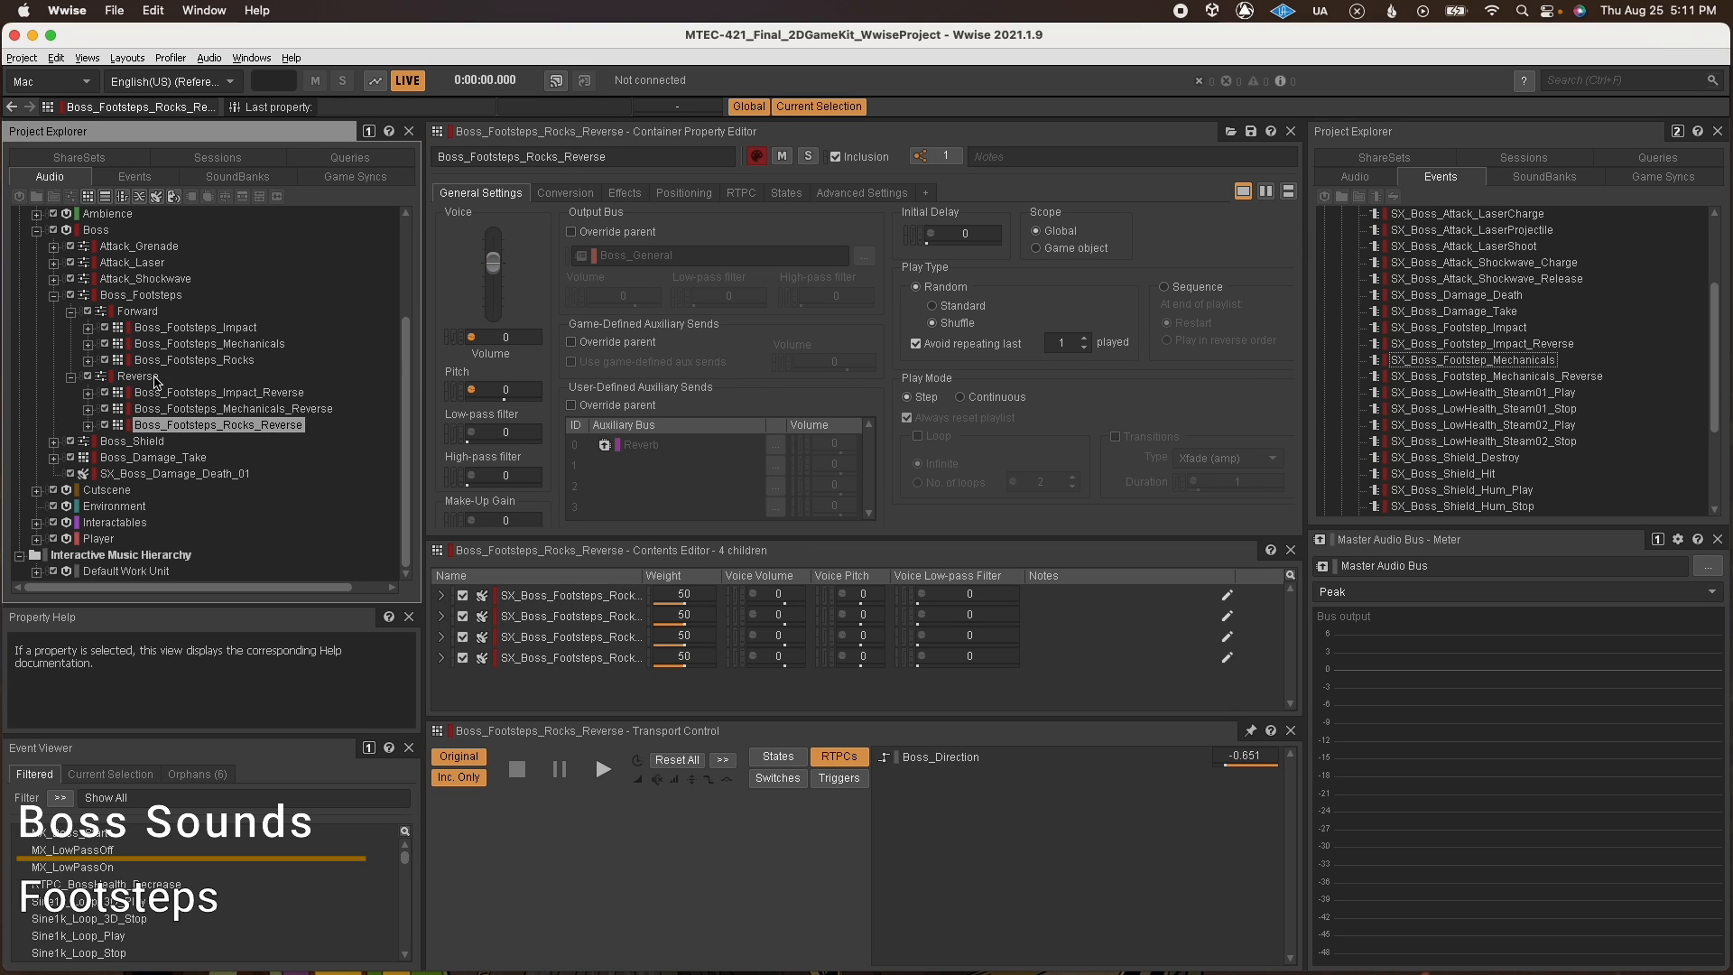
# Compare Boss_Direction Voice Volume curves on the Reverse and Forward footstep groups.
pyautogui.click(136, 376)
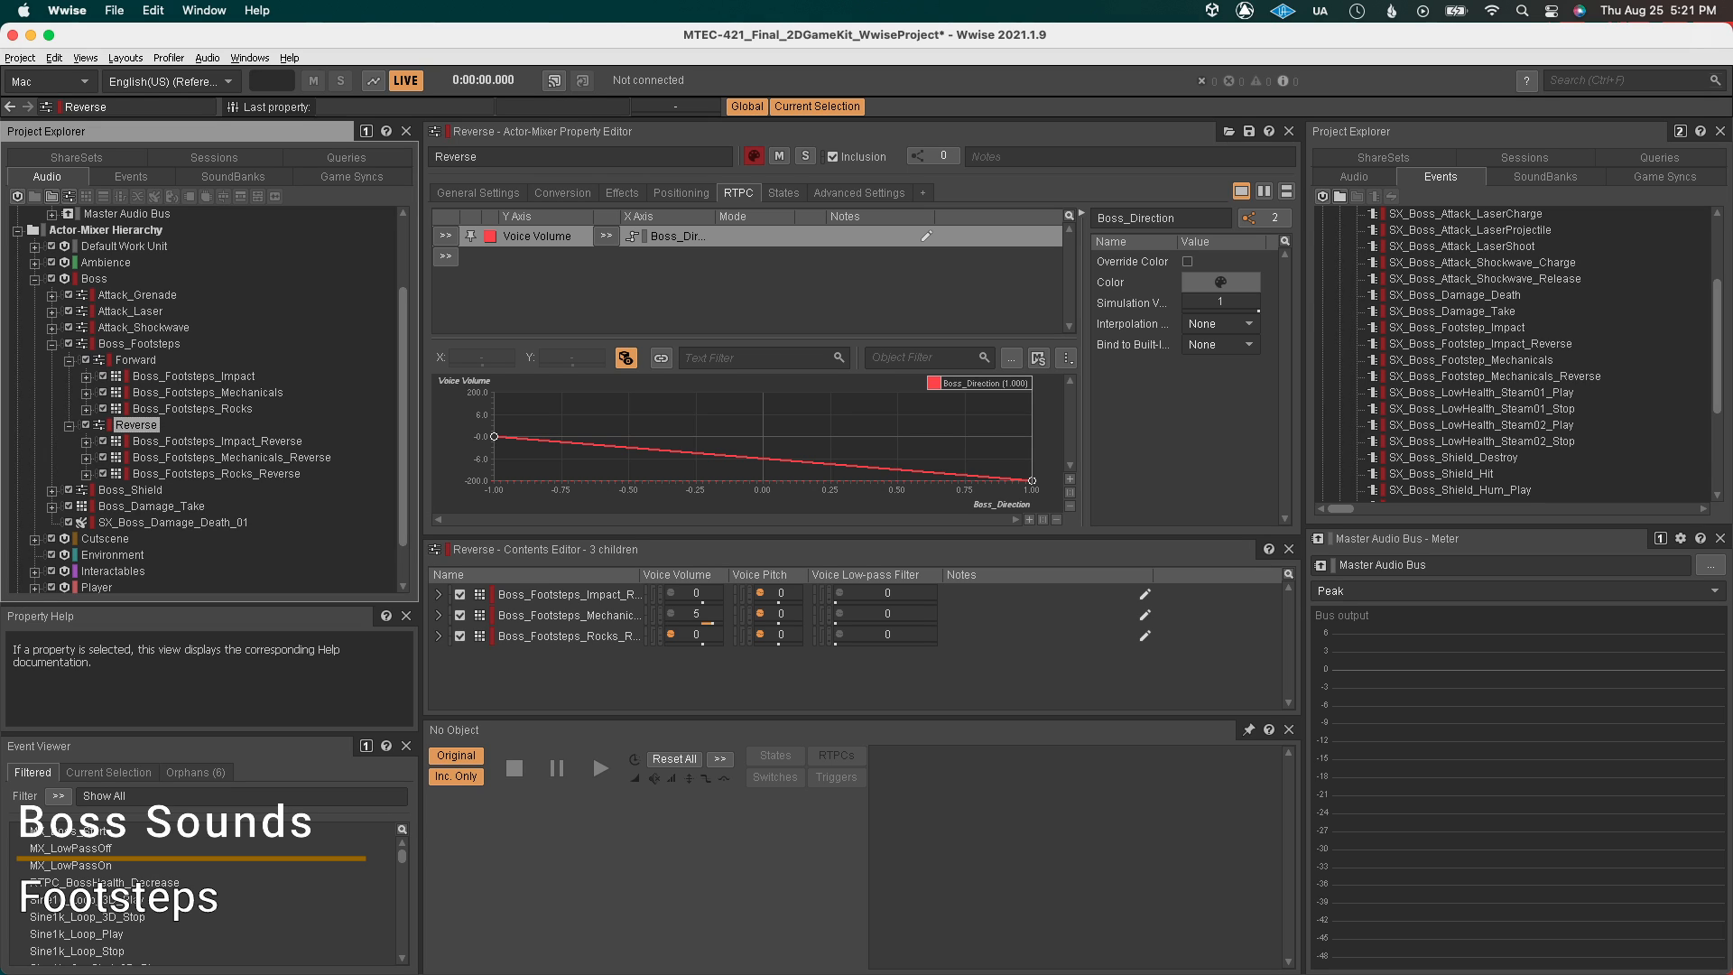
pyautogui.click(134, 359)
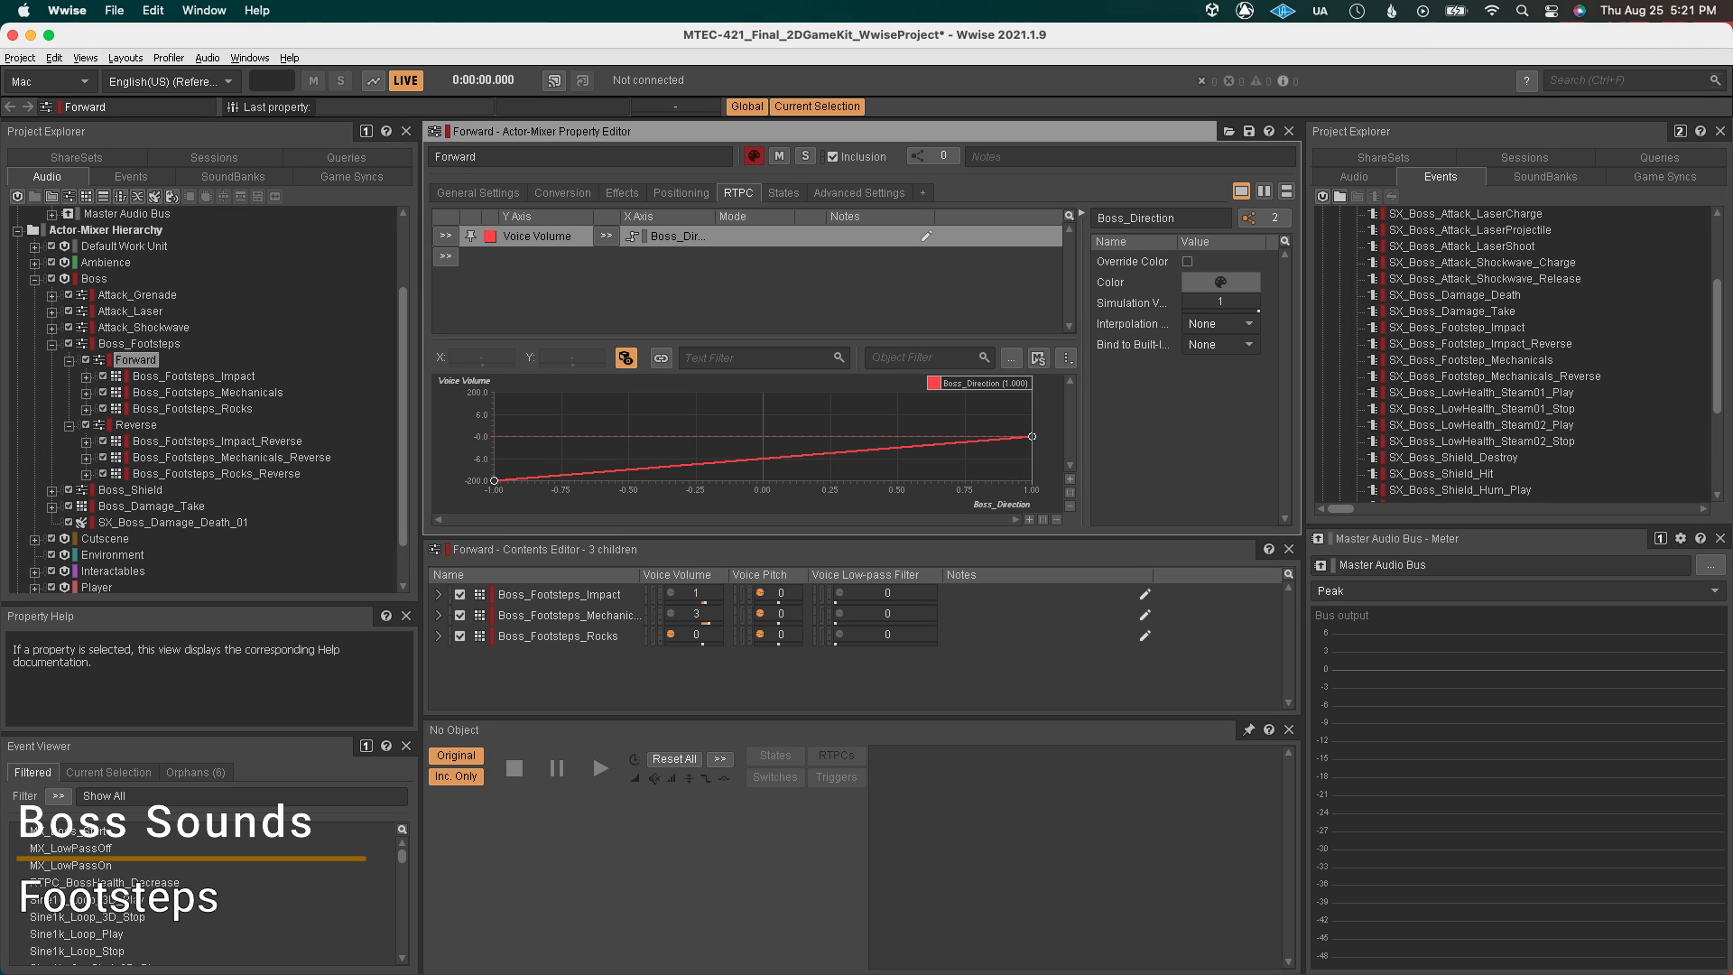
pyautogui.click(137, 375)
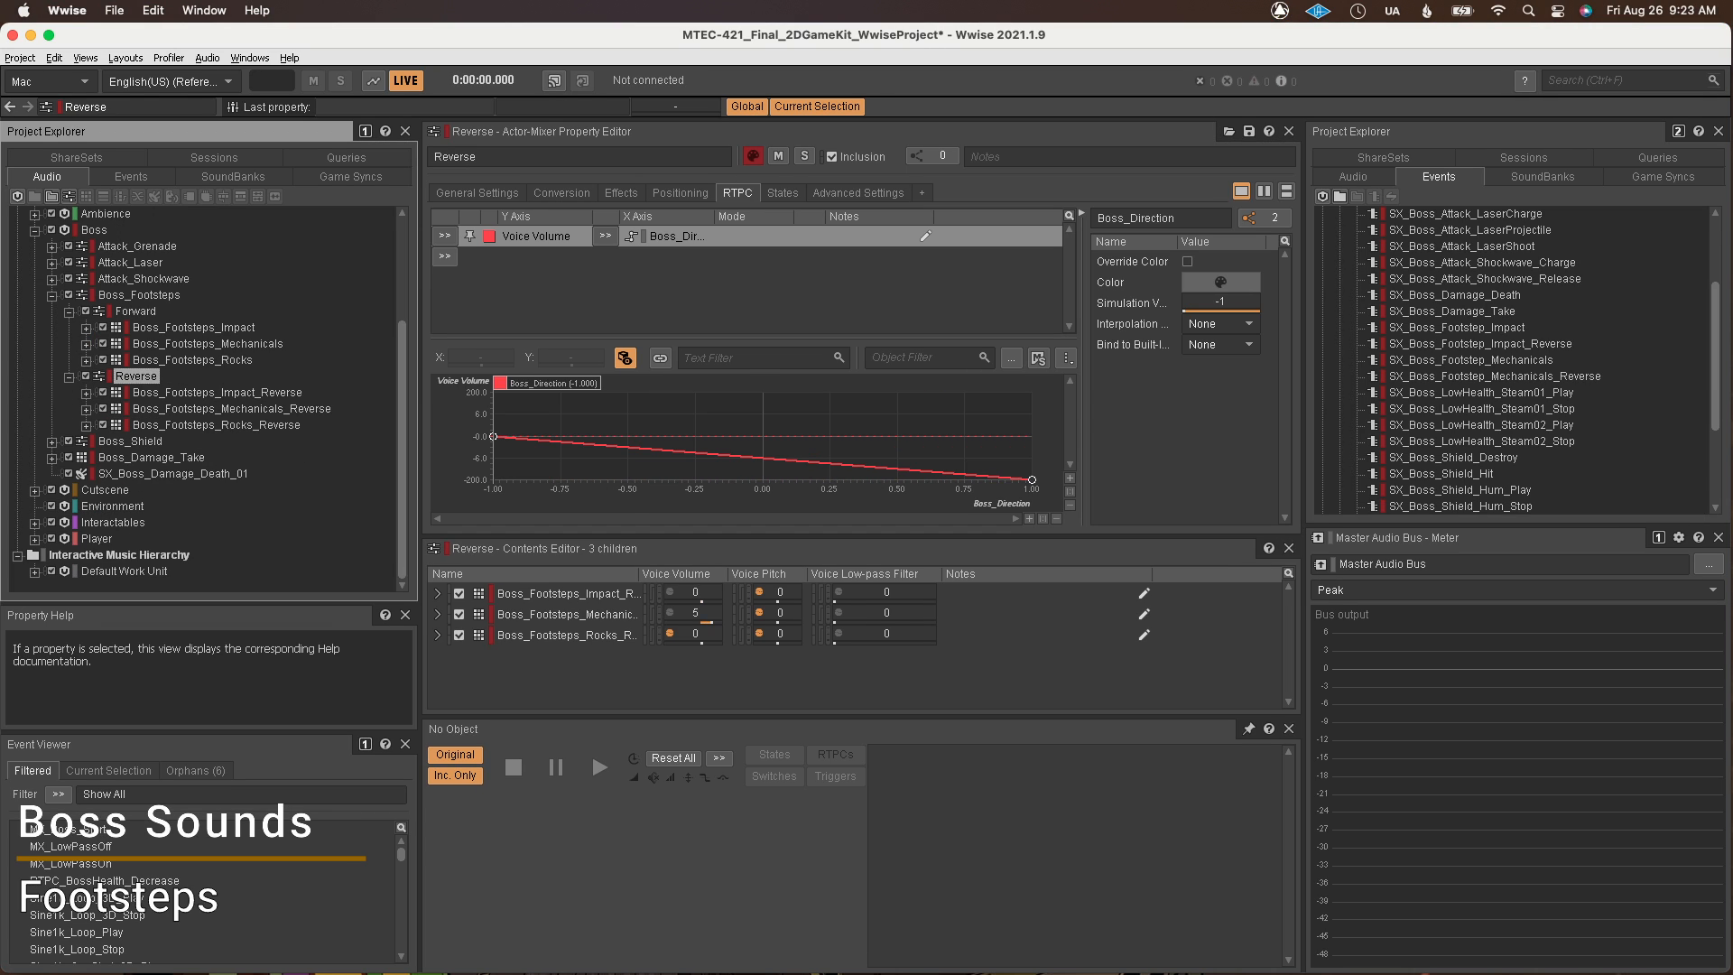
pyautogui.click(137, 311)
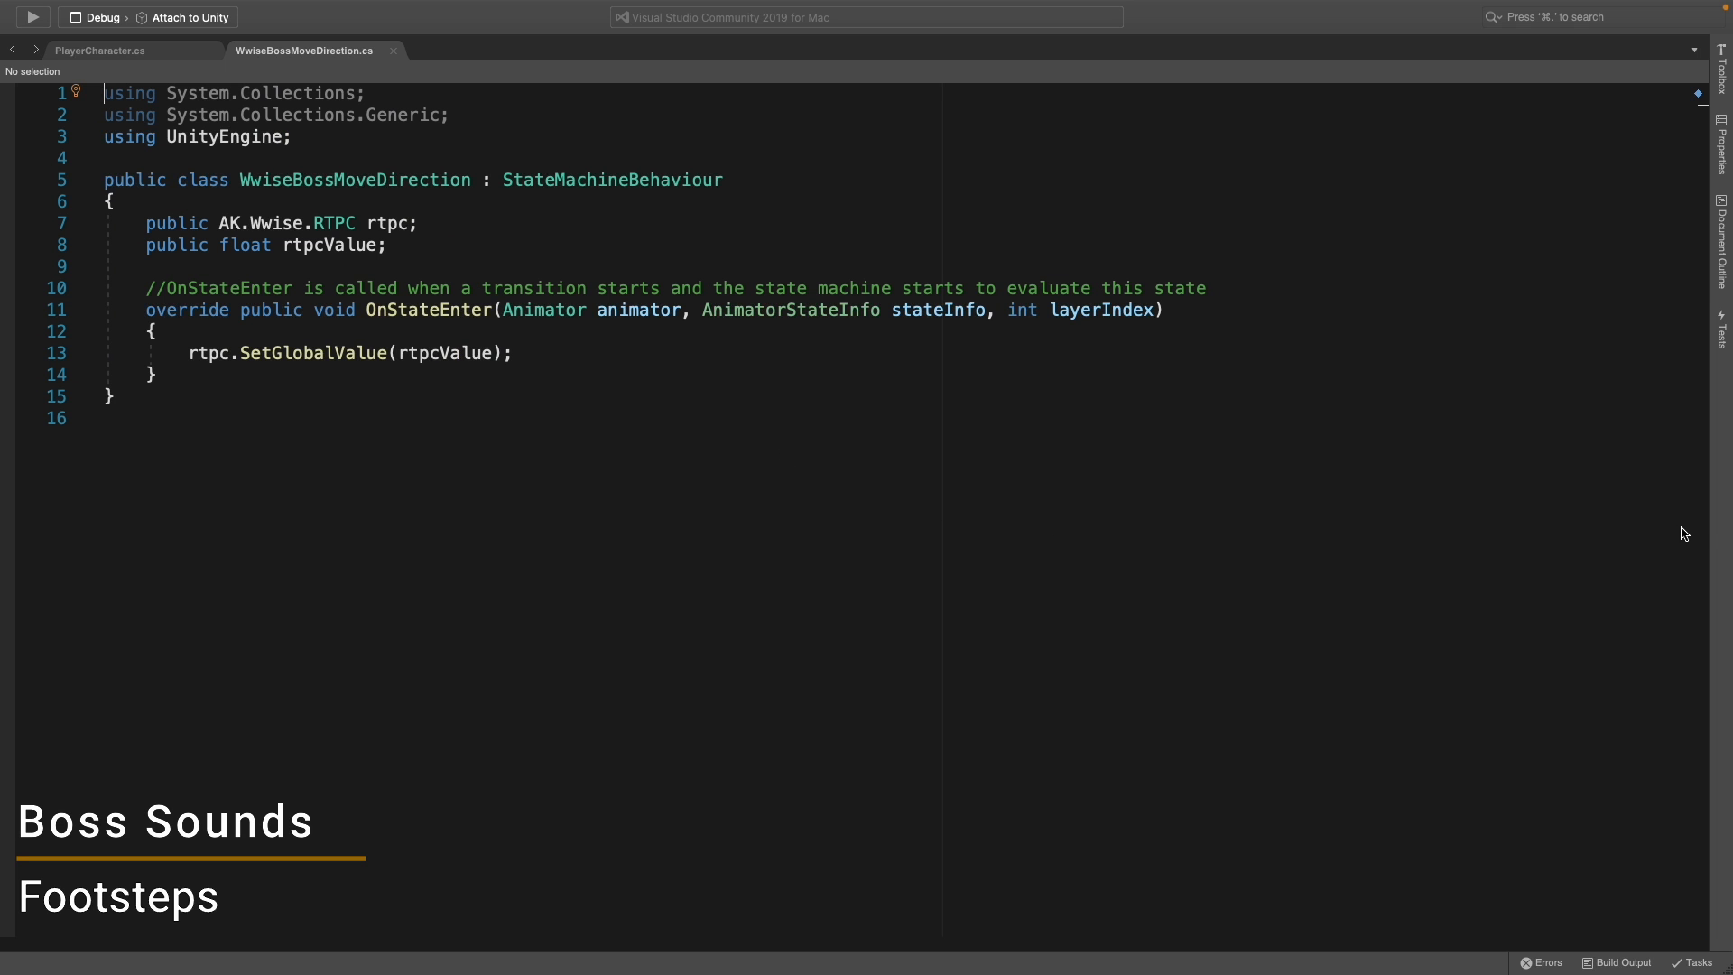
pyautogui.moveTo(1707, 528)
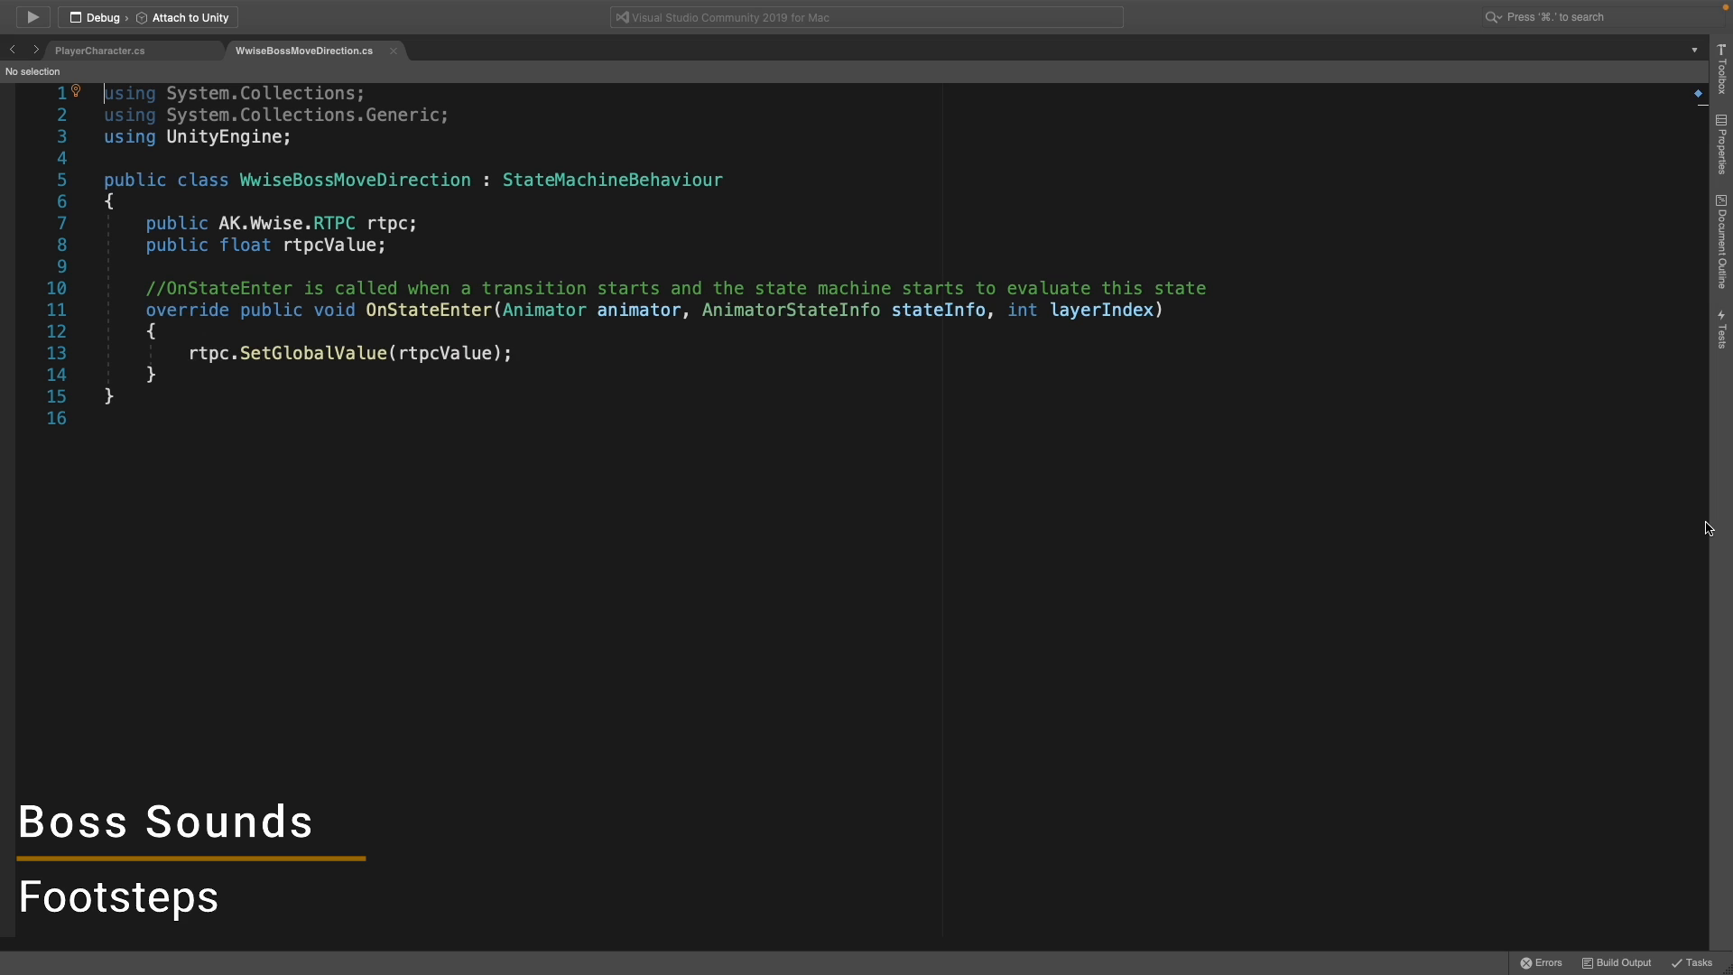
pyautogui.moveTo(420, 321)
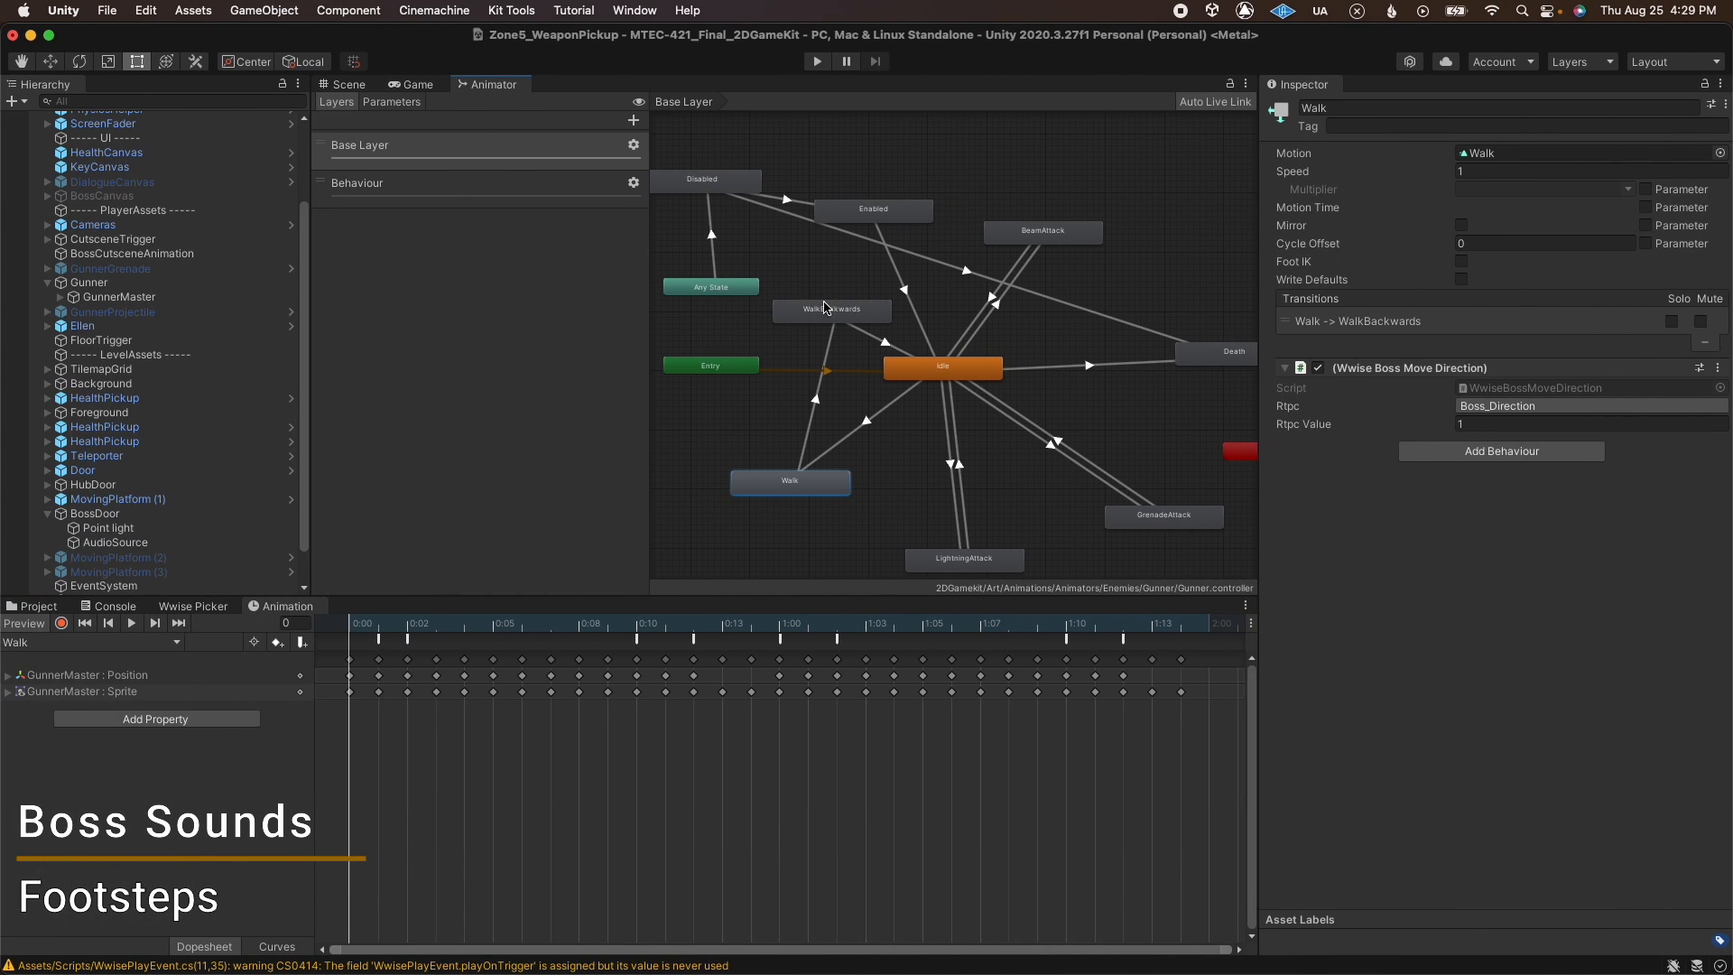
pyautogui.click(832, 309)
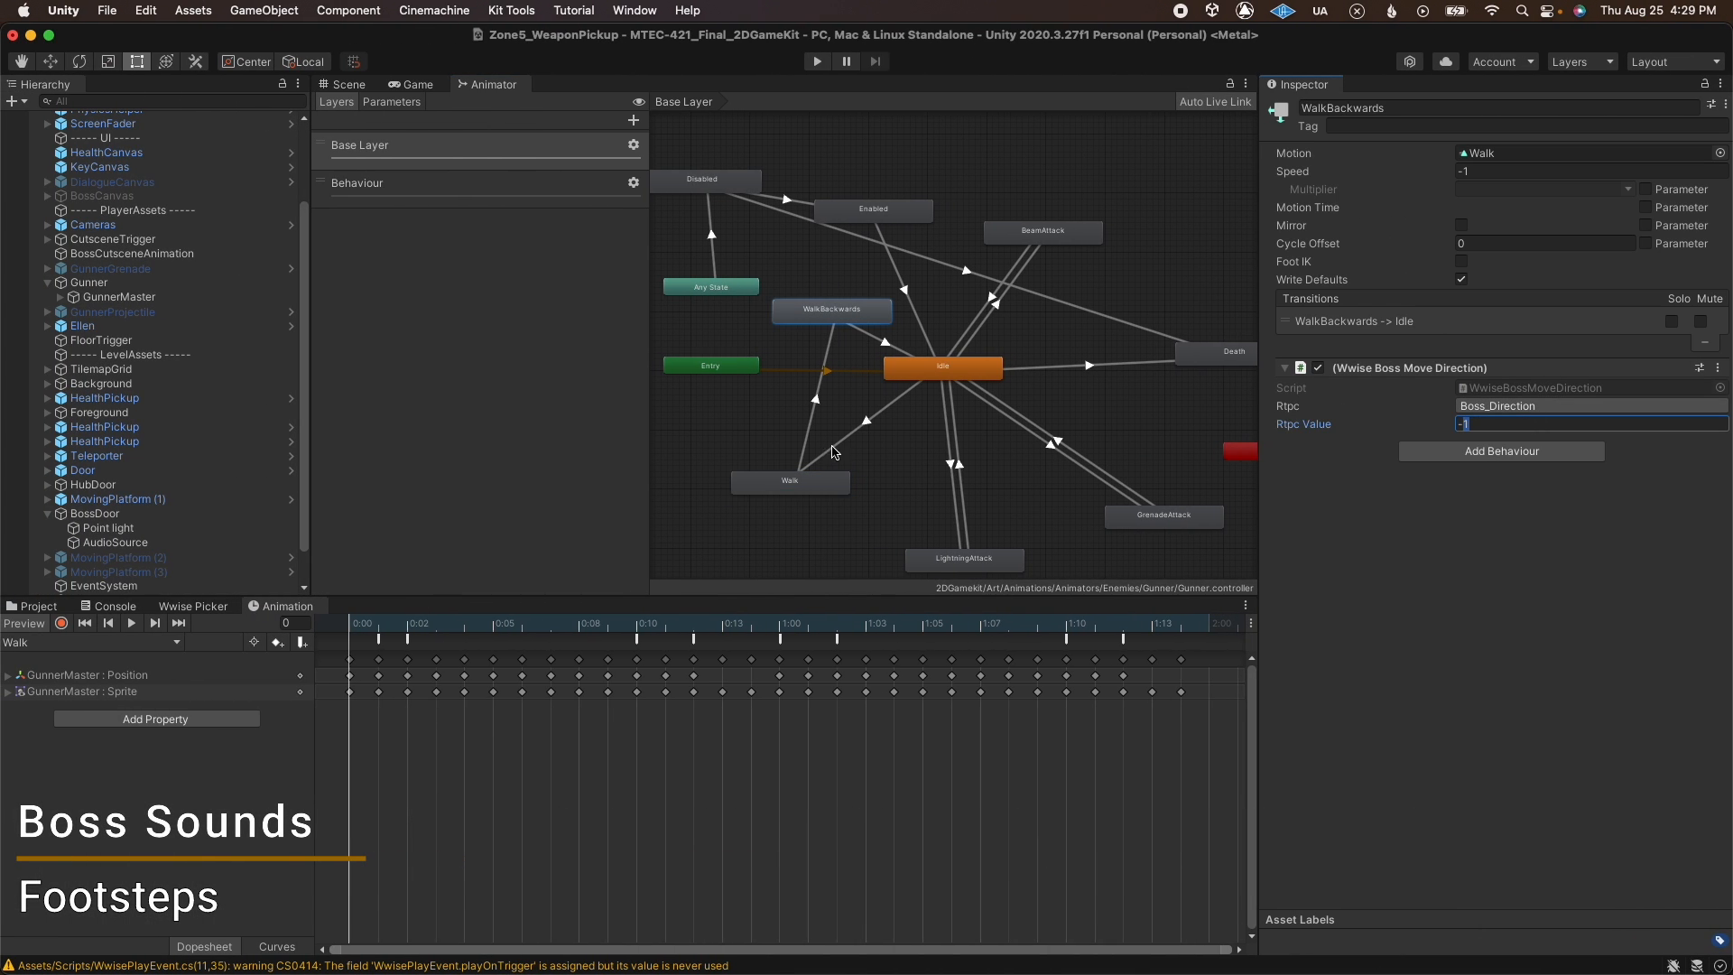
pyautogui.click(791, 482)
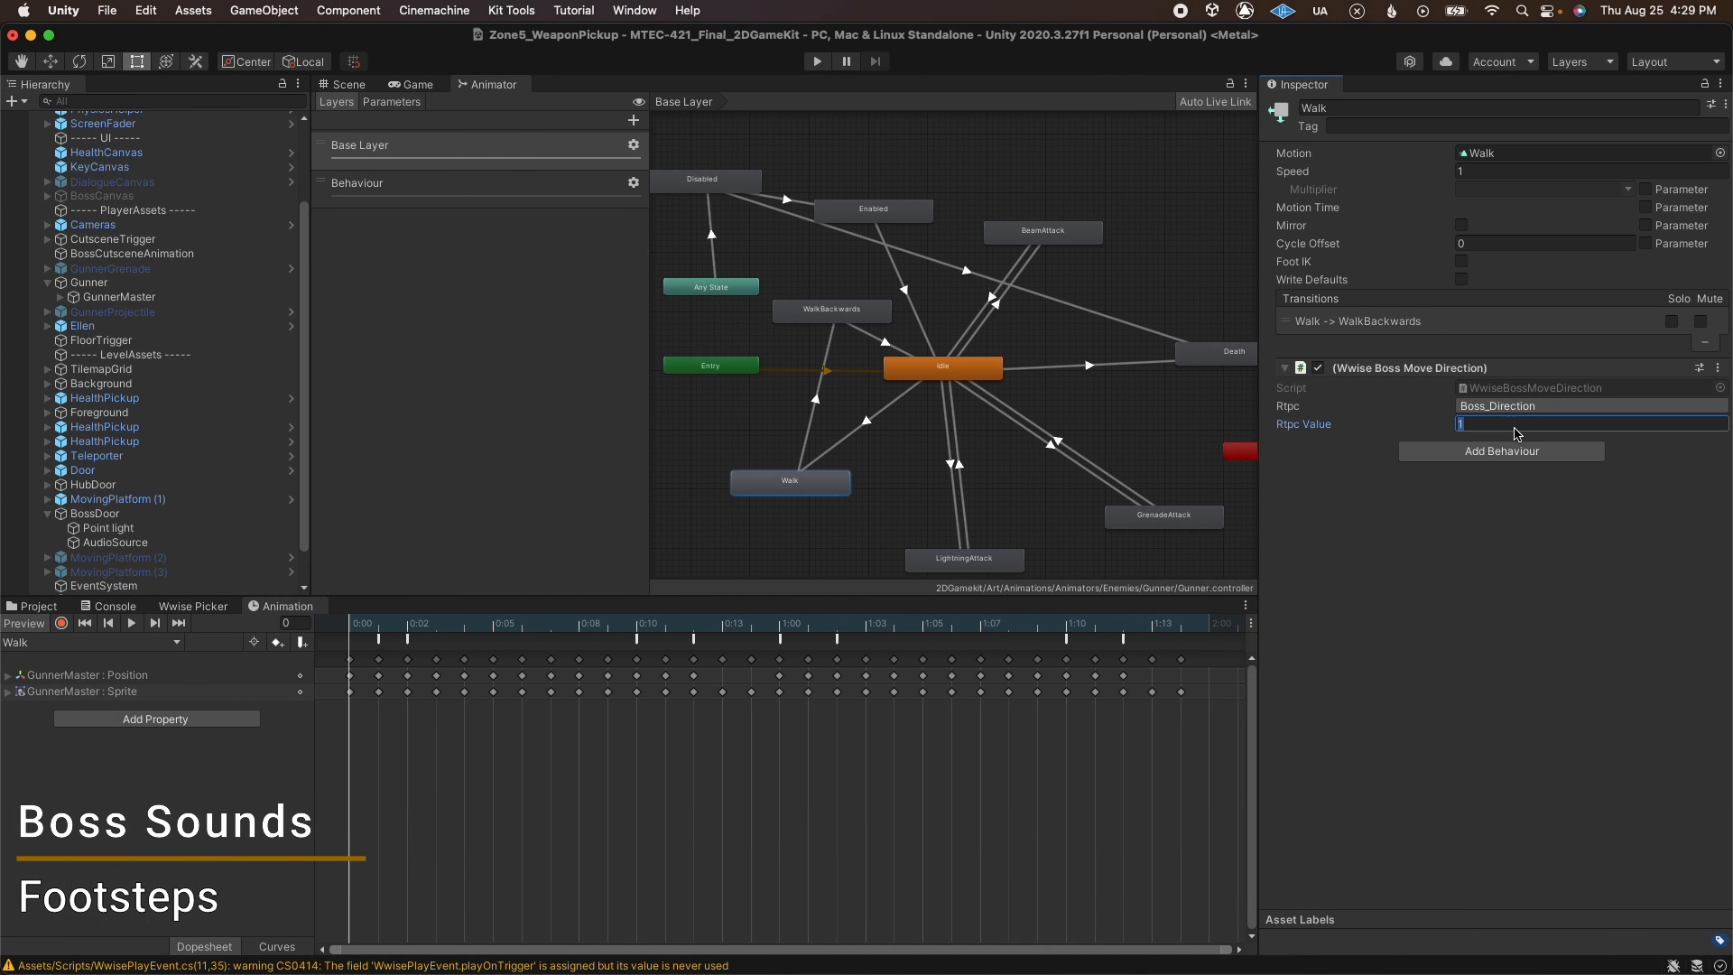
pyautogui.click(817, 60)
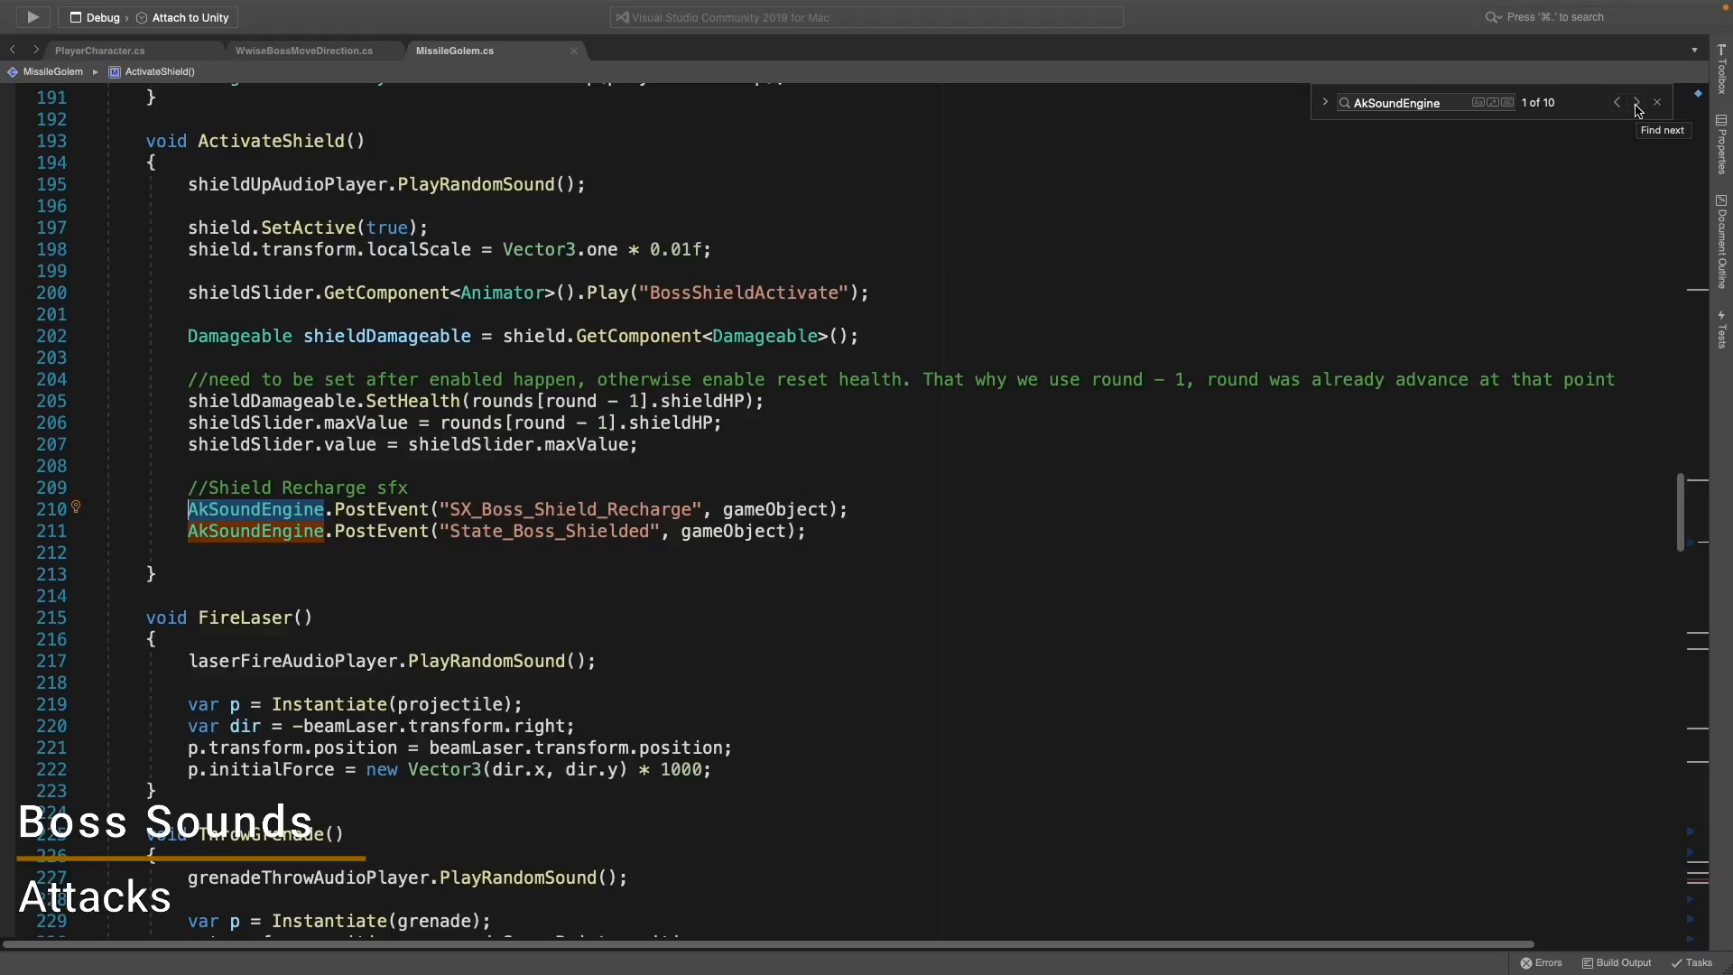
# Advance through MissileGolem.cs AkSoundEngine calls to the low-health steam events.
pyautogui.click(1636, 102)
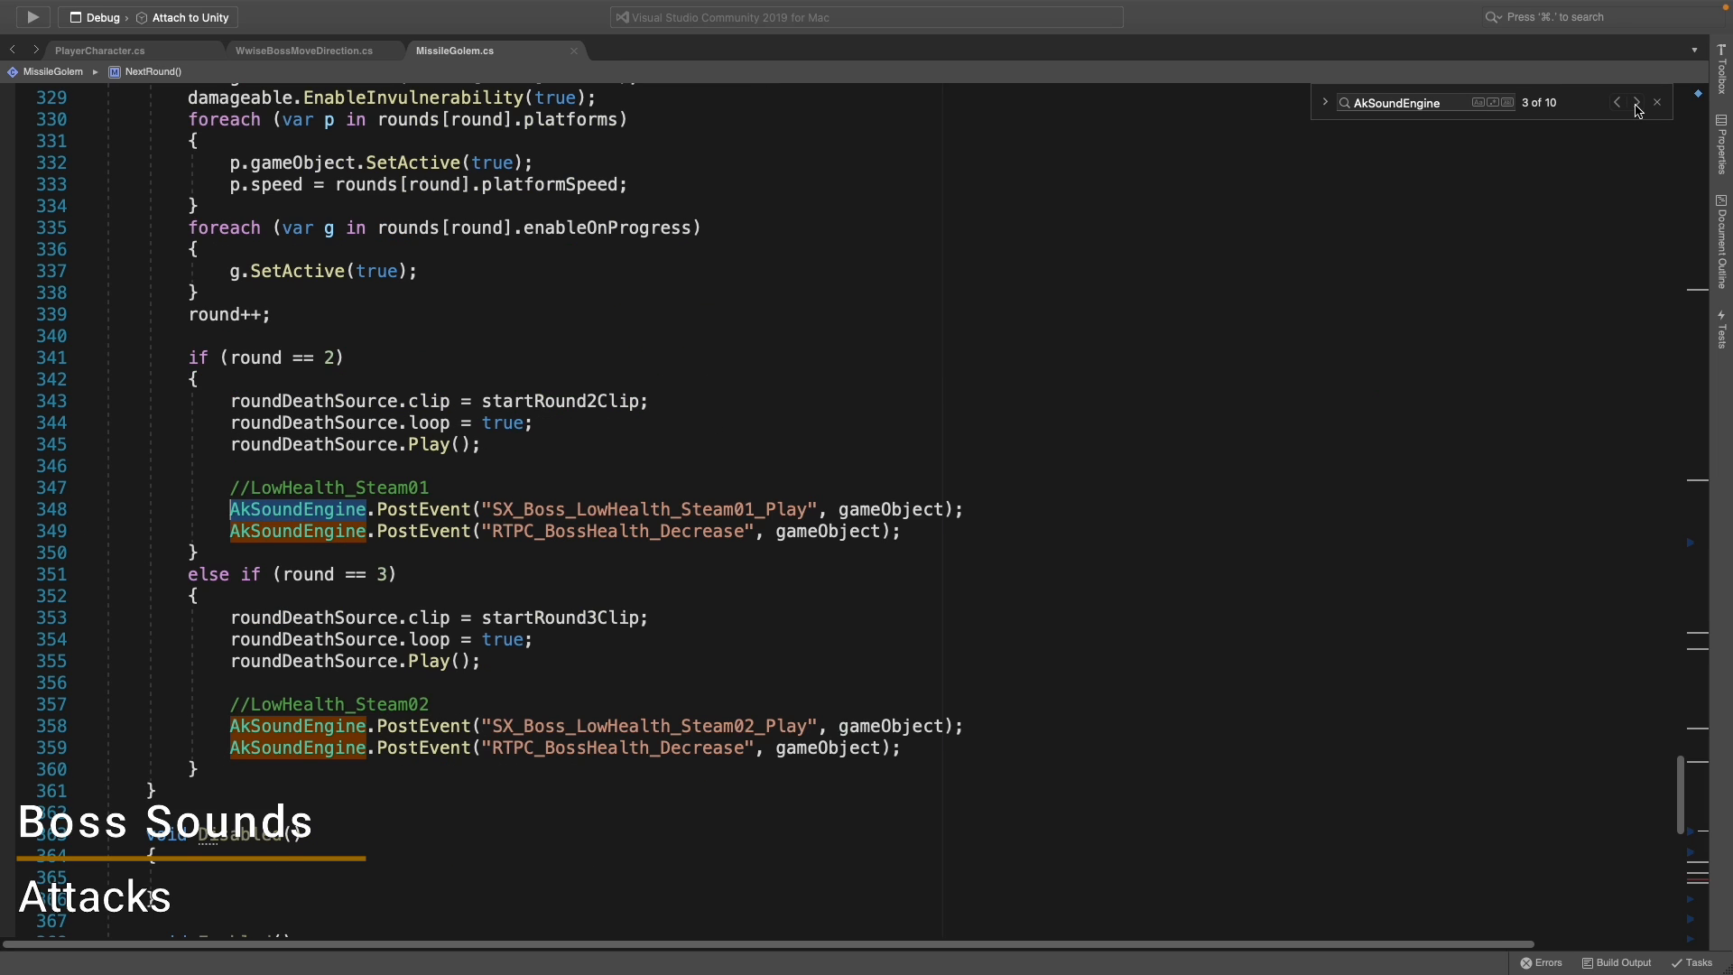
pyautogui.click(1636, 102)
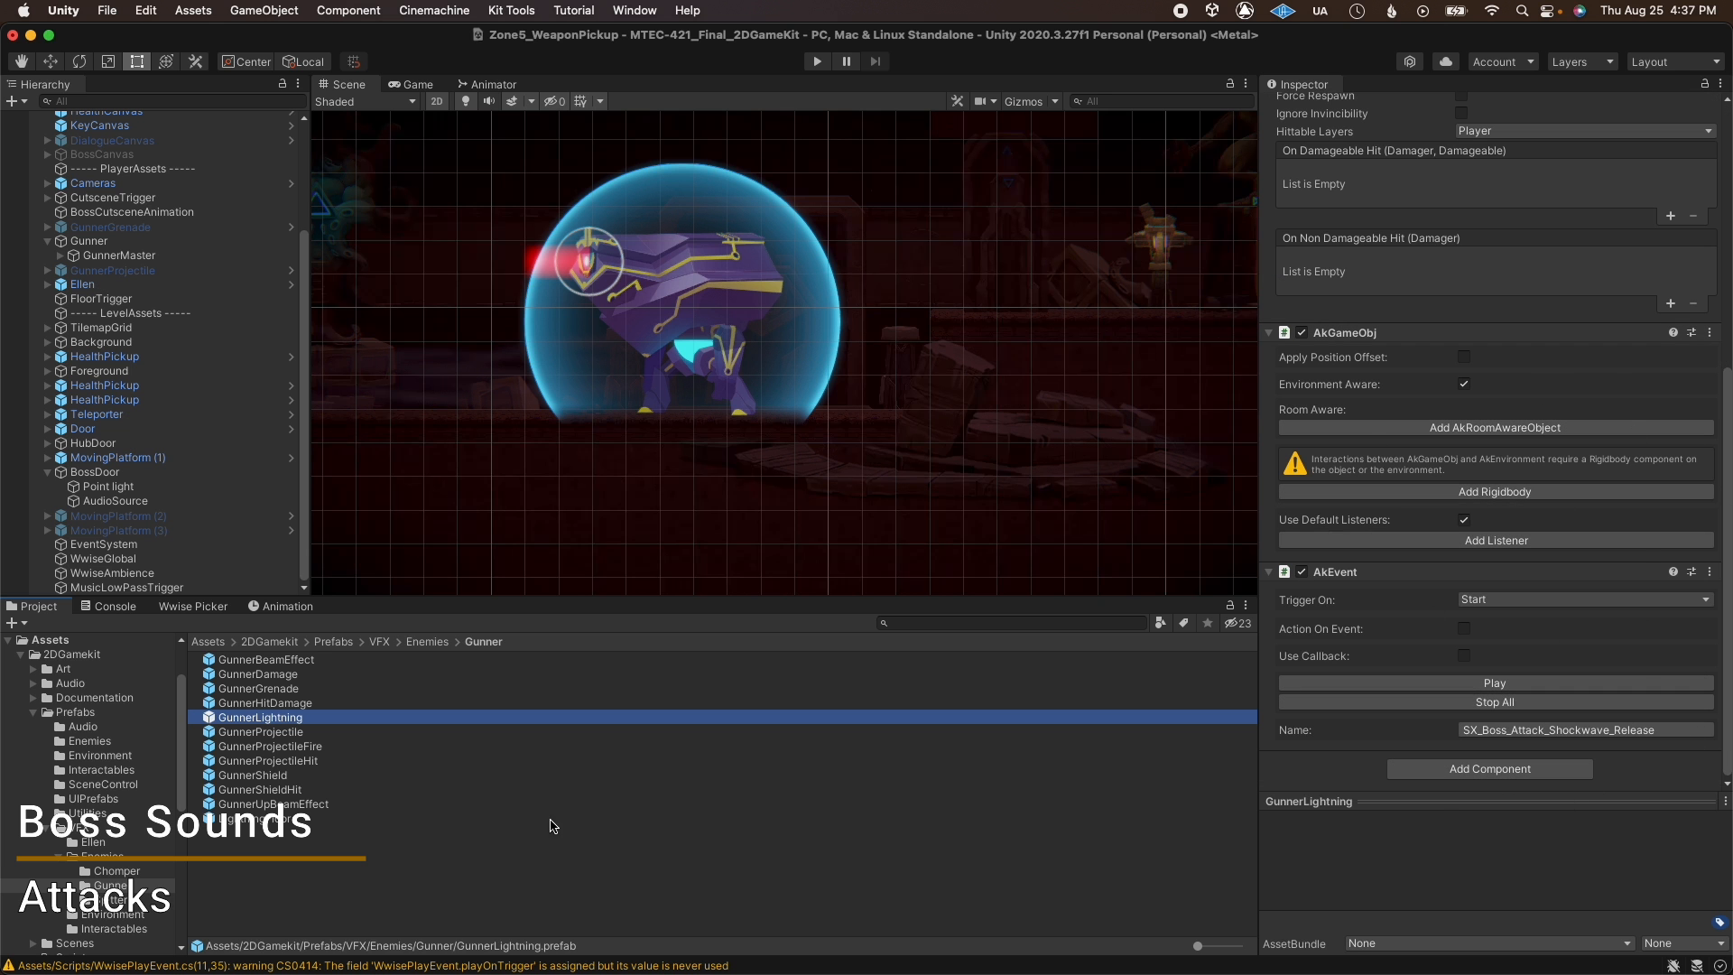
# Select the Prefabs/VFX/Enemies/Gunner/GunnerLightning prefab to view its AkEvent component.
pyautogui.click(263, 732)
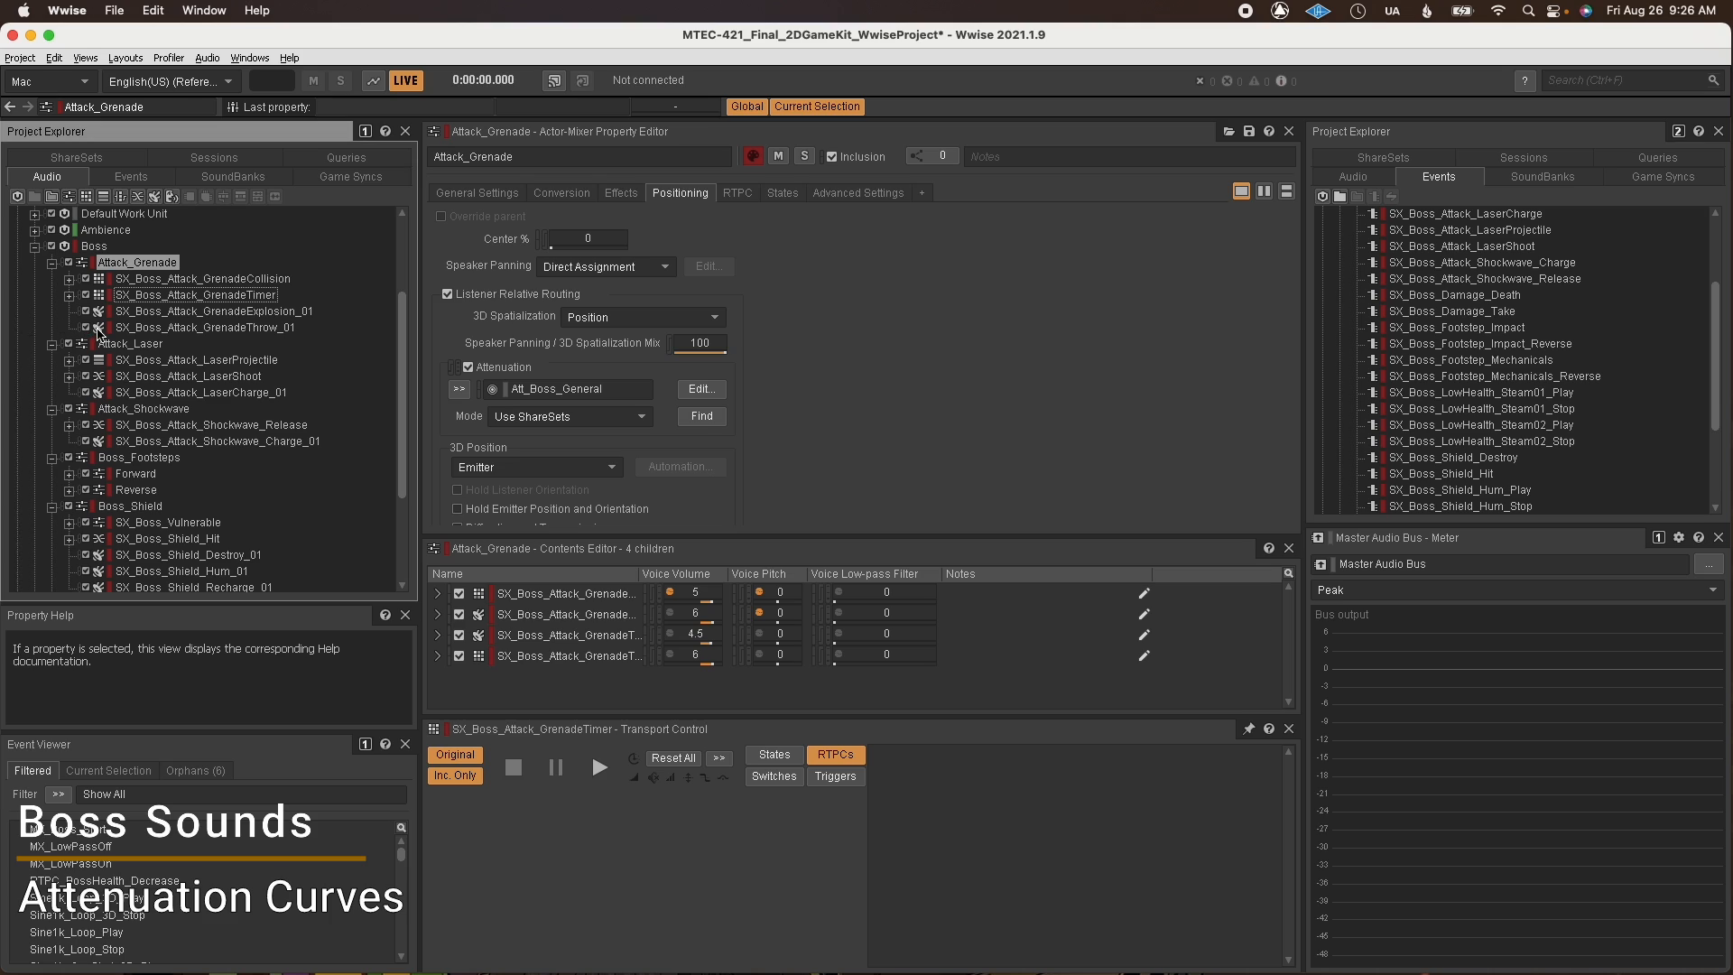
# Confirm Attack_Laser and Attack_Shockwave use Att_Boss_General, then show the attenuation ShareSets.
pyautogui.click(136, 344)
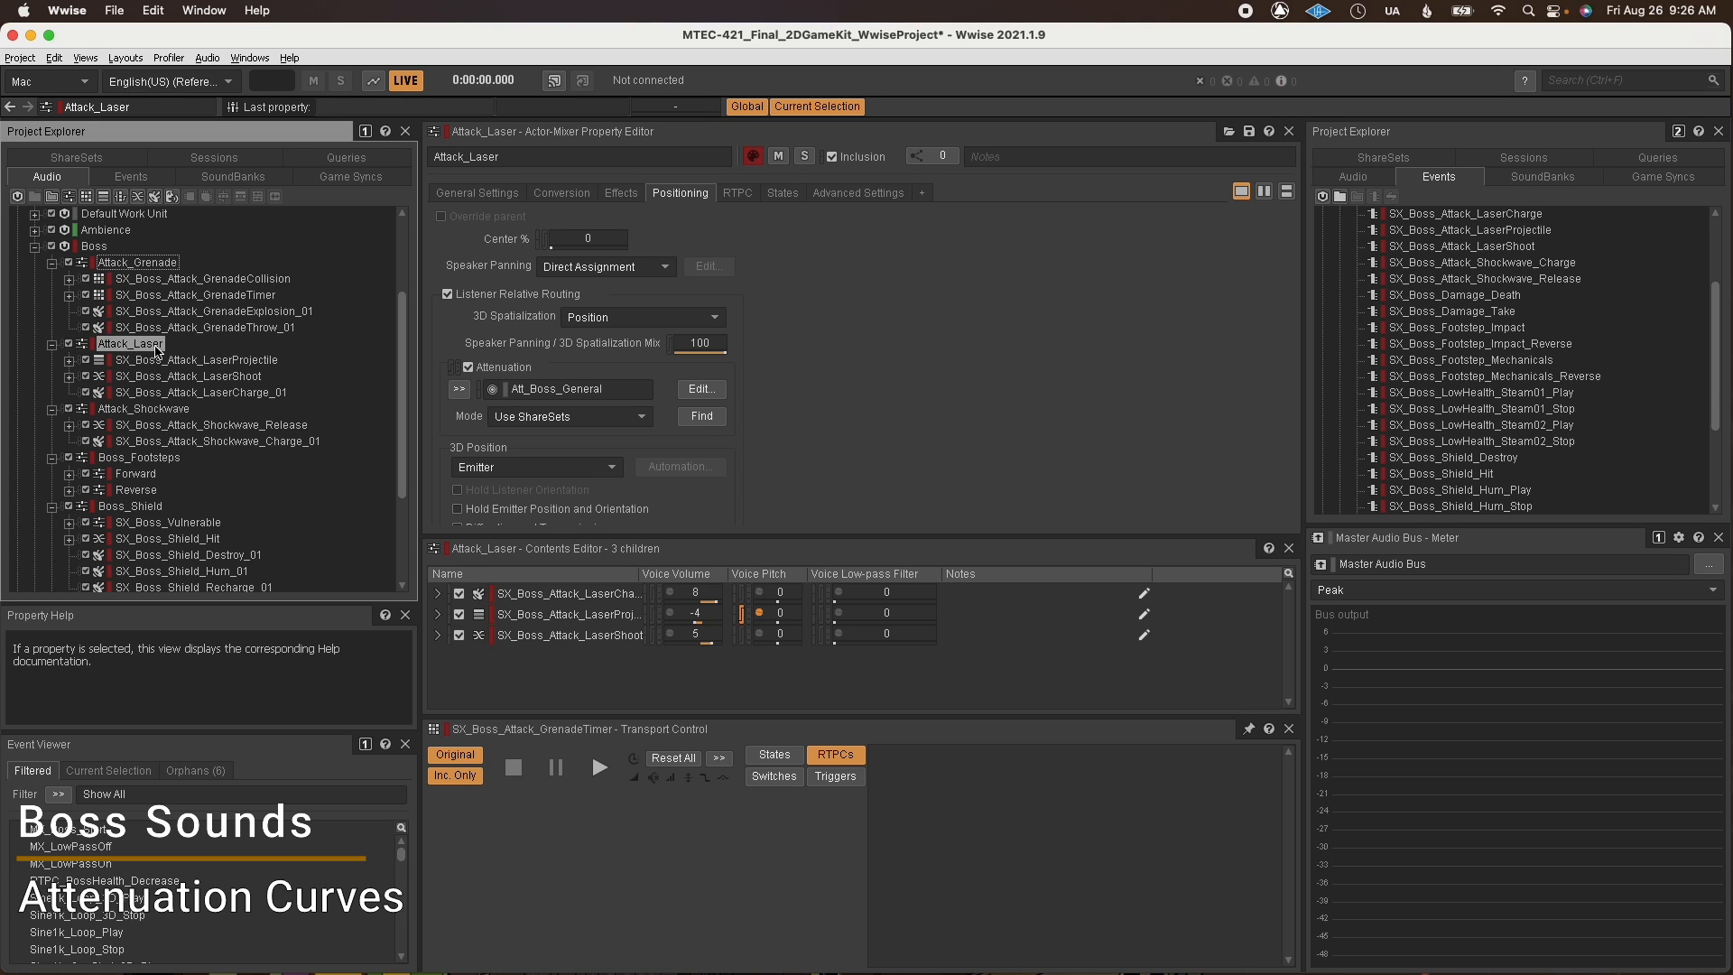
pyautogui.click(143, 408)
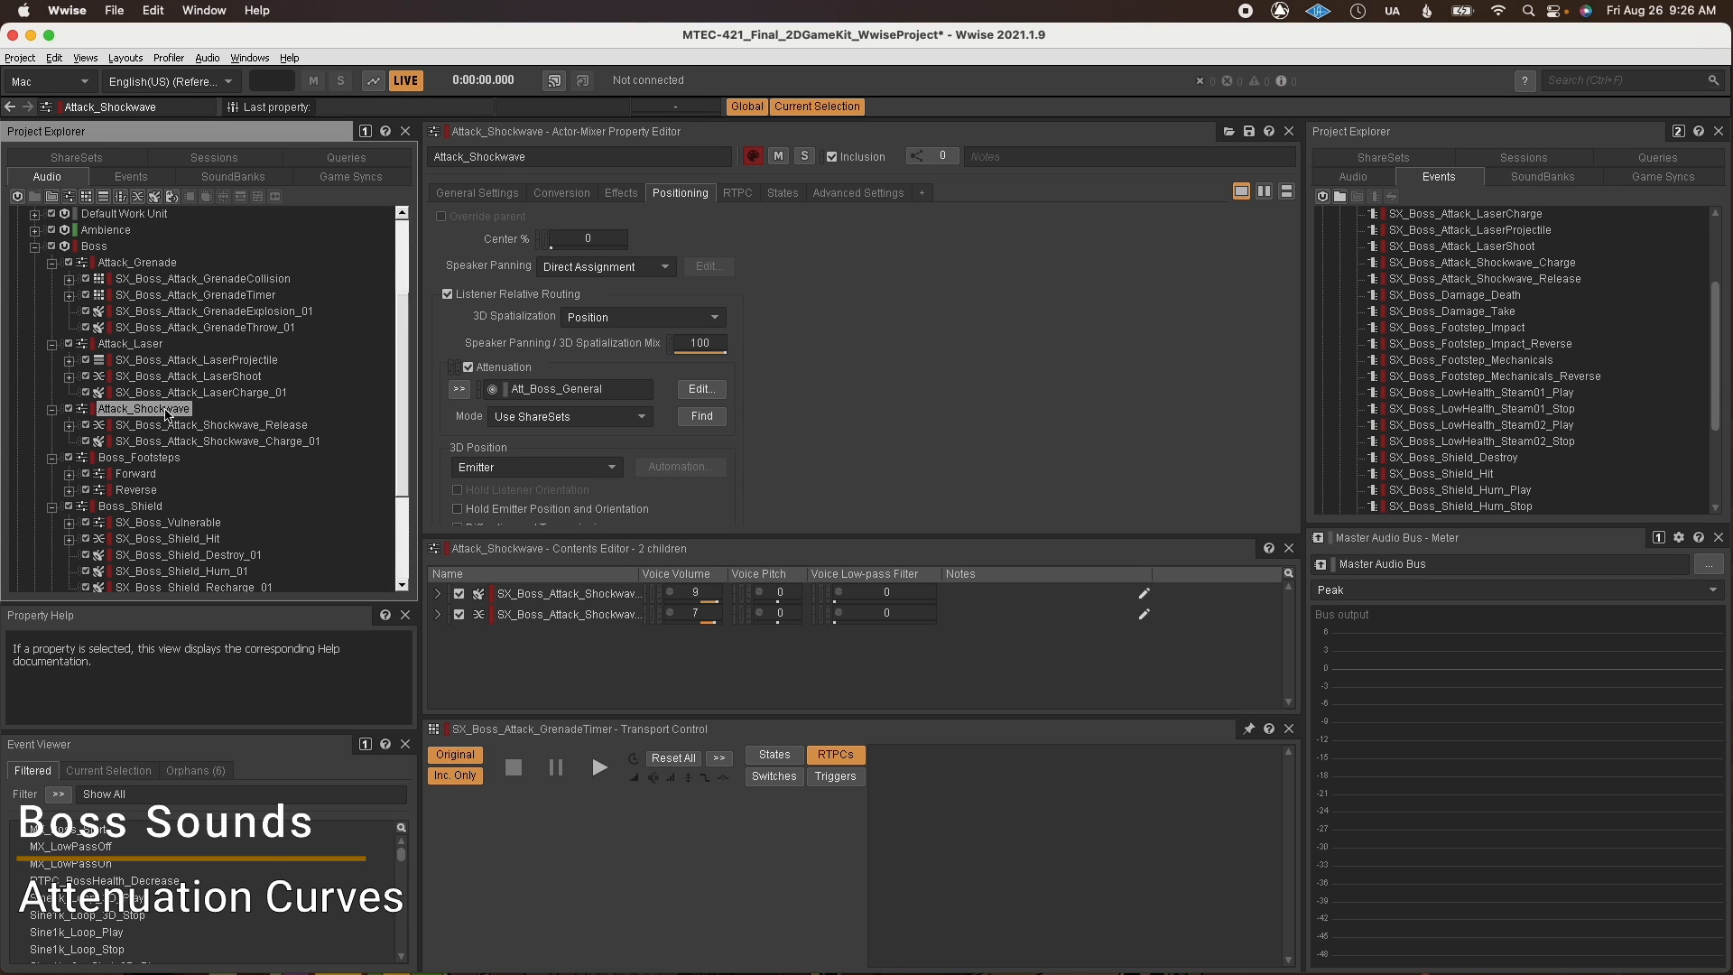
pyautogui.click(75, 176)
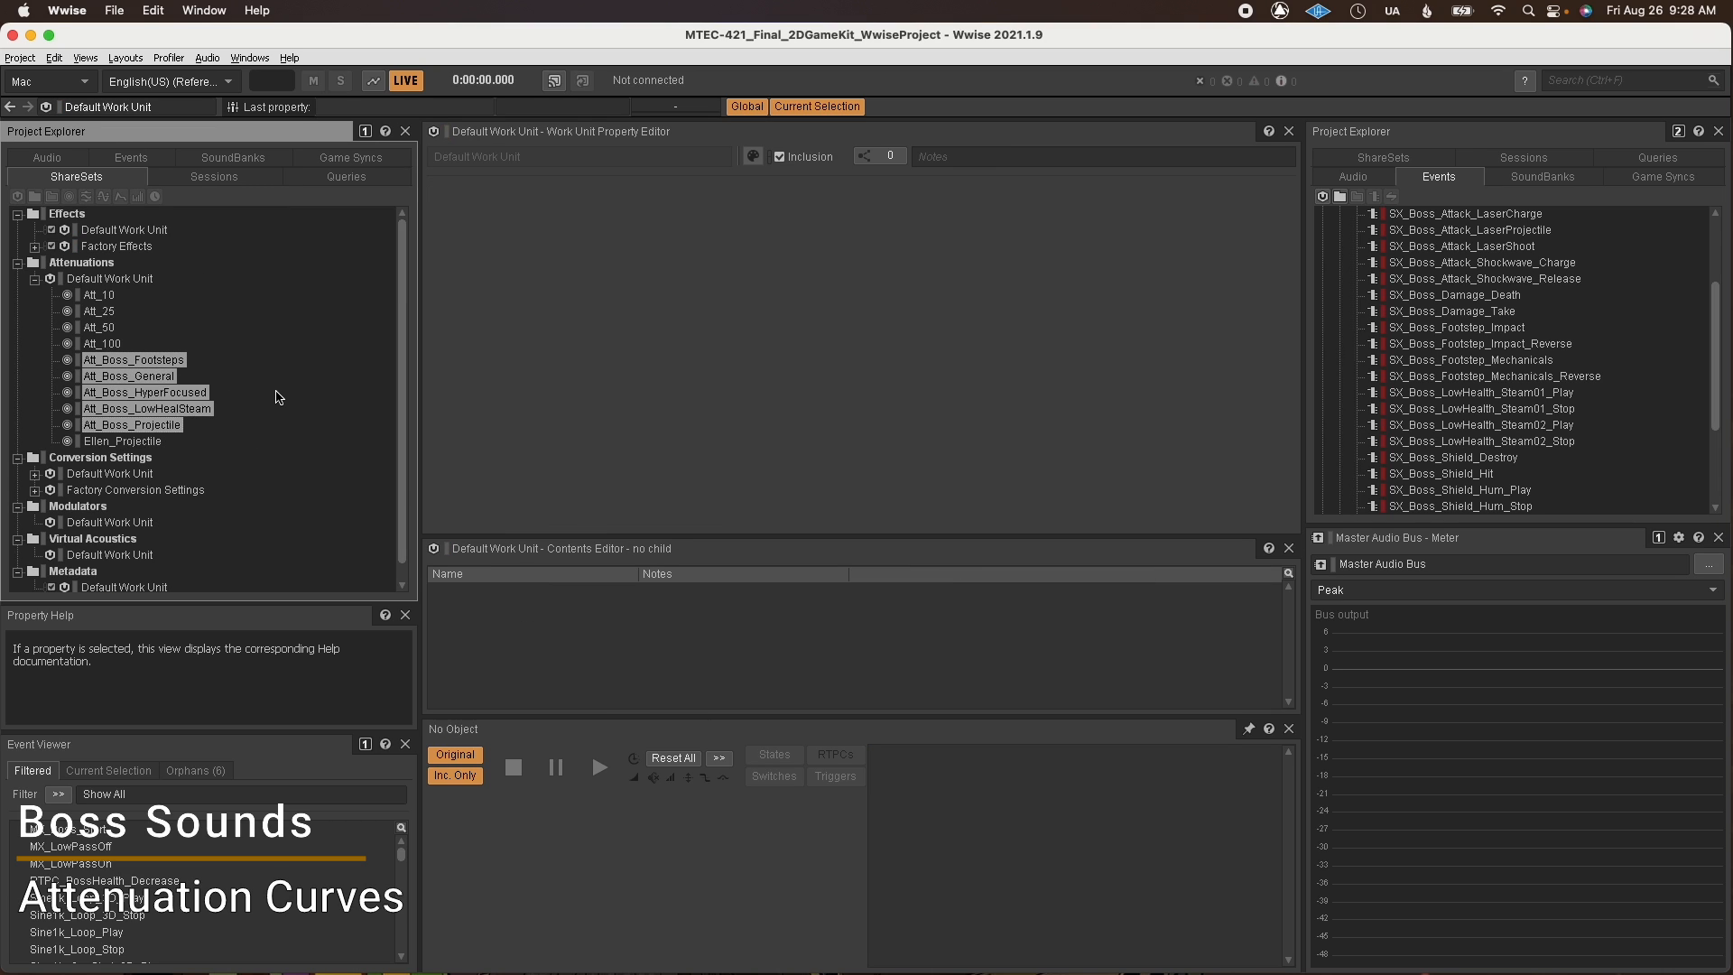
# Open the Att_Boss attenuation curves and view the Doppler parameter (Distance, max 6.5).
pyautogui.doubleClick(129, 376)
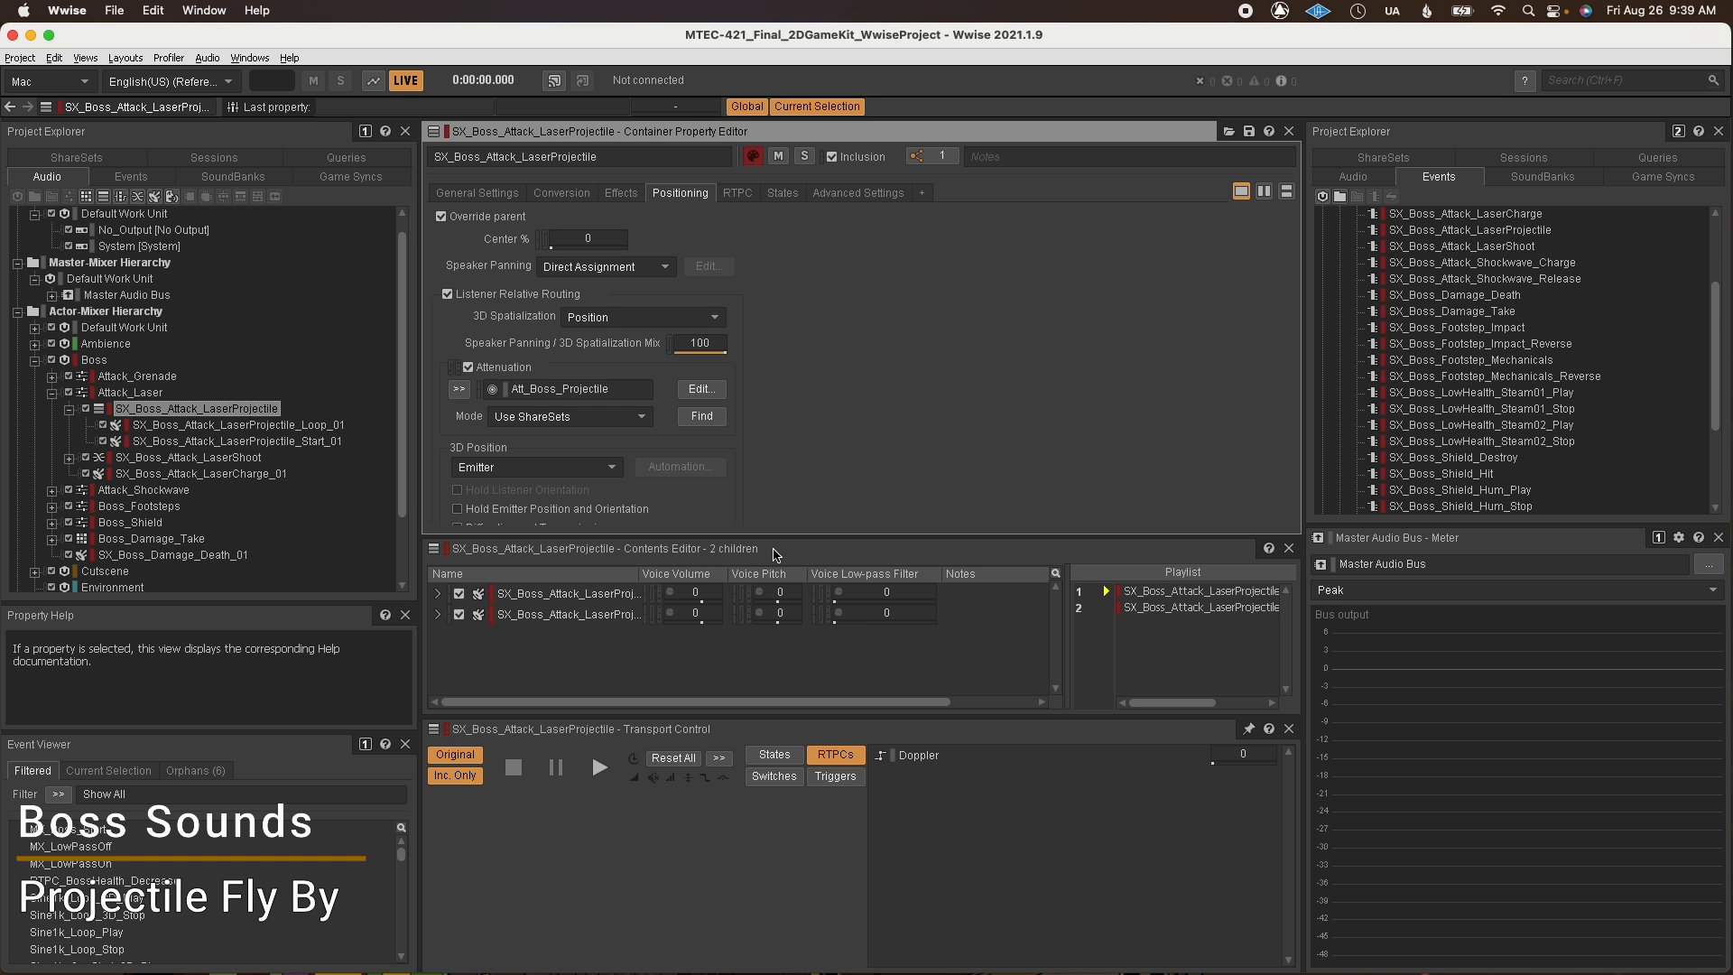
pyautogui.moveTo(728, 394)
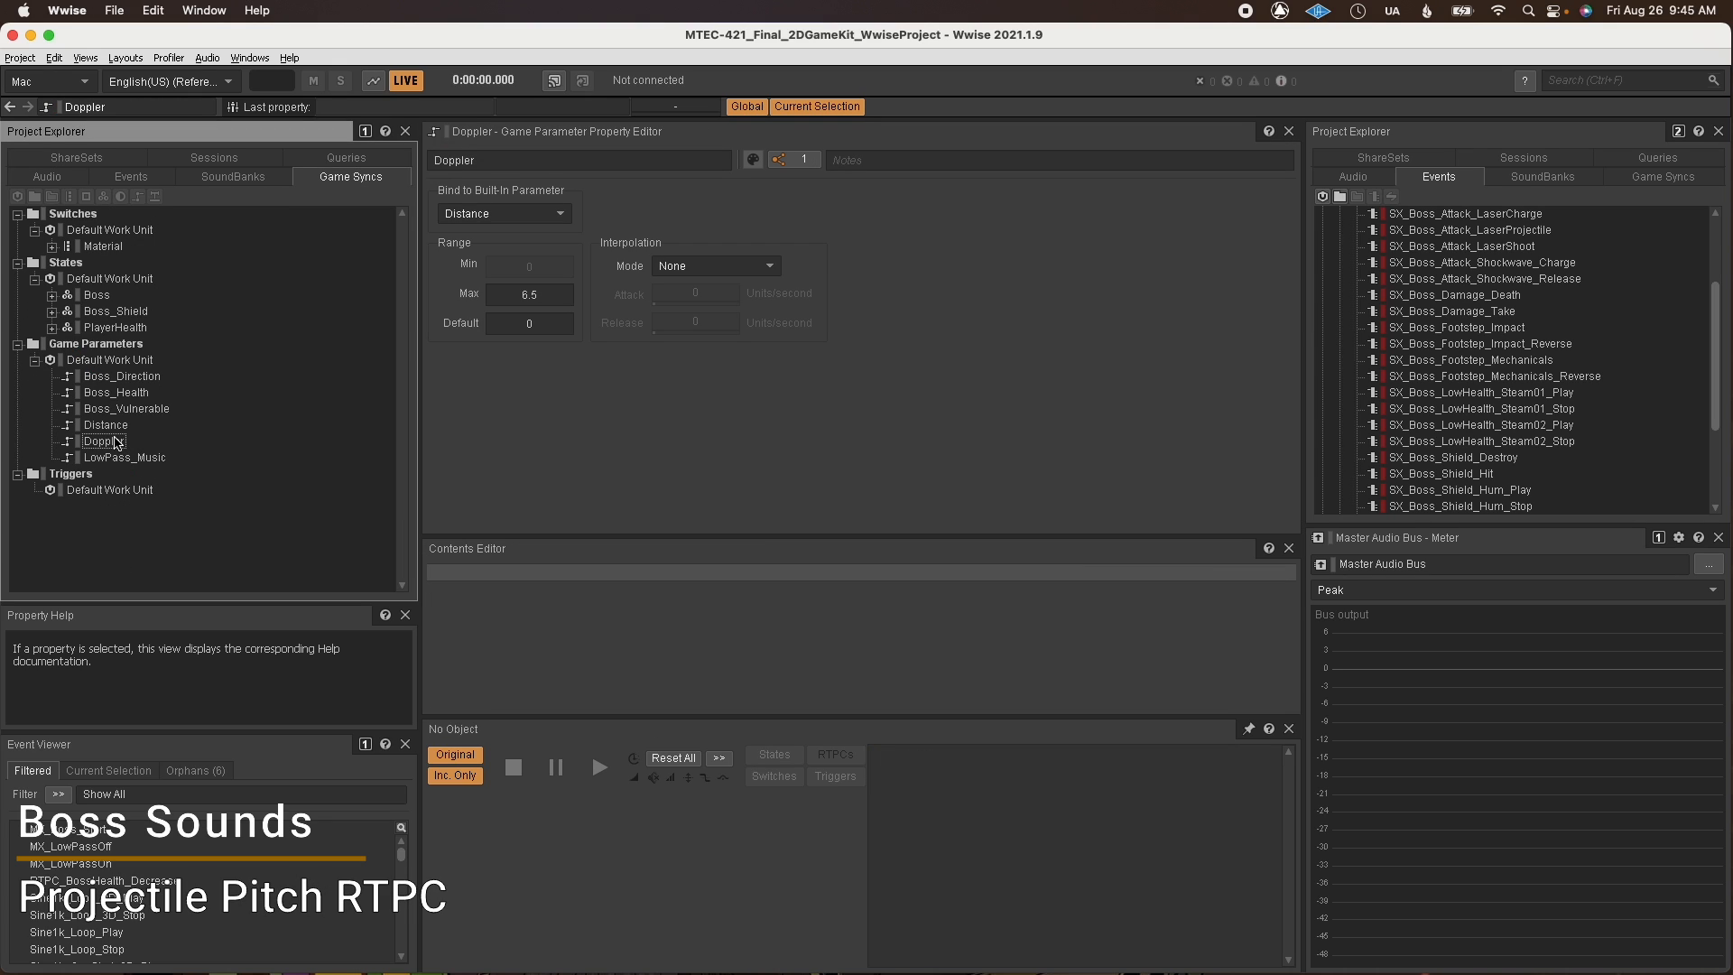
pyautogui.click(105, 439)
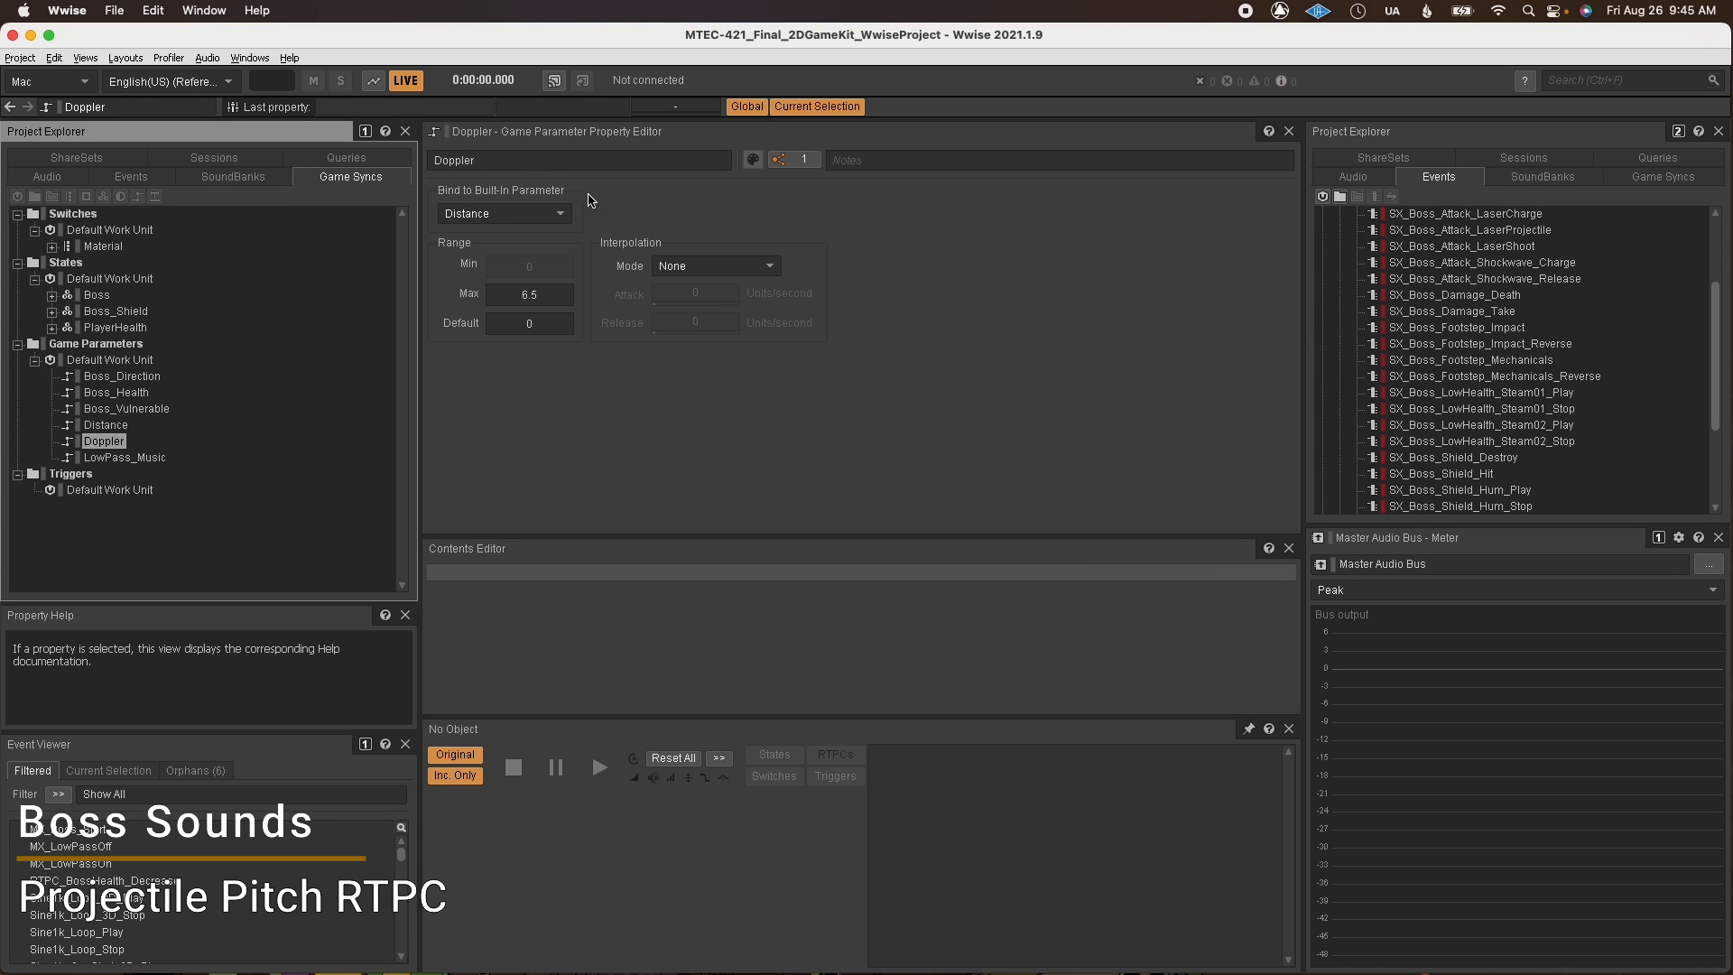
pyautogui.moveTo(594, 249)
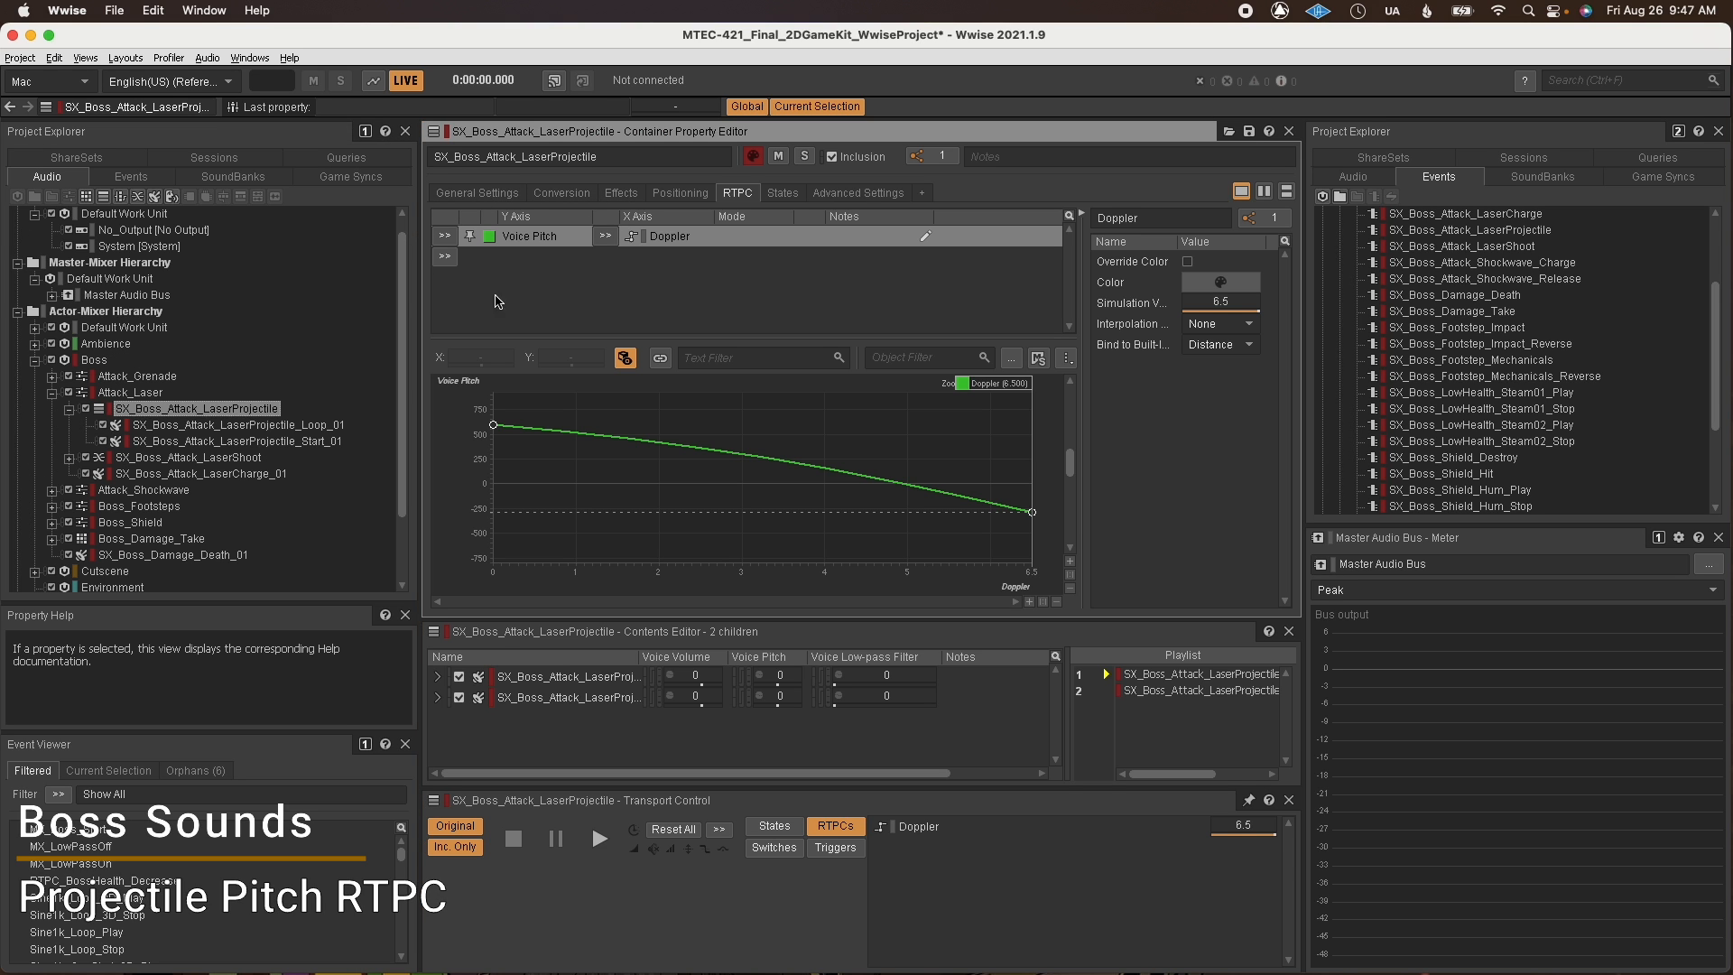
pyautogui.moveTo(987, 330)
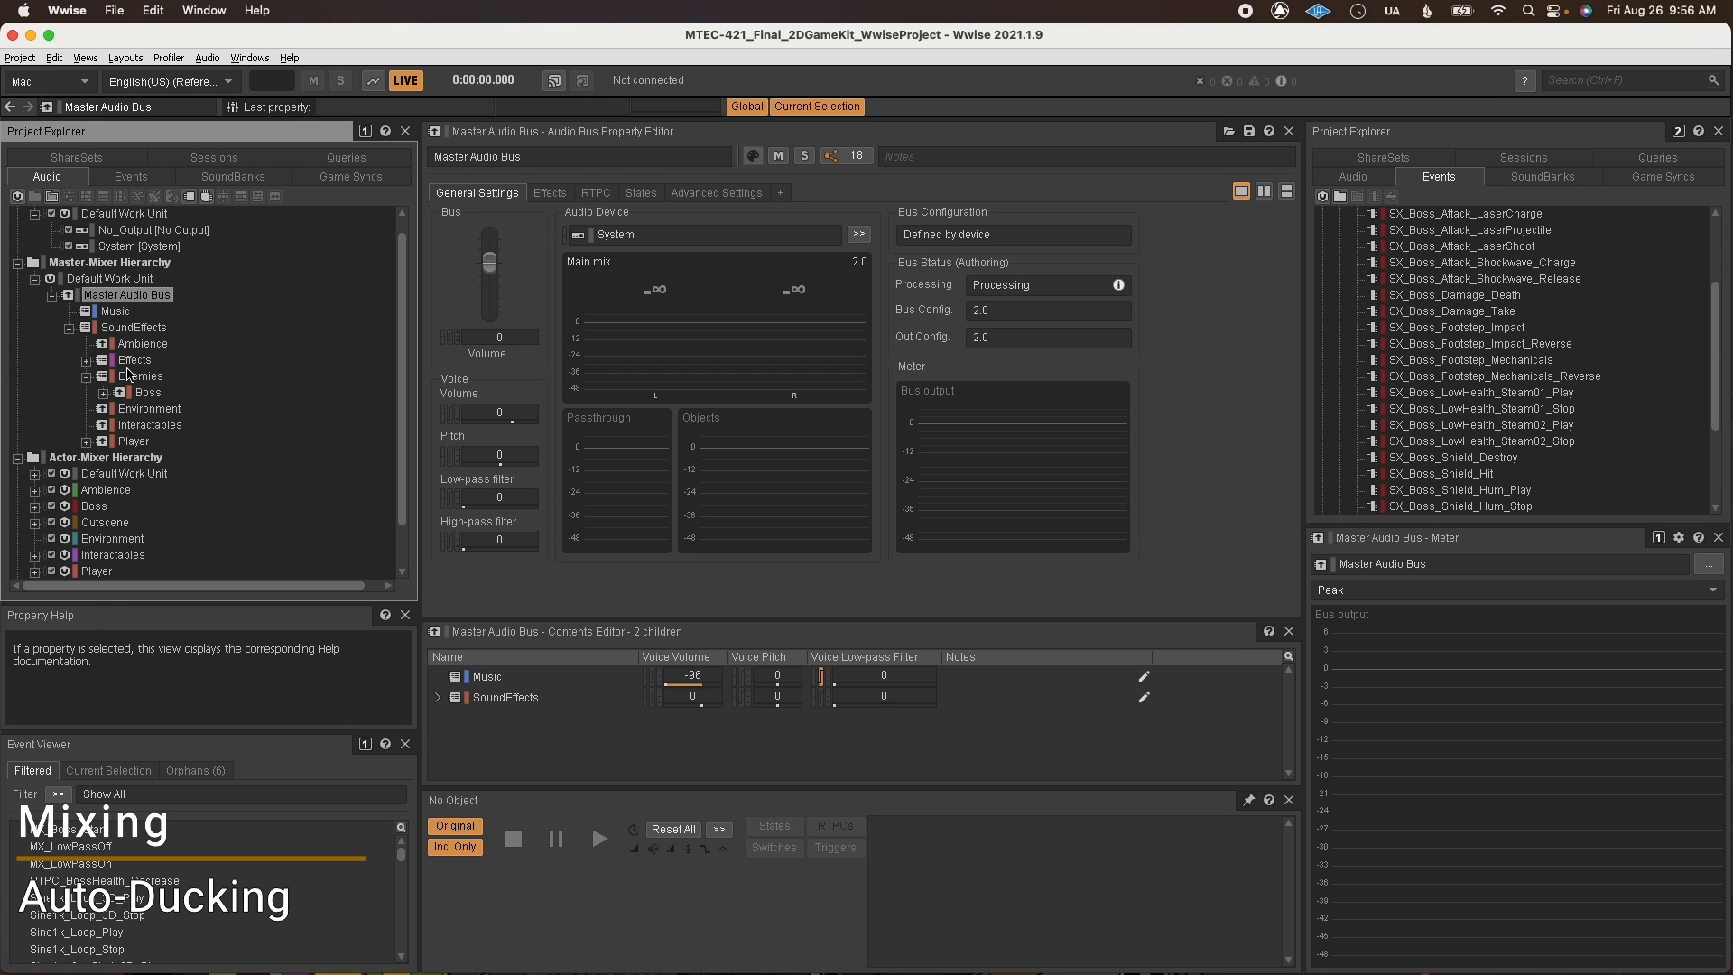
# Show the Boss_Attacks bus auto-ducking: Ambience -6, Foley -4, recovery time 2.
pyautogui.click(148, 393)
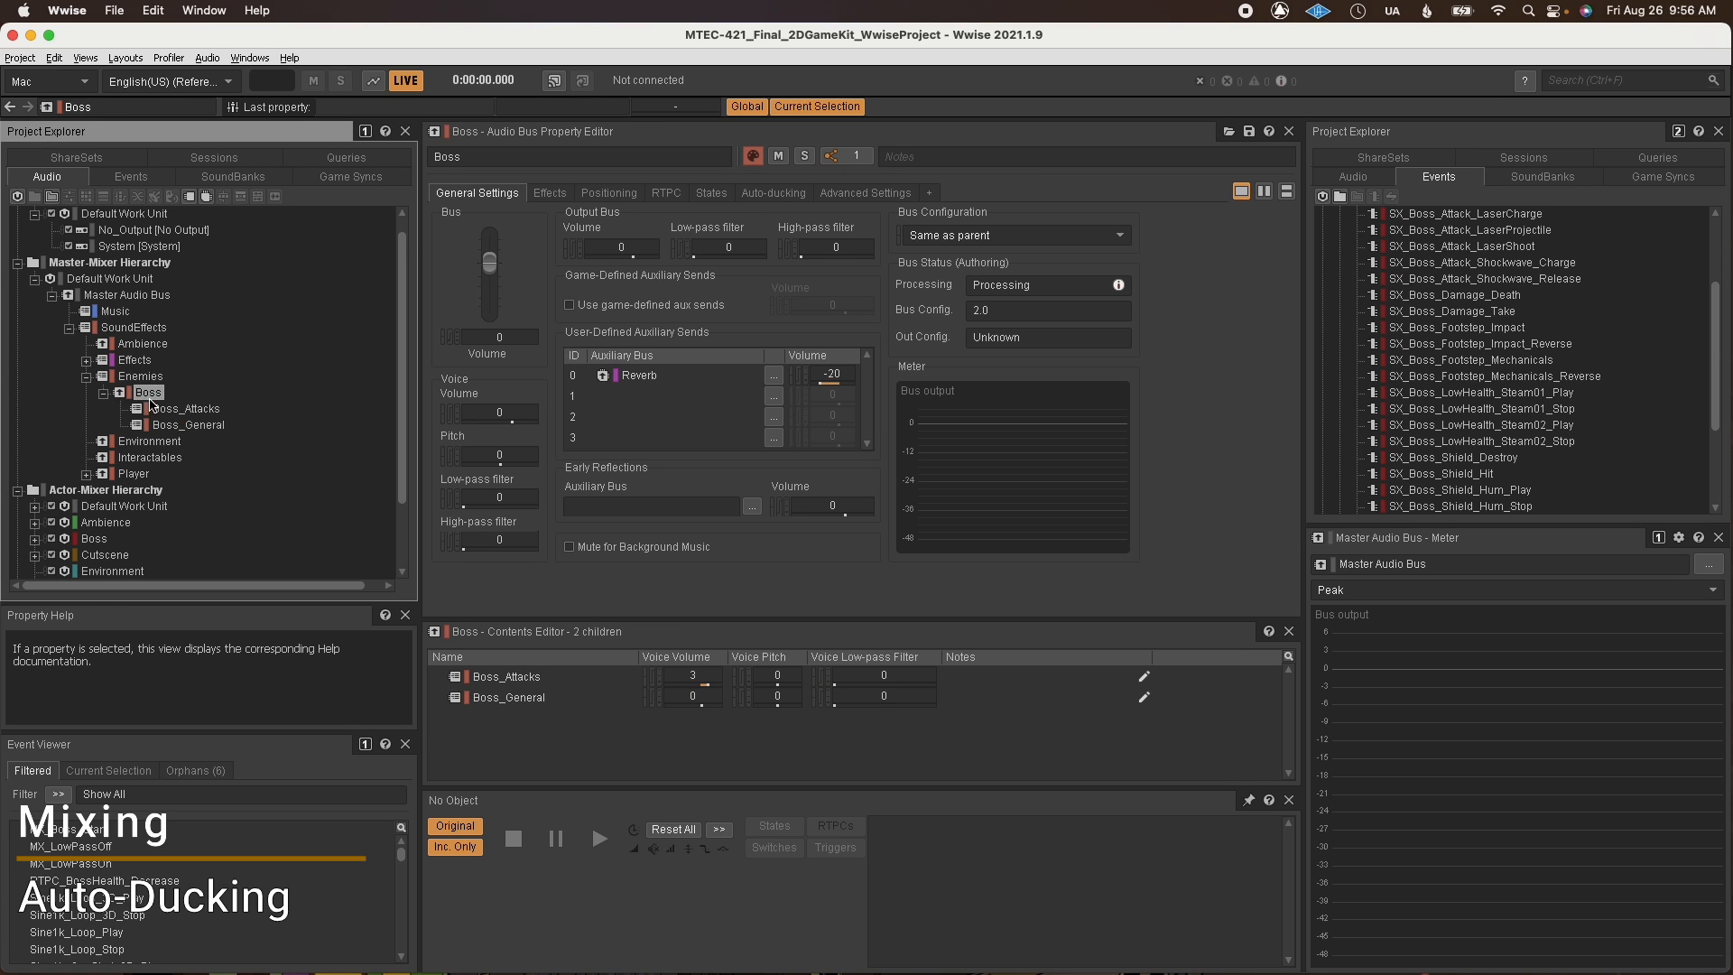
pyautogui.click(186, 408)
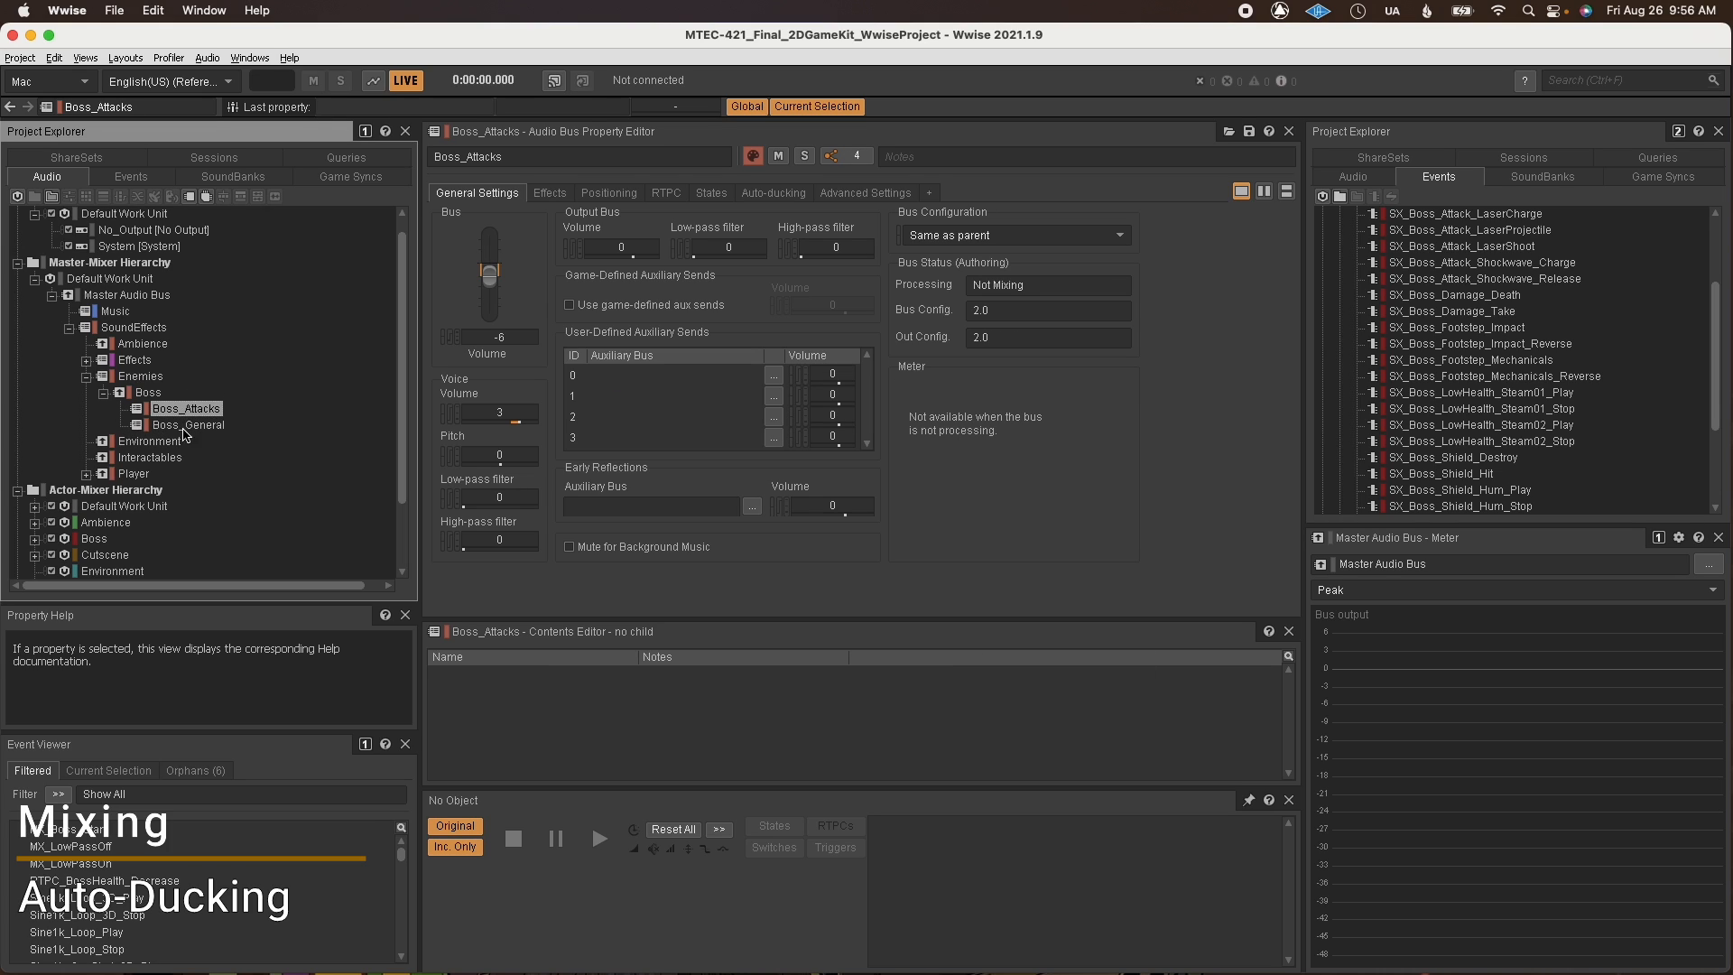
pyautogui.moveTo(287, 399)
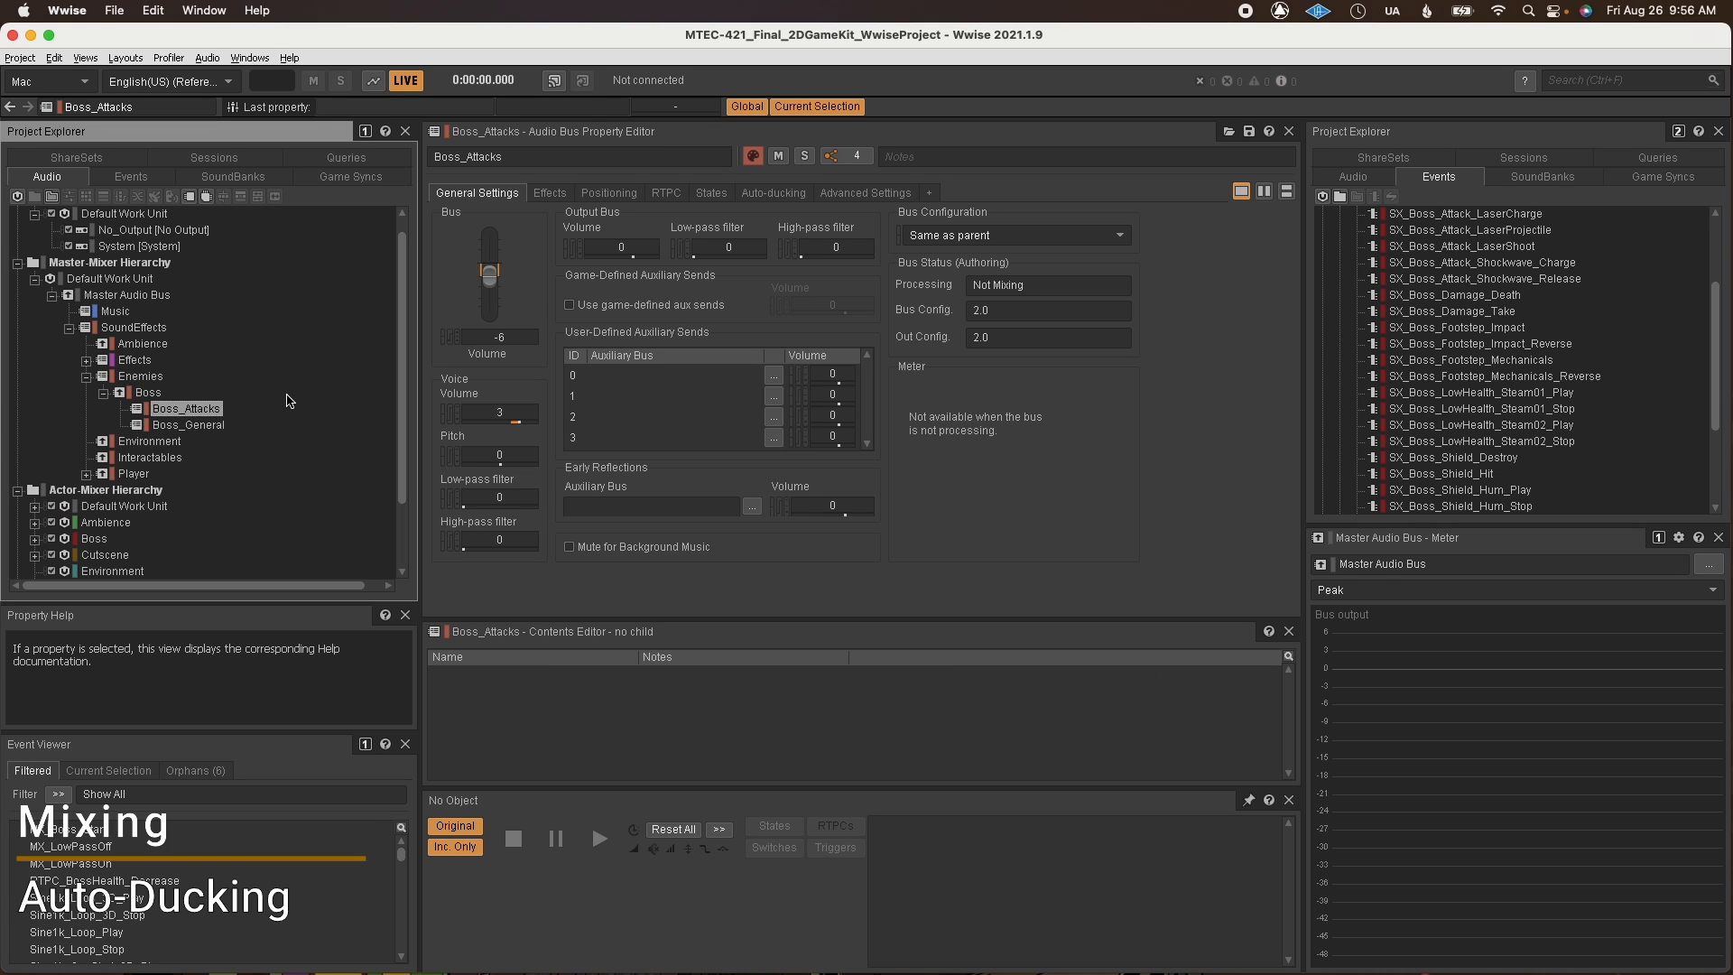
pyautogui.click(773, 193)
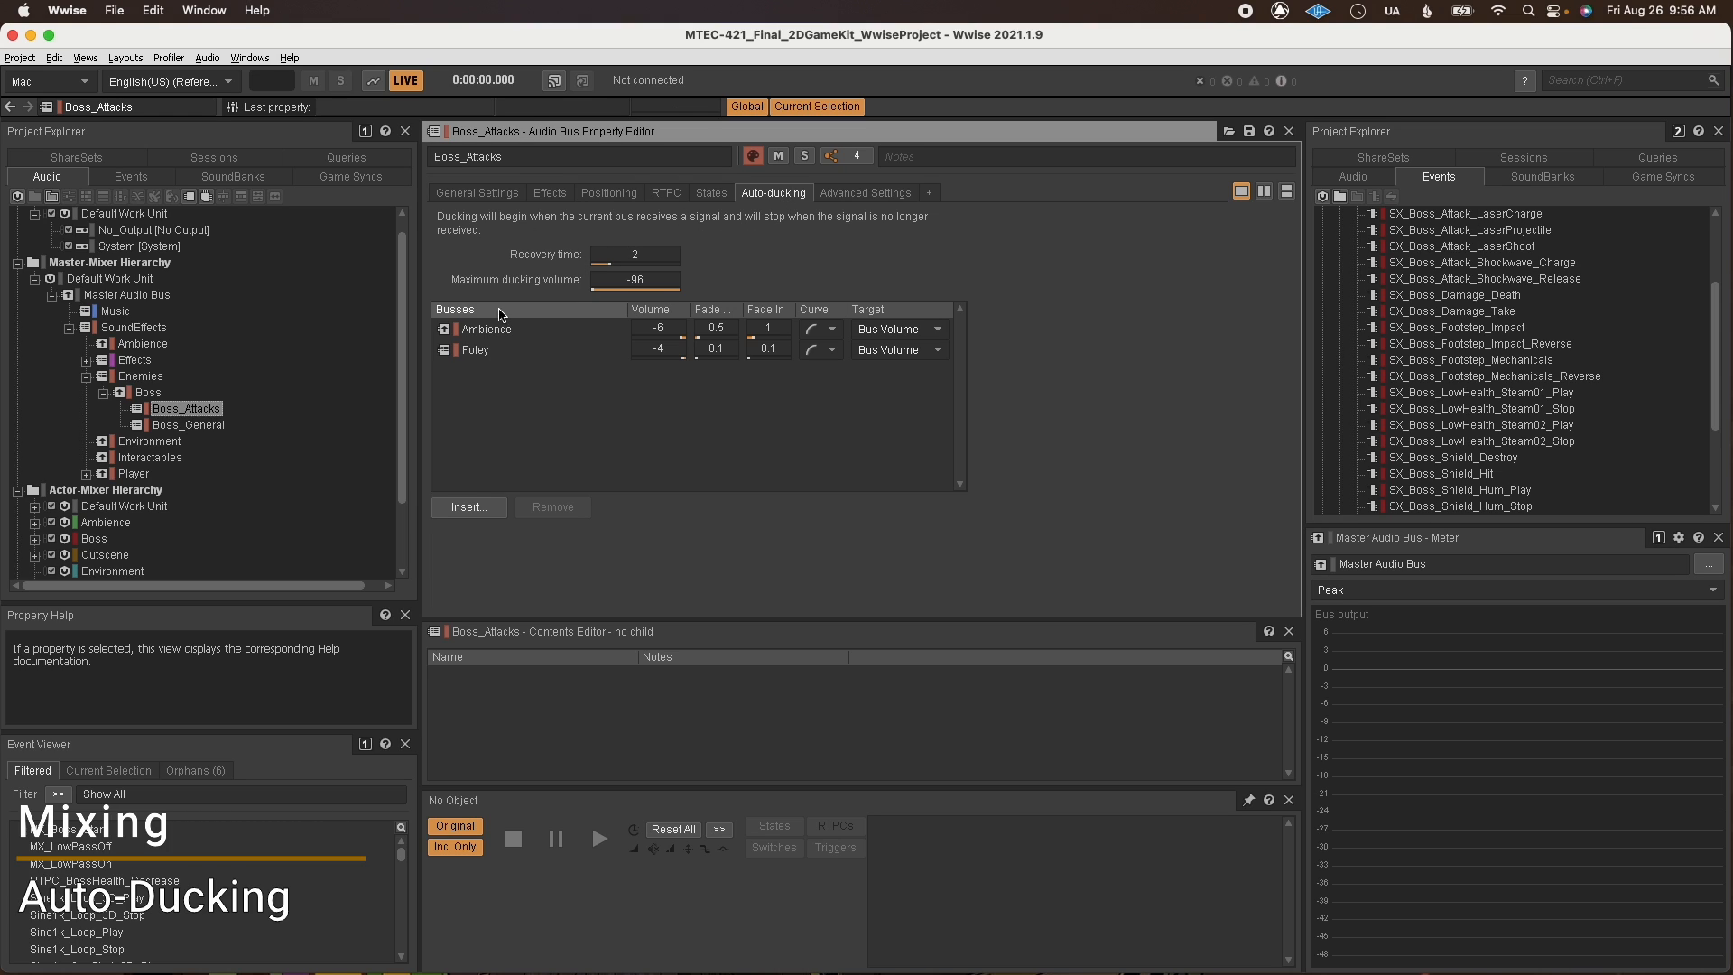
pyautogui.moveTo(484, 329)
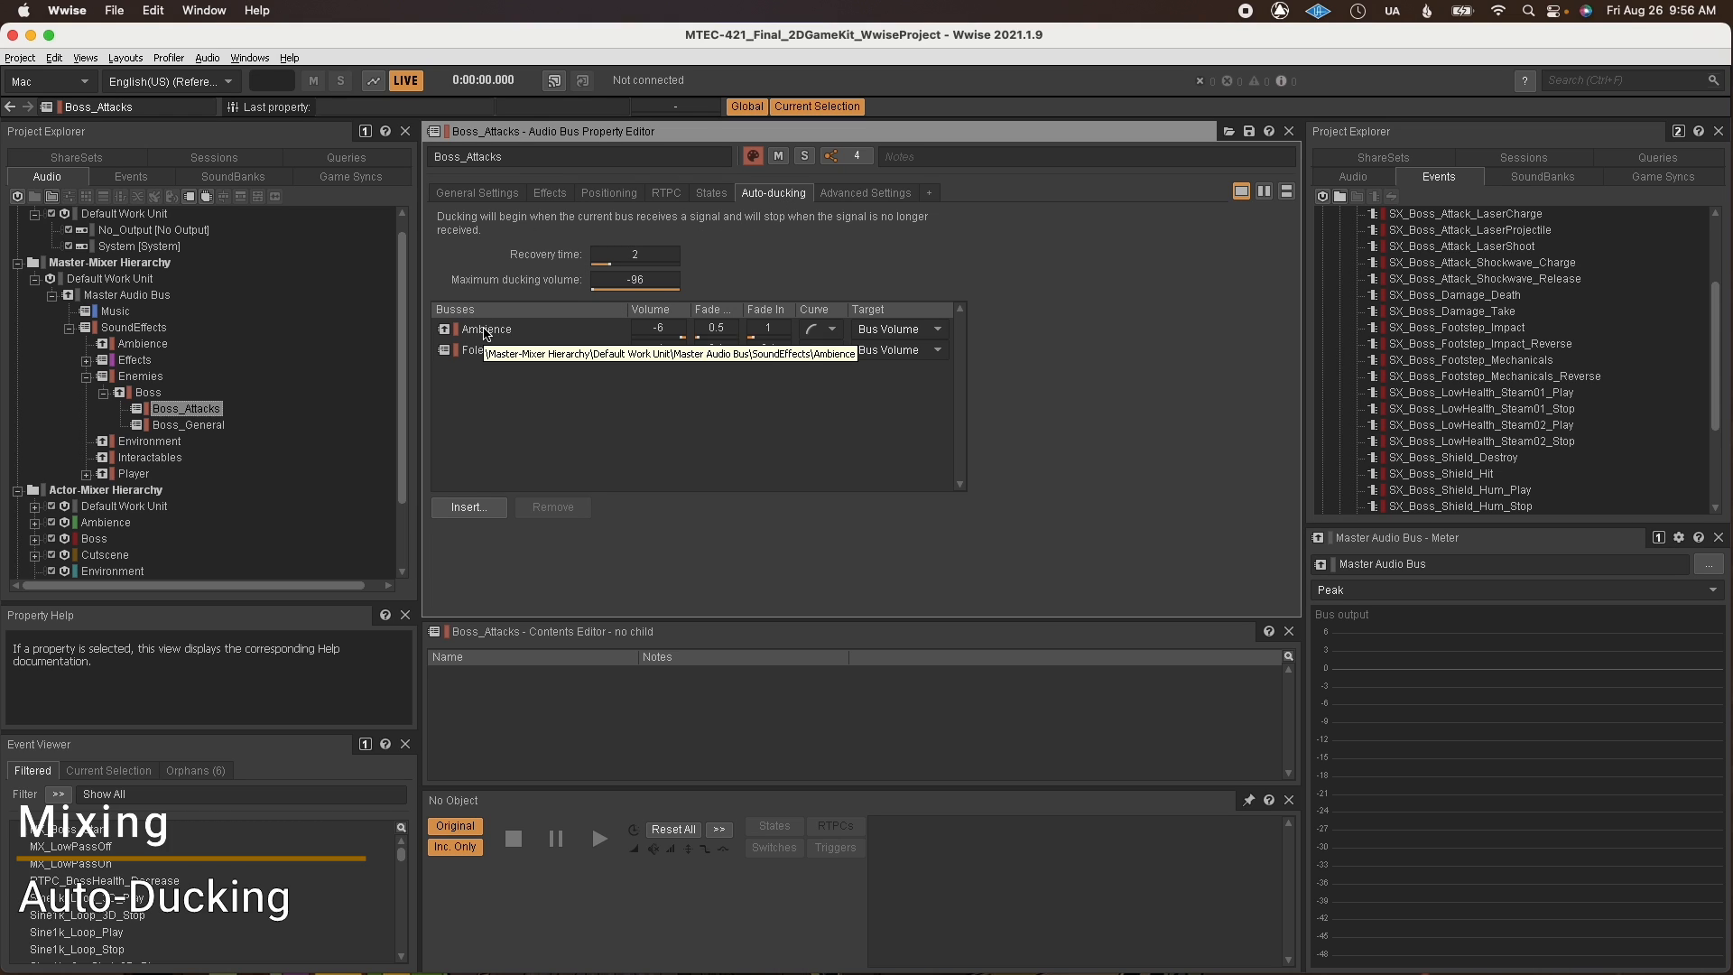
pyautogui.click(476, 349)
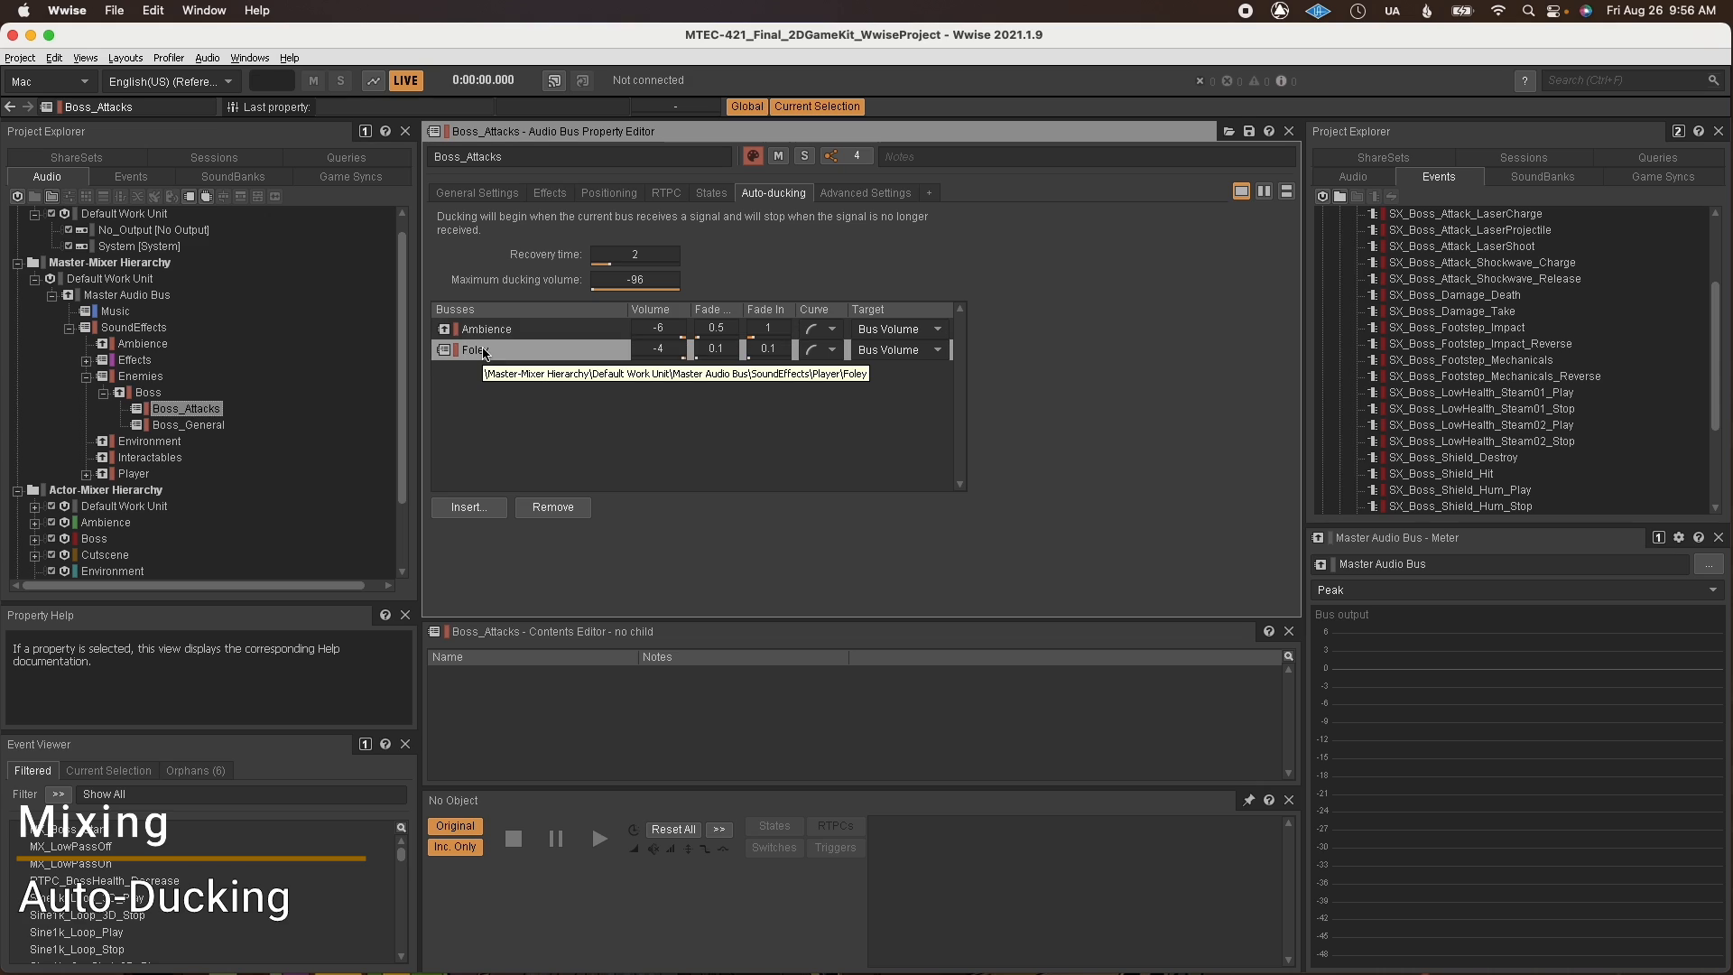
pyautogui.moveTo(1048, 439)
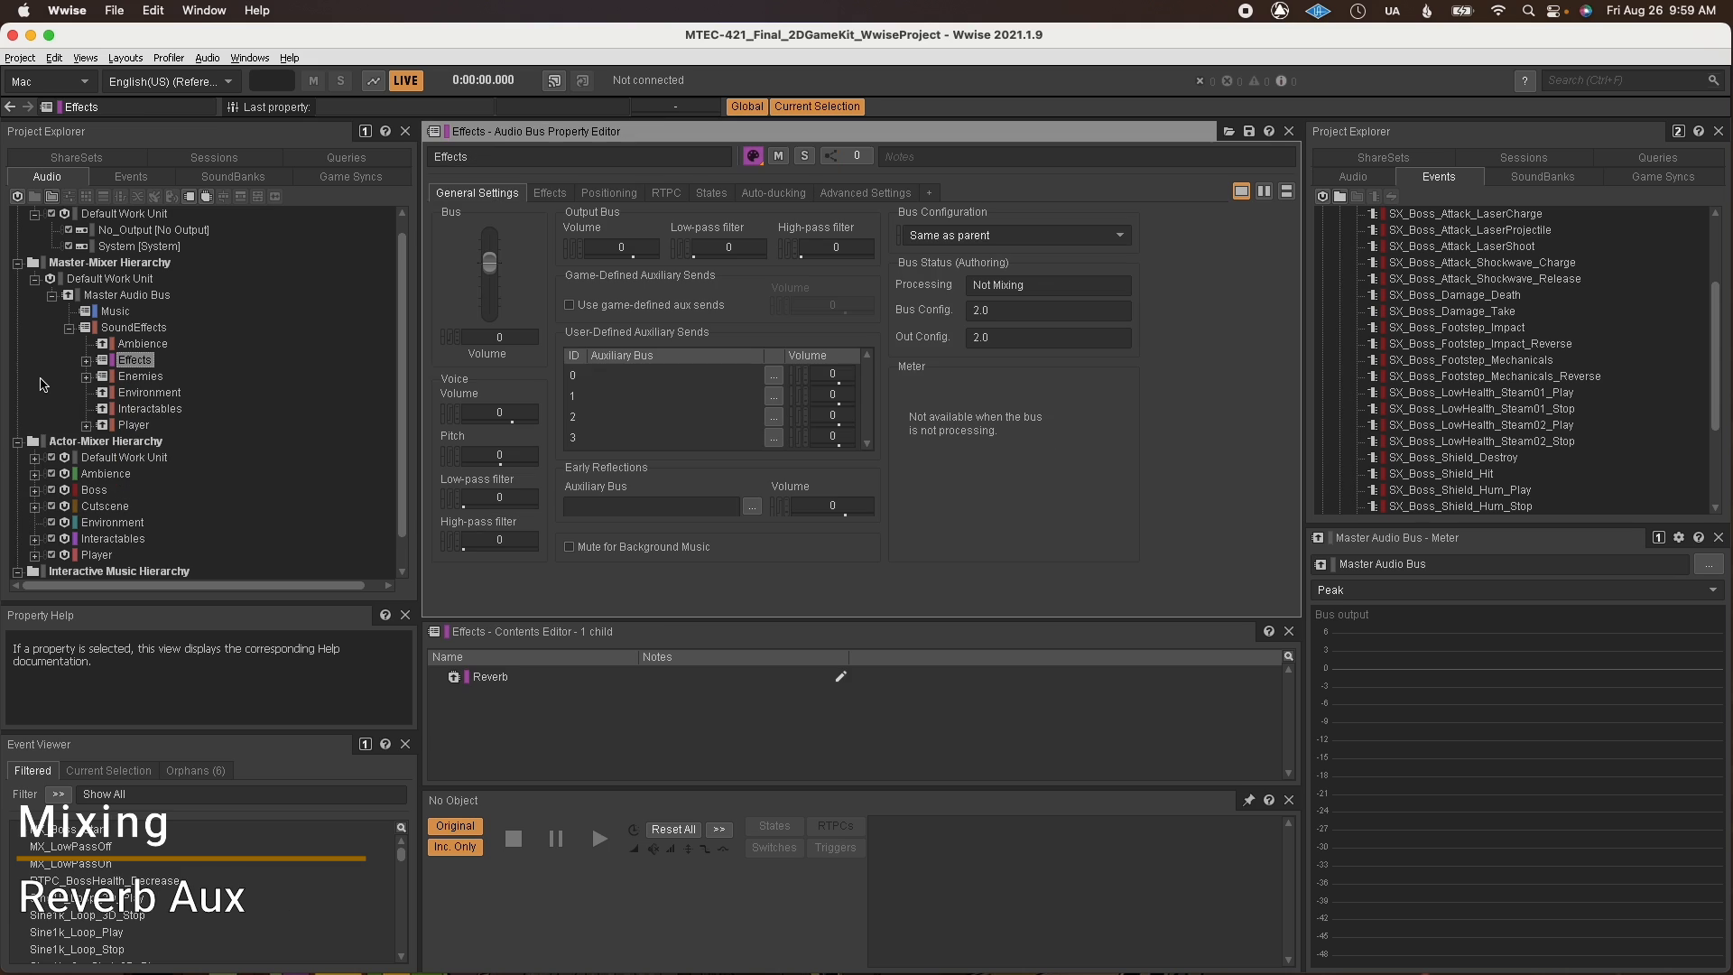
# Open the Wwise RoomVerb effect editor on the Reverb auxiliary bus under Effects.
pyautogui.click(135, 359)
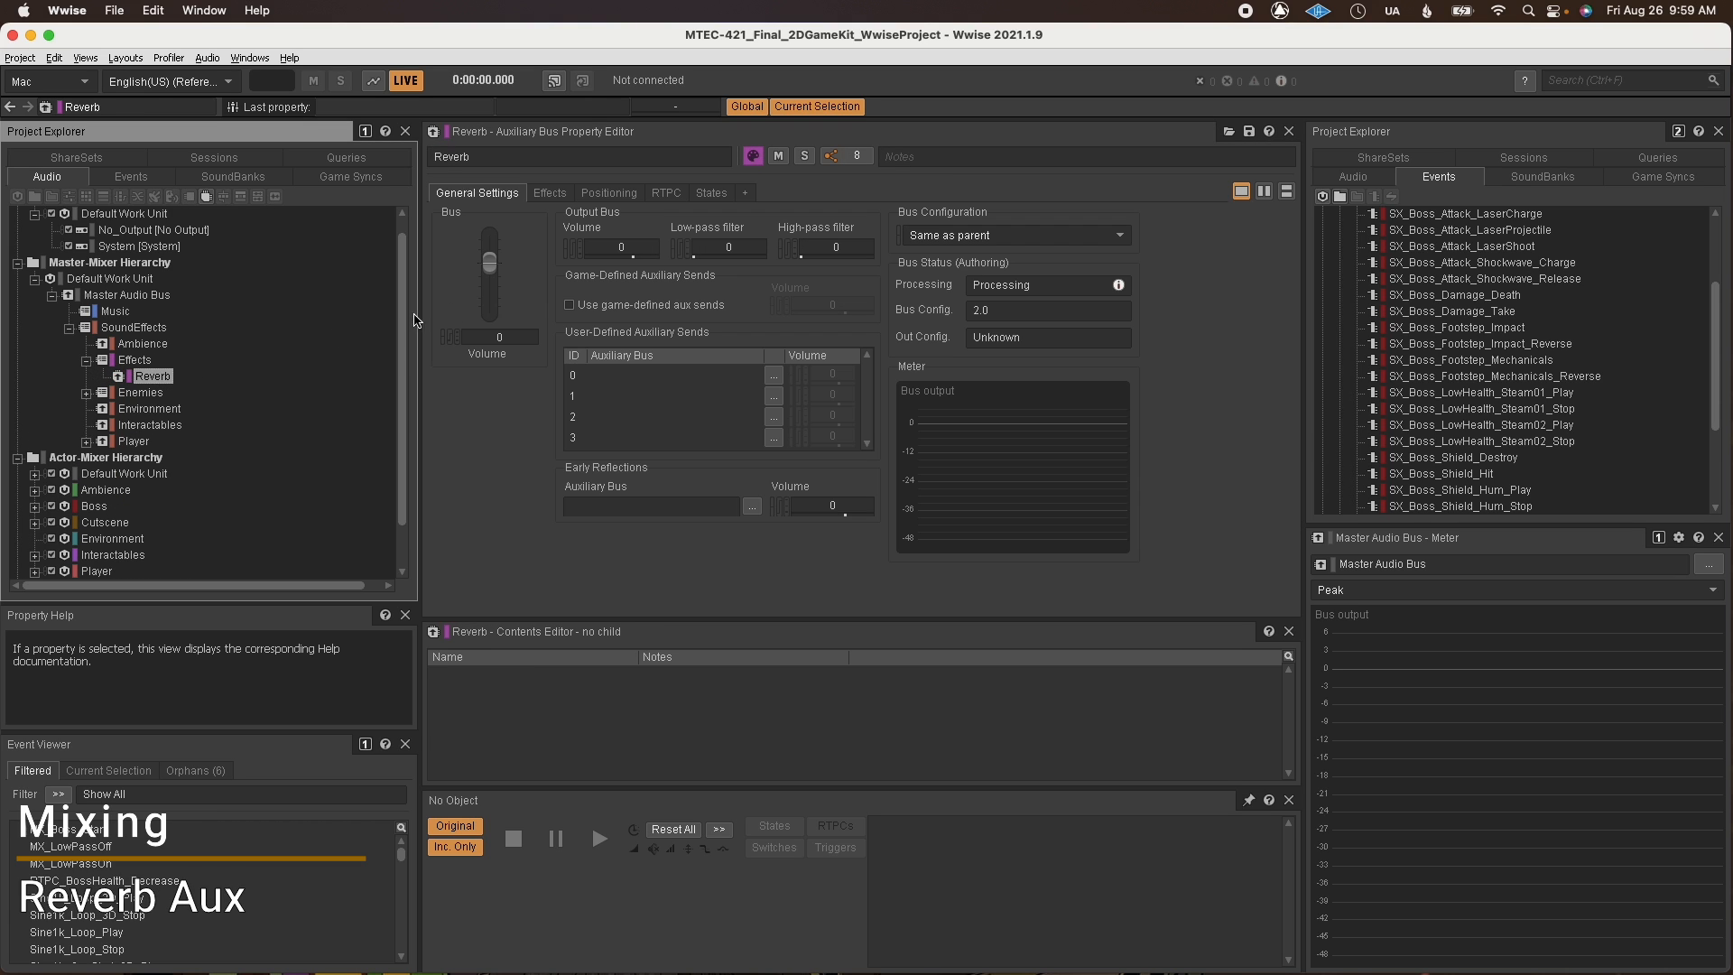
pyautogui.click(550, 193)
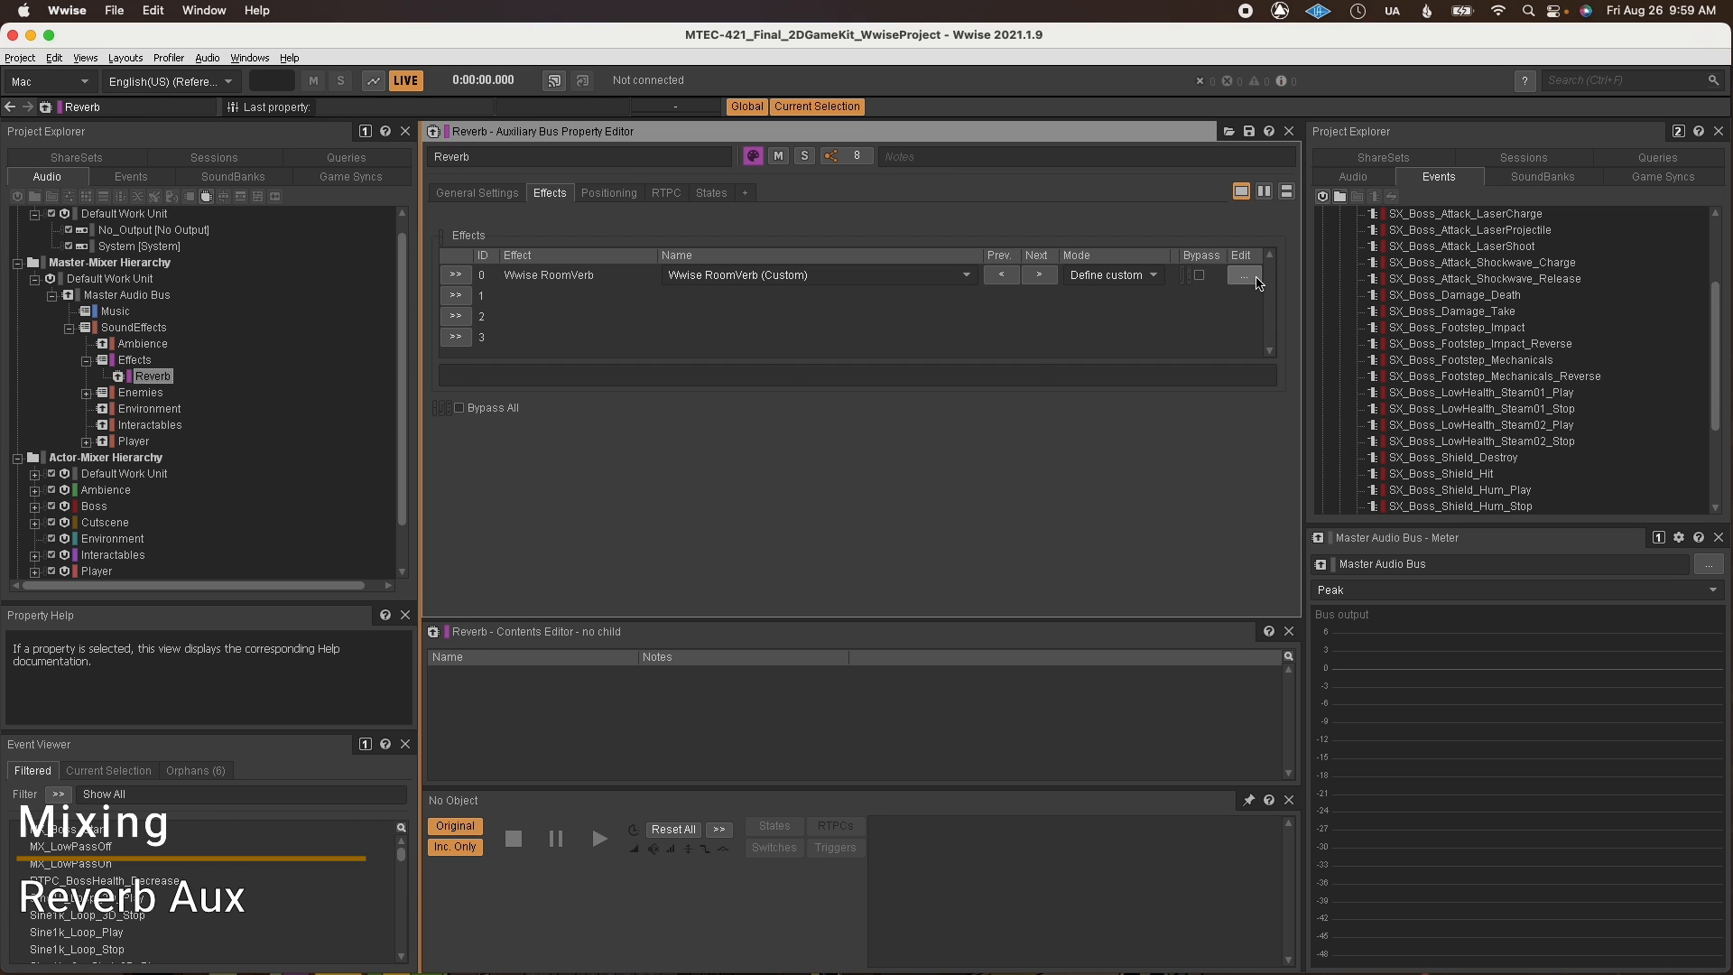
pyautogui.click(1242, 275)
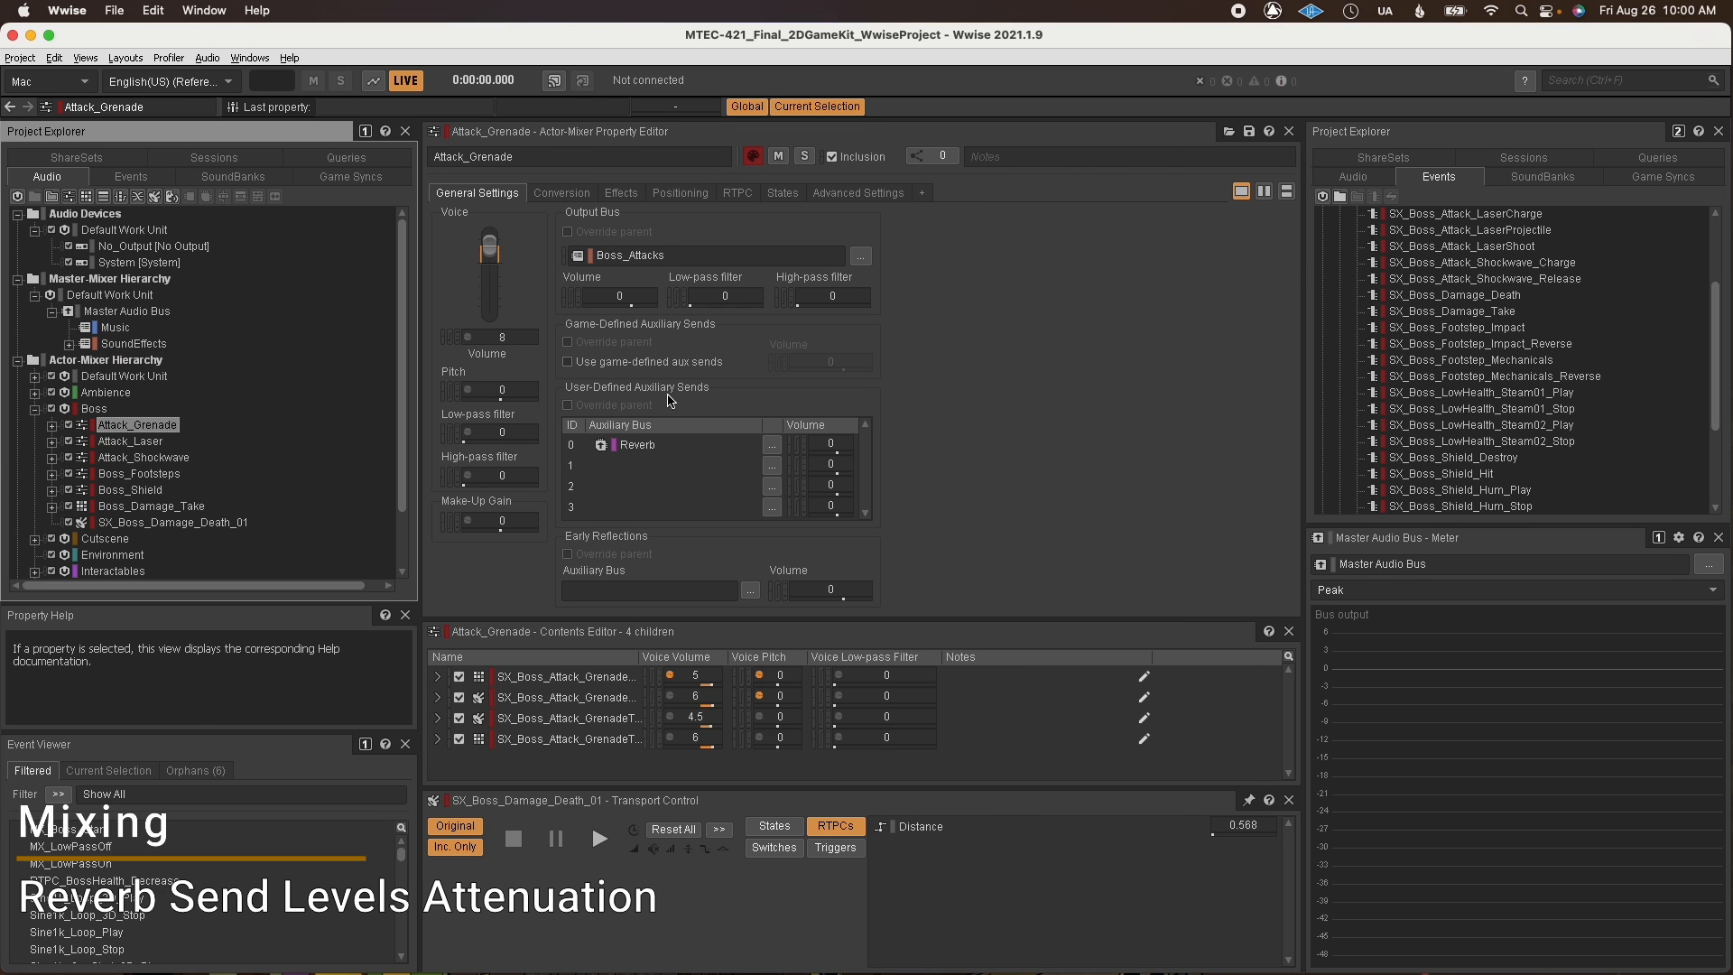
pyautogui.moveTo(757, 469)
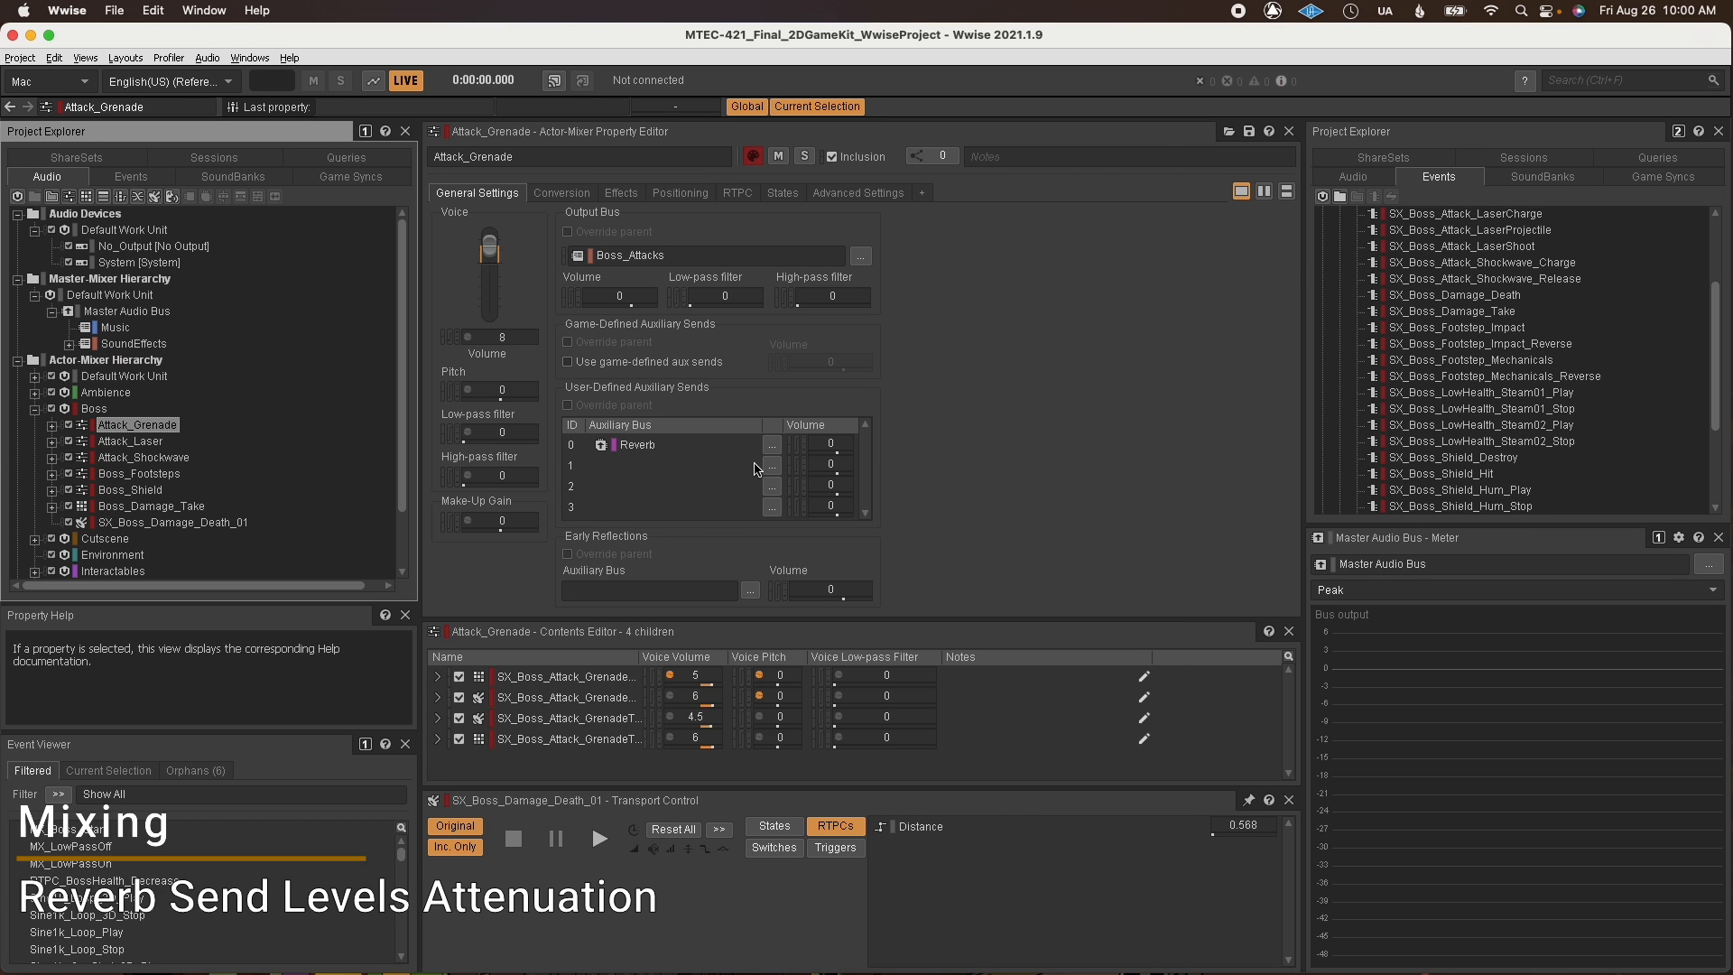
# Inspect Attack_Shockwave's output bus and its auxiliary send to the Reverb bus.
pyautogui.click(143, 457)
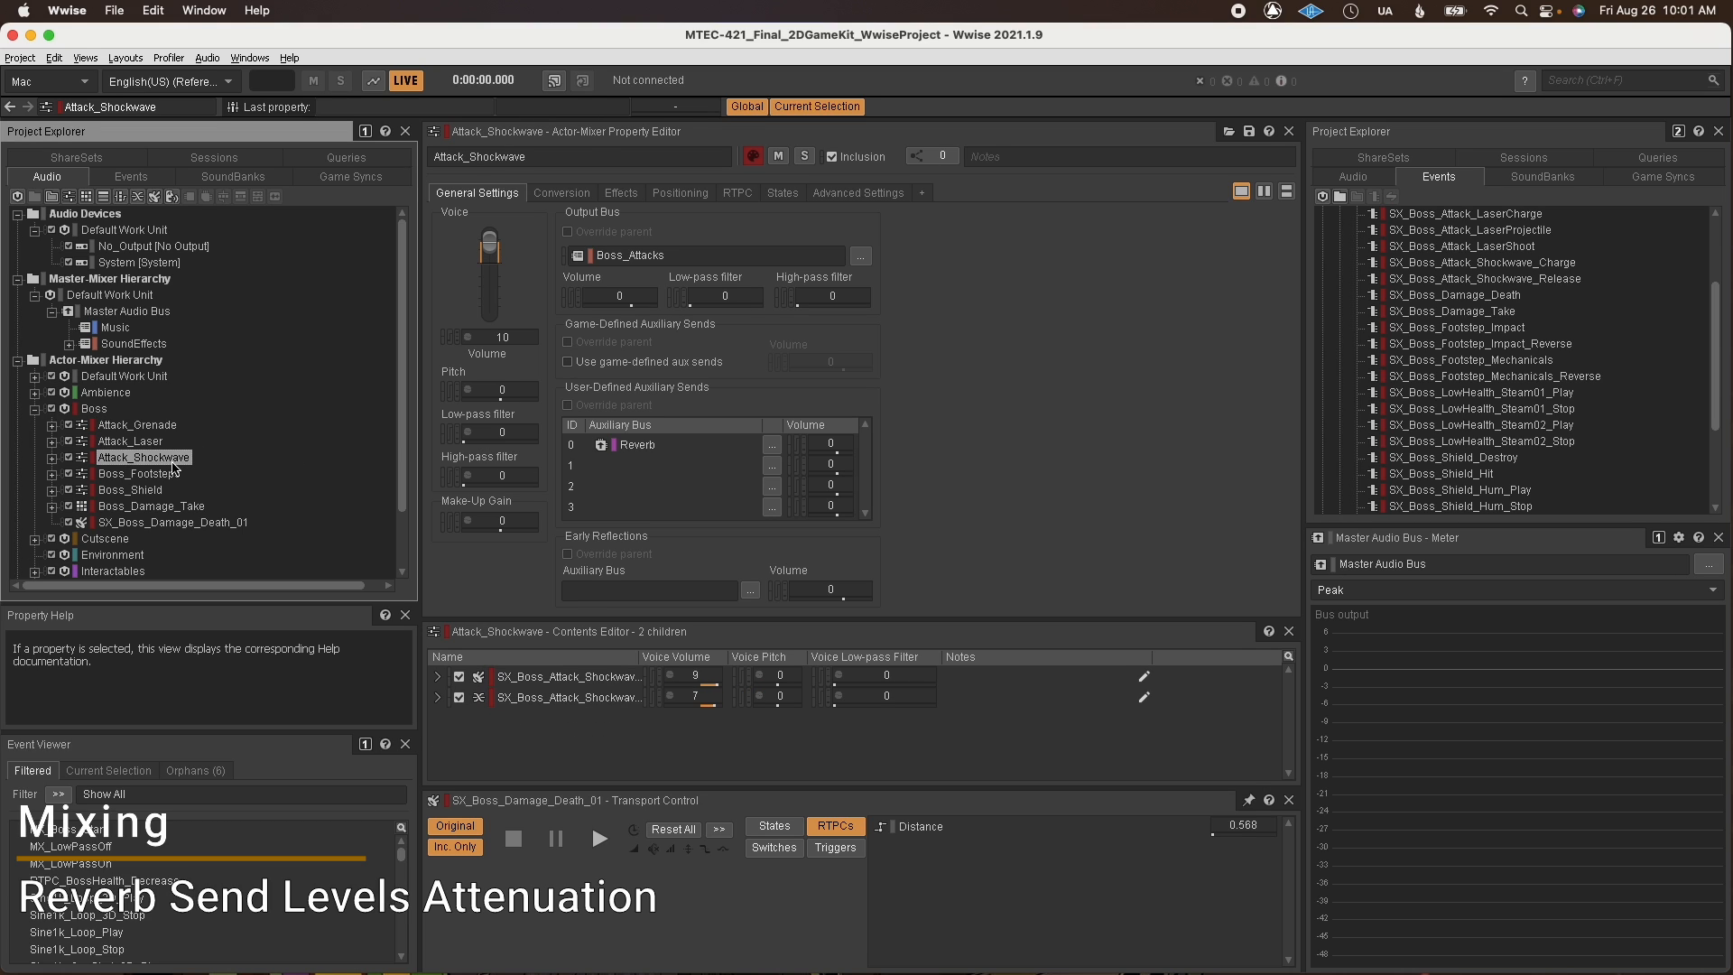